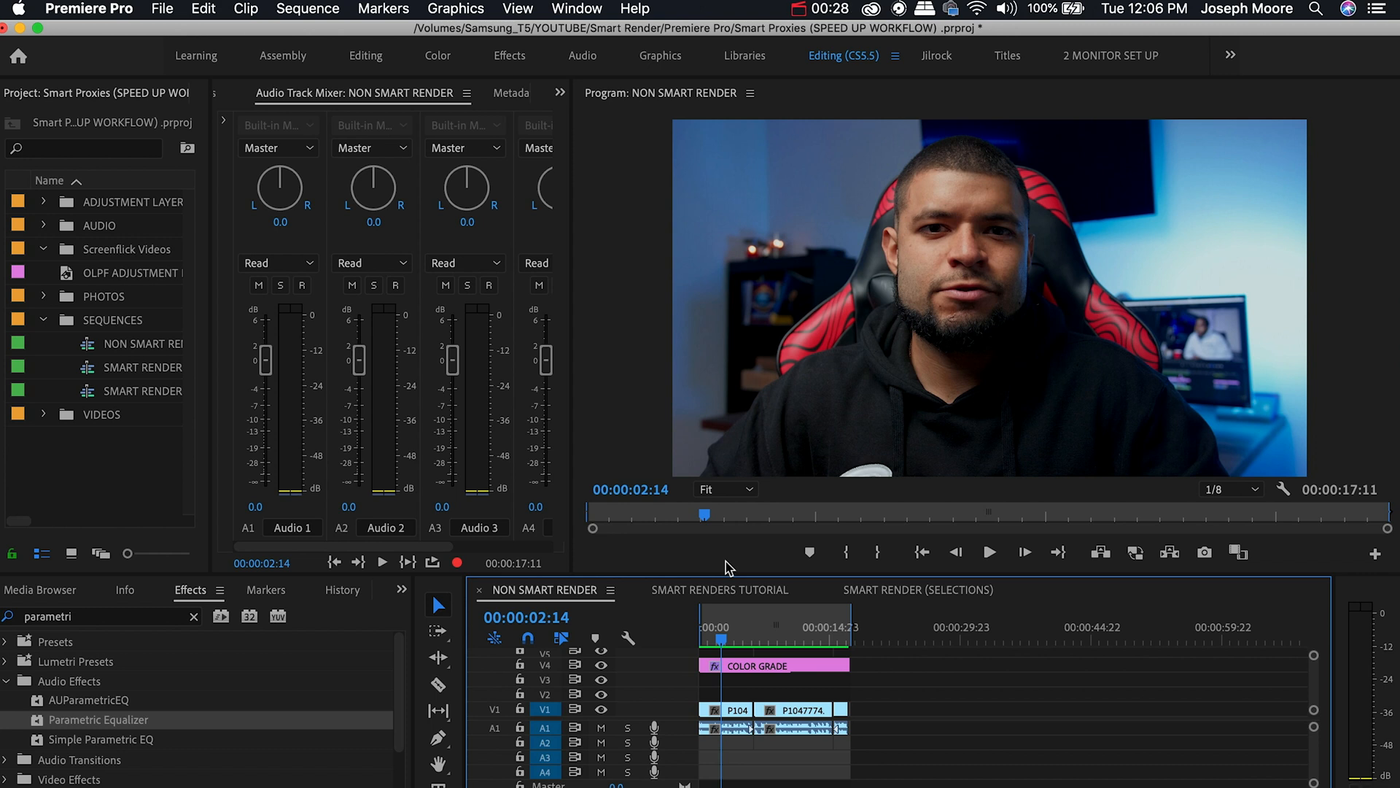
pyautogui.moveTo(769, 651)
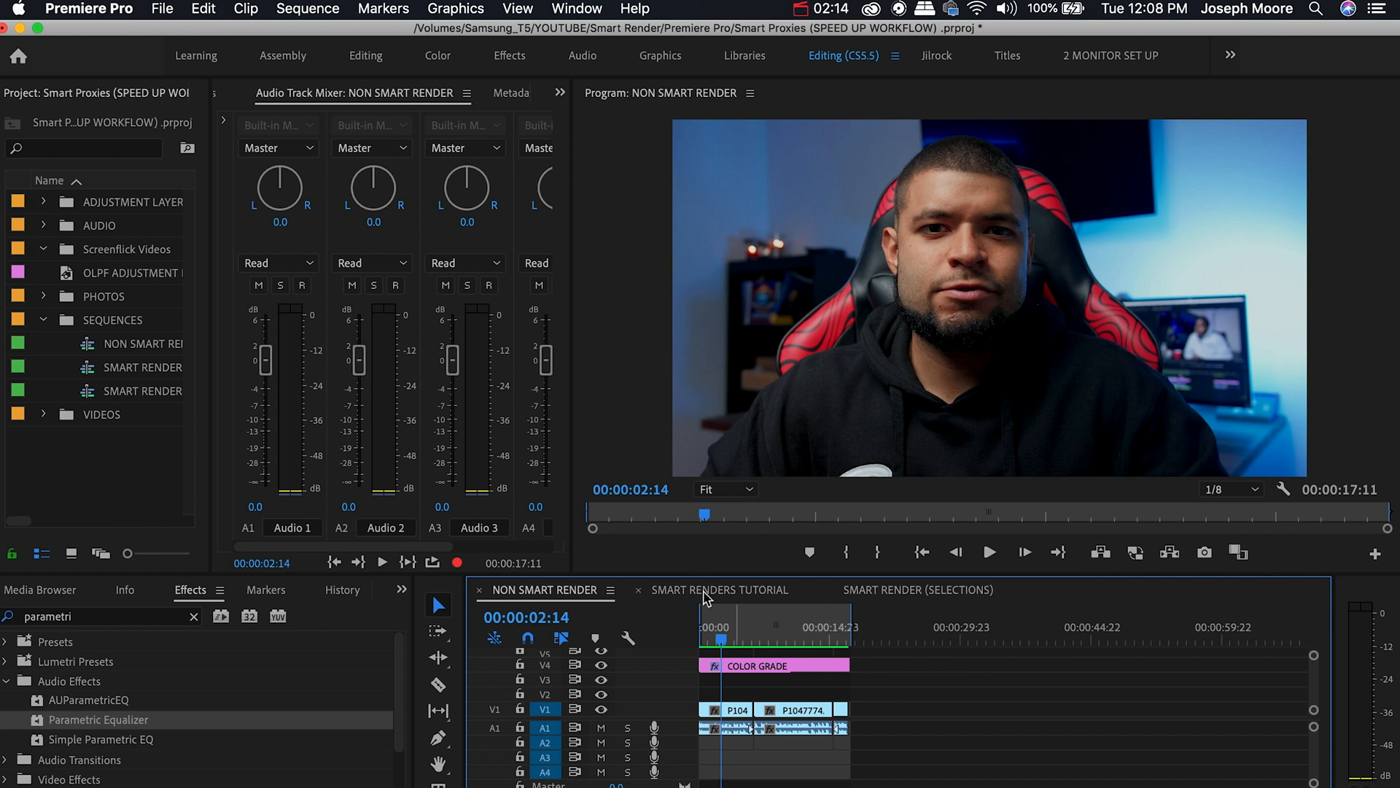
# Step: Bring up Export Media for the NON SMART RENDER sequence via File > Export
pyautogui.click(719, 589)
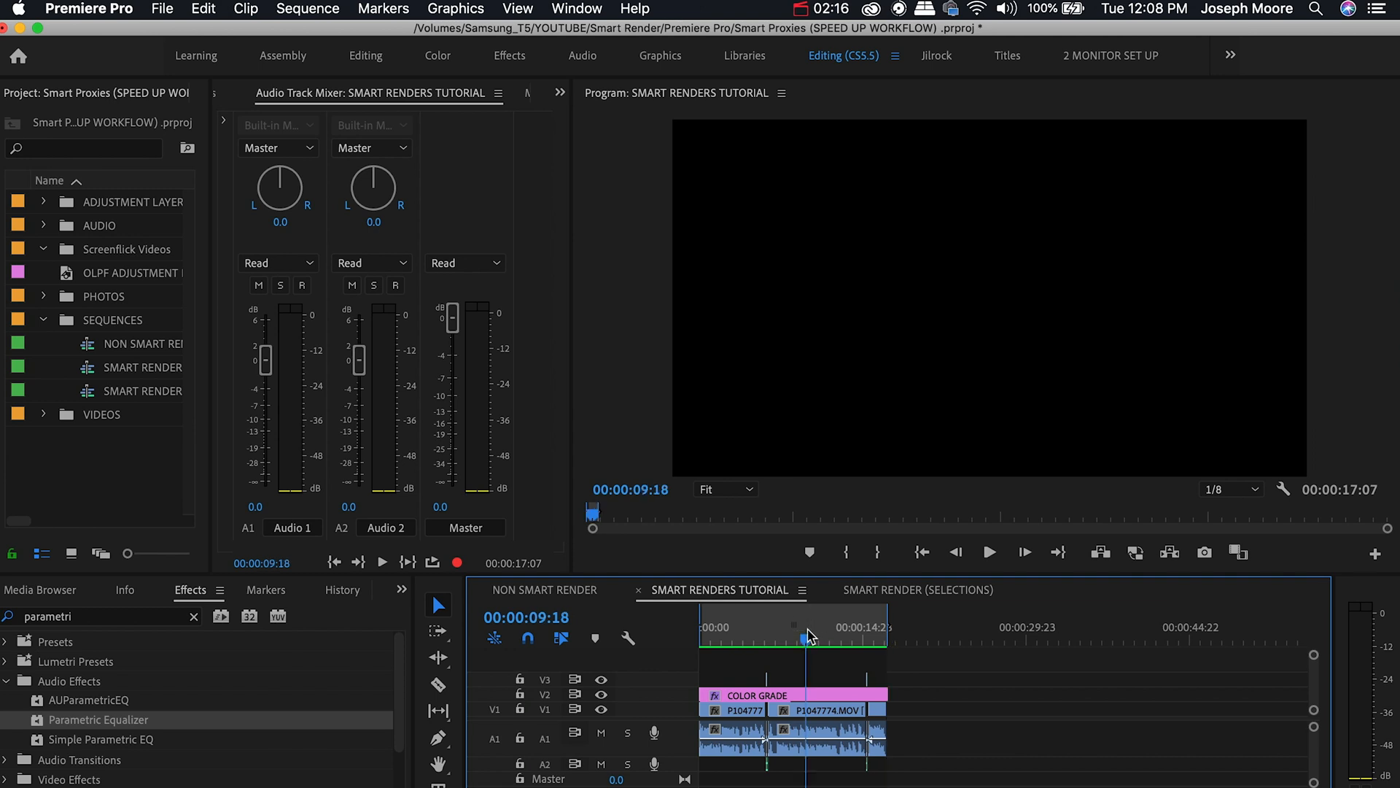
pyautogui.click(544, 589)
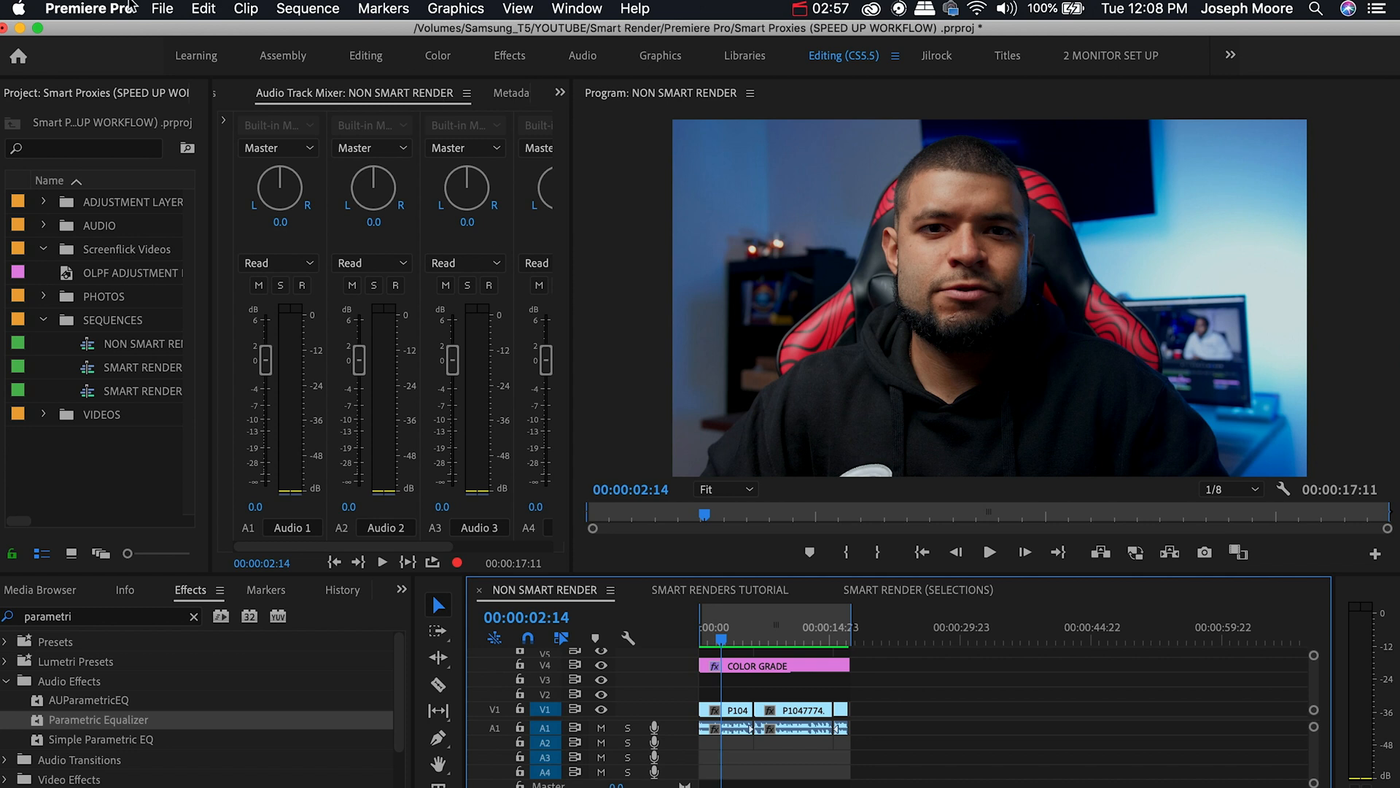
pyautogui.click(161, 9)
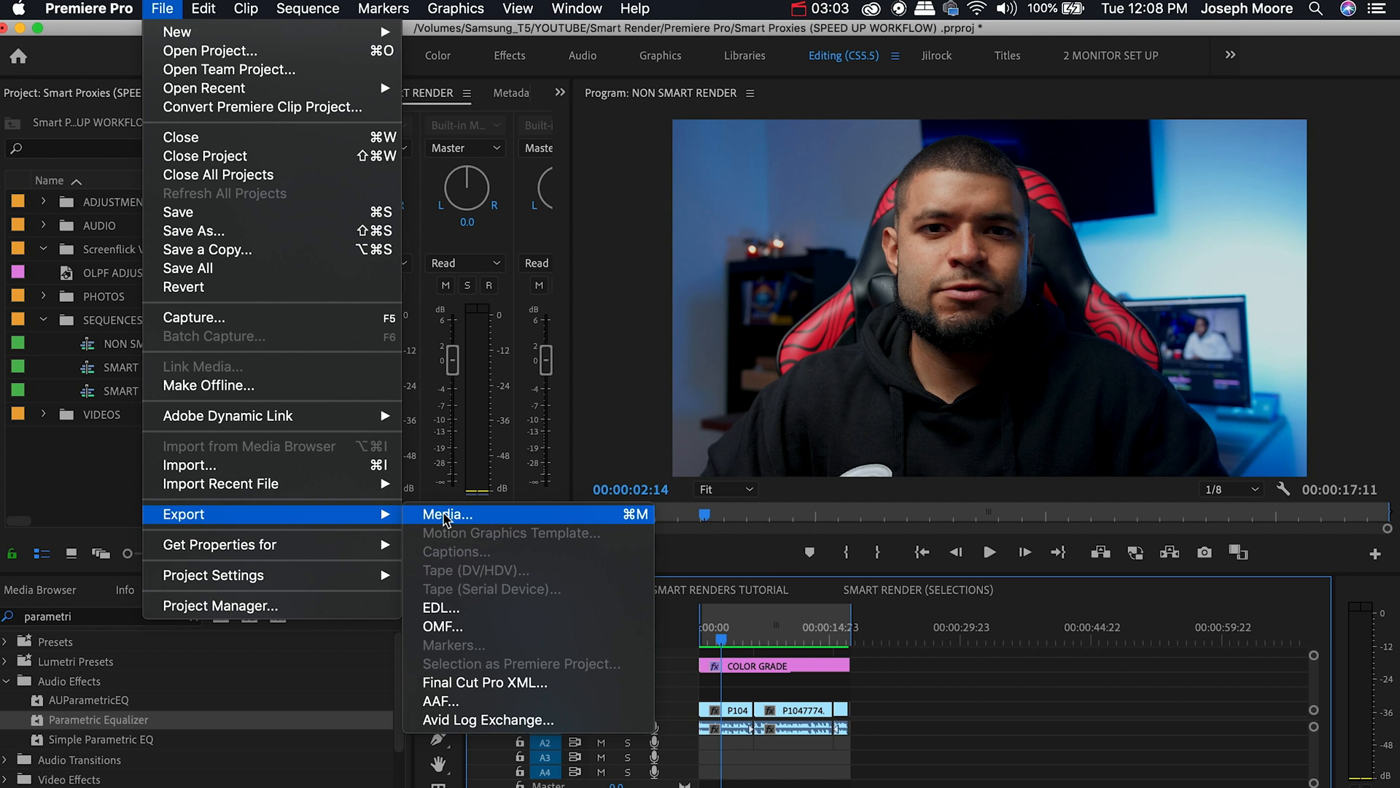
pyautogui.click(444, 513)
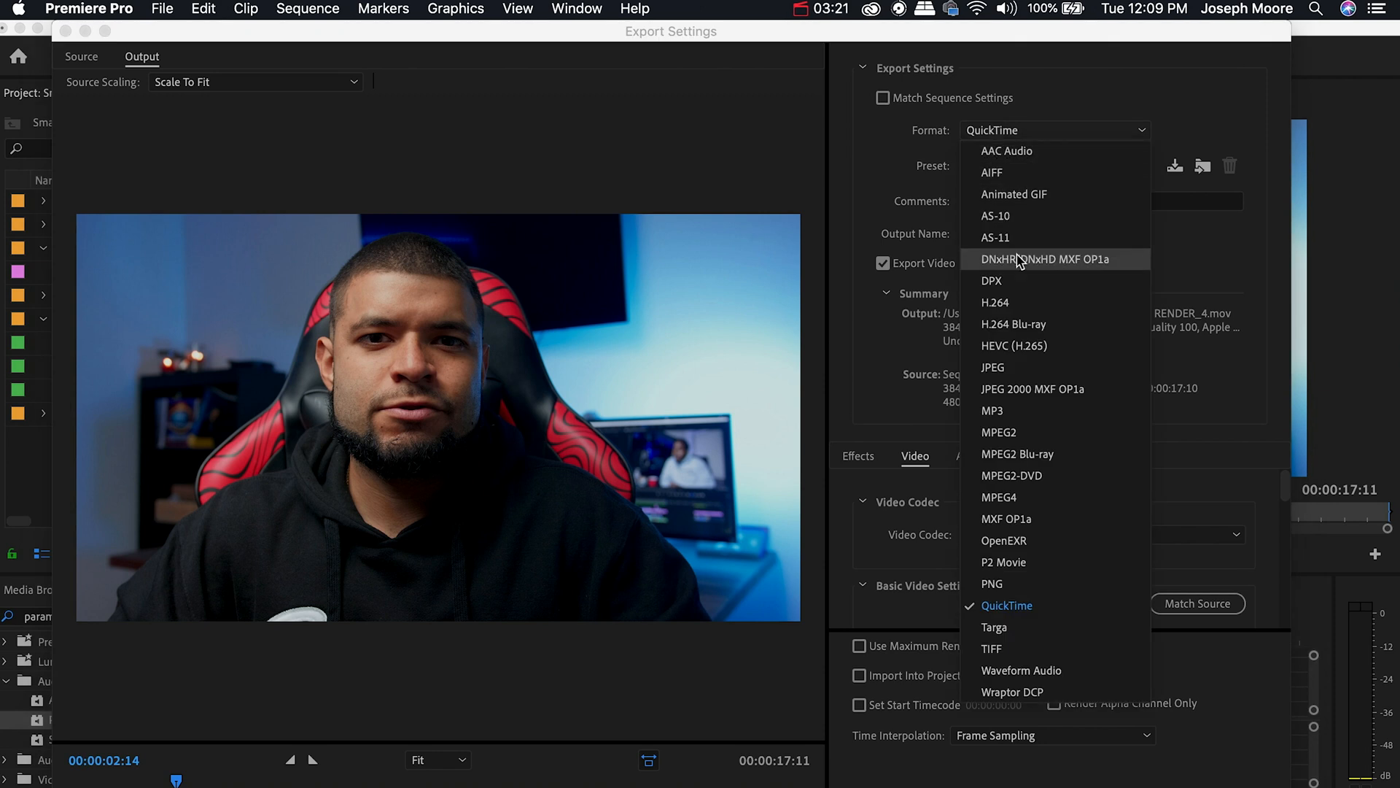
pyautogui.moveTo(996, 302)
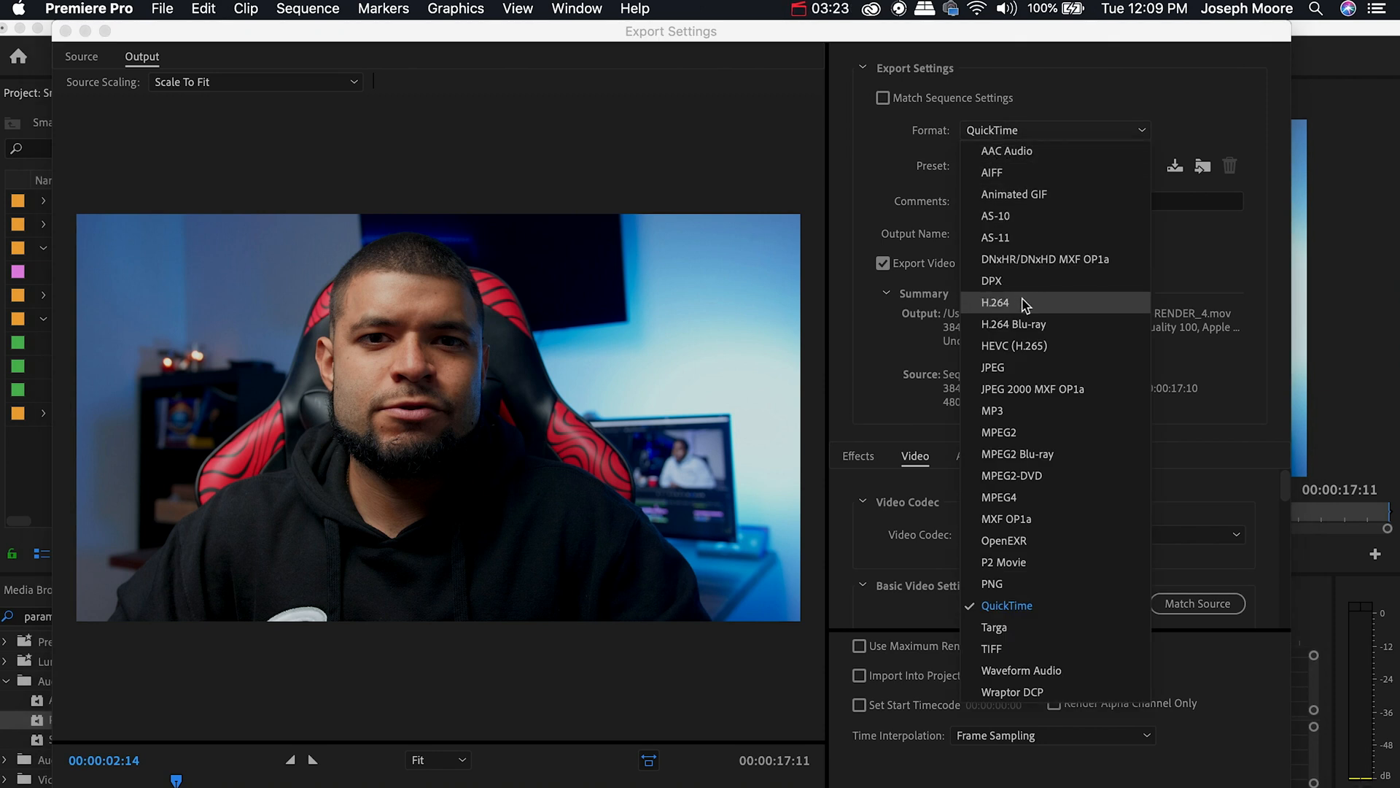
pyautogui.moveTo(1031, 603)
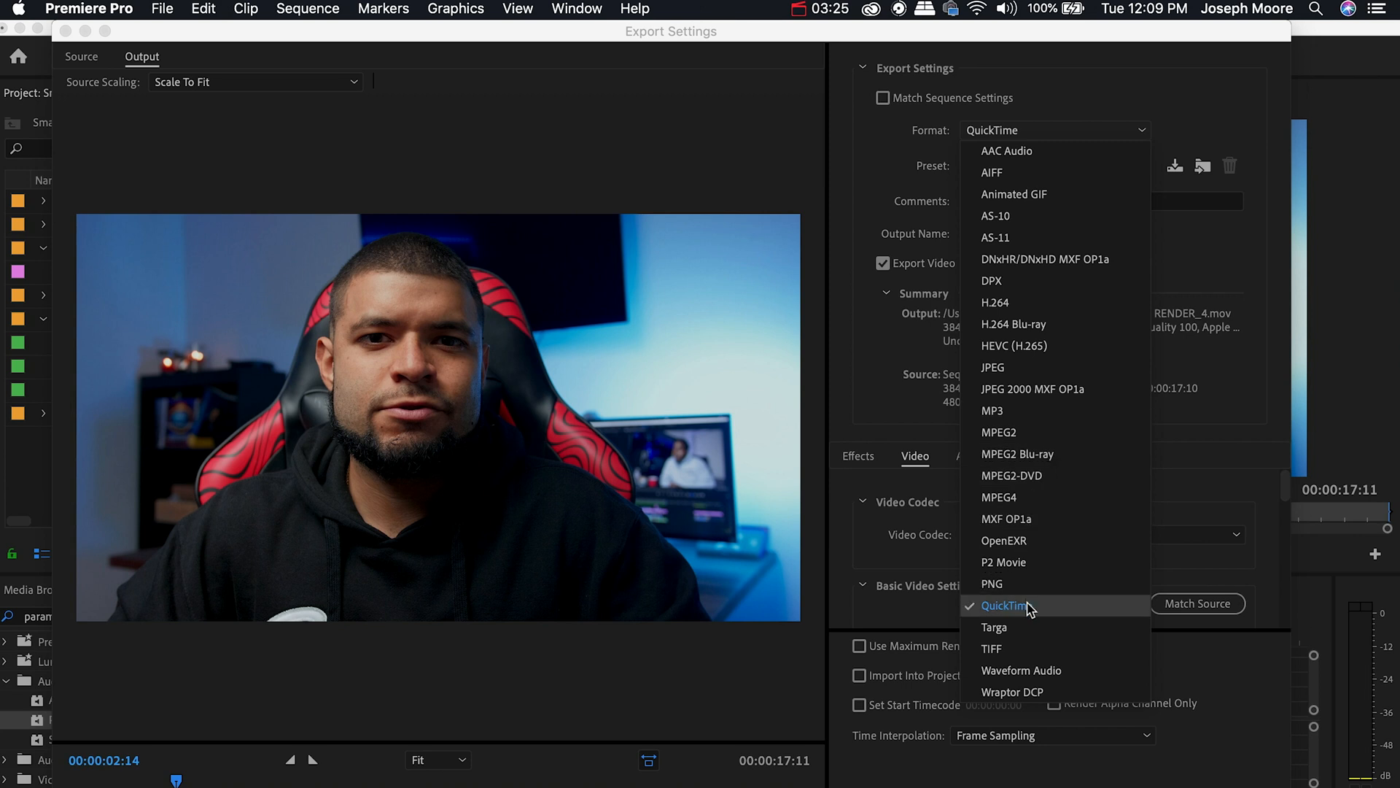
# Step: Choose the Apple ProRes 422 HQ preset under the QuickTime format
pyautogui.click(1053, 165)
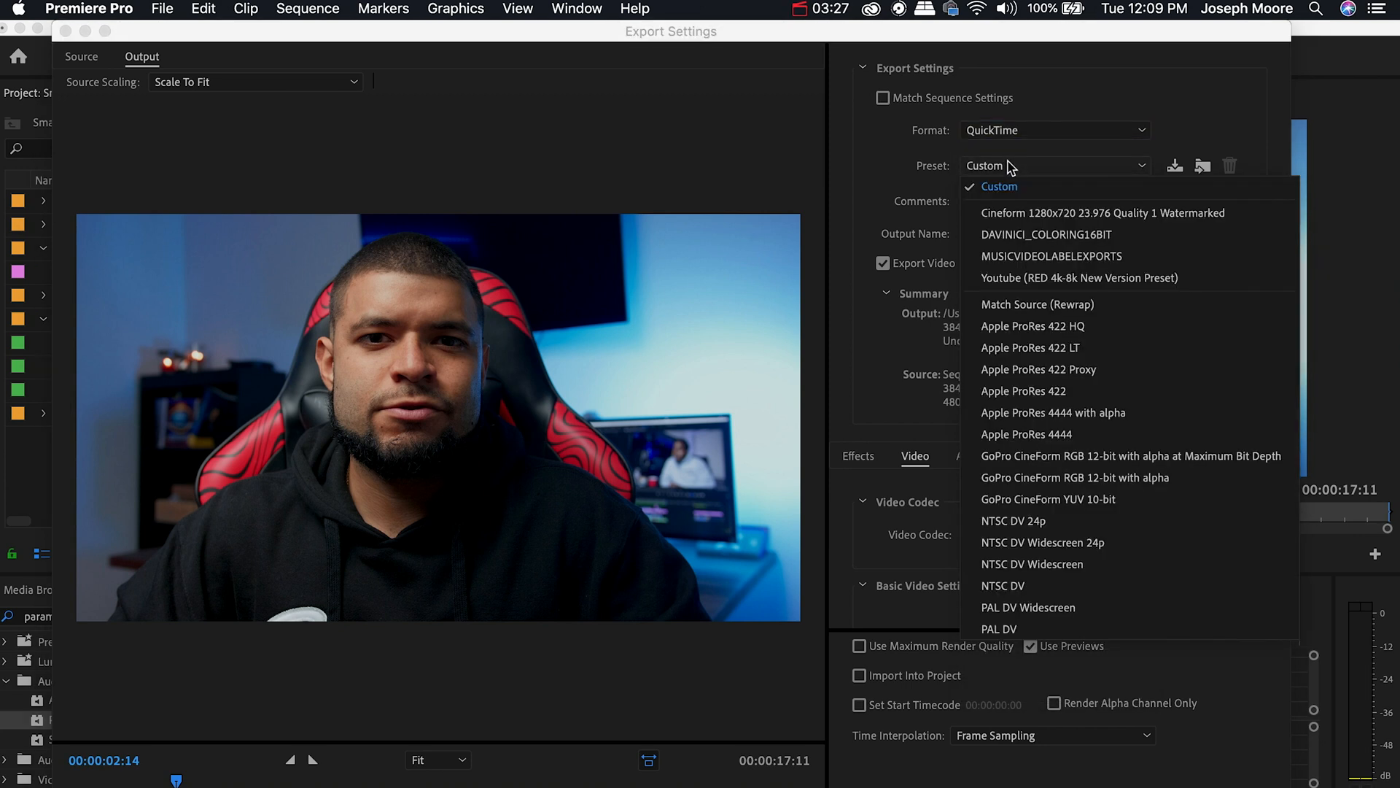
pyautogui.moveTo(1033, 325)
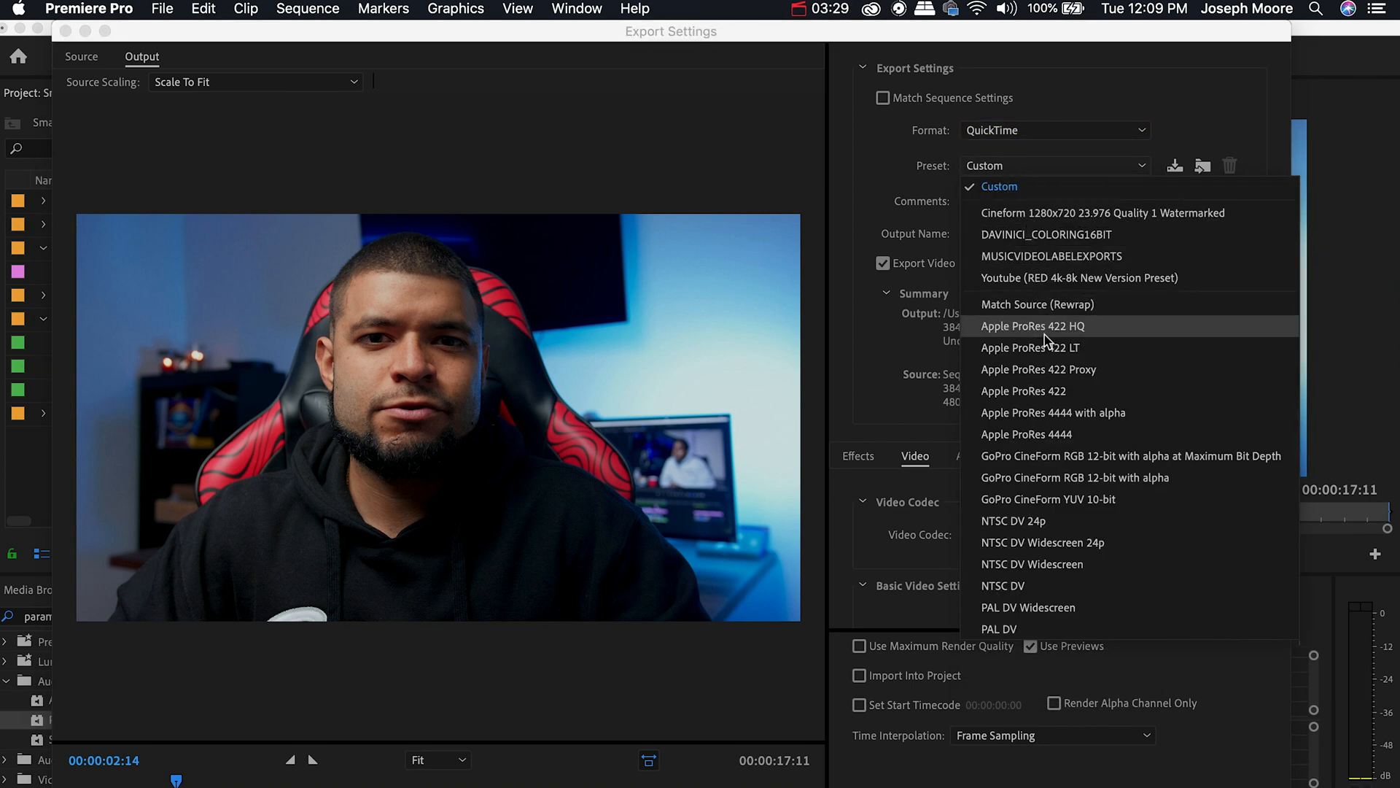
pyautogui.click(1033, 325)
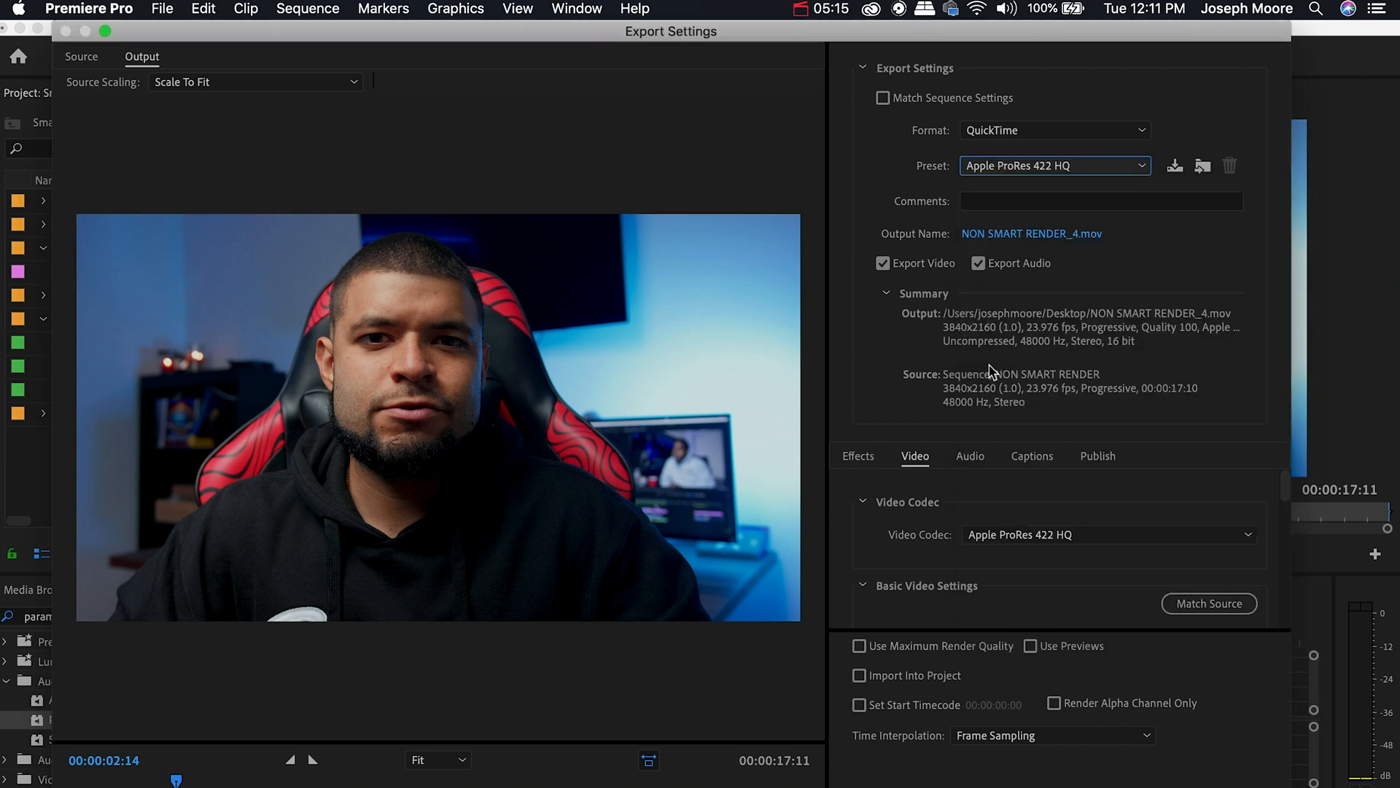
pyautogui.moveTo(1165, 356)
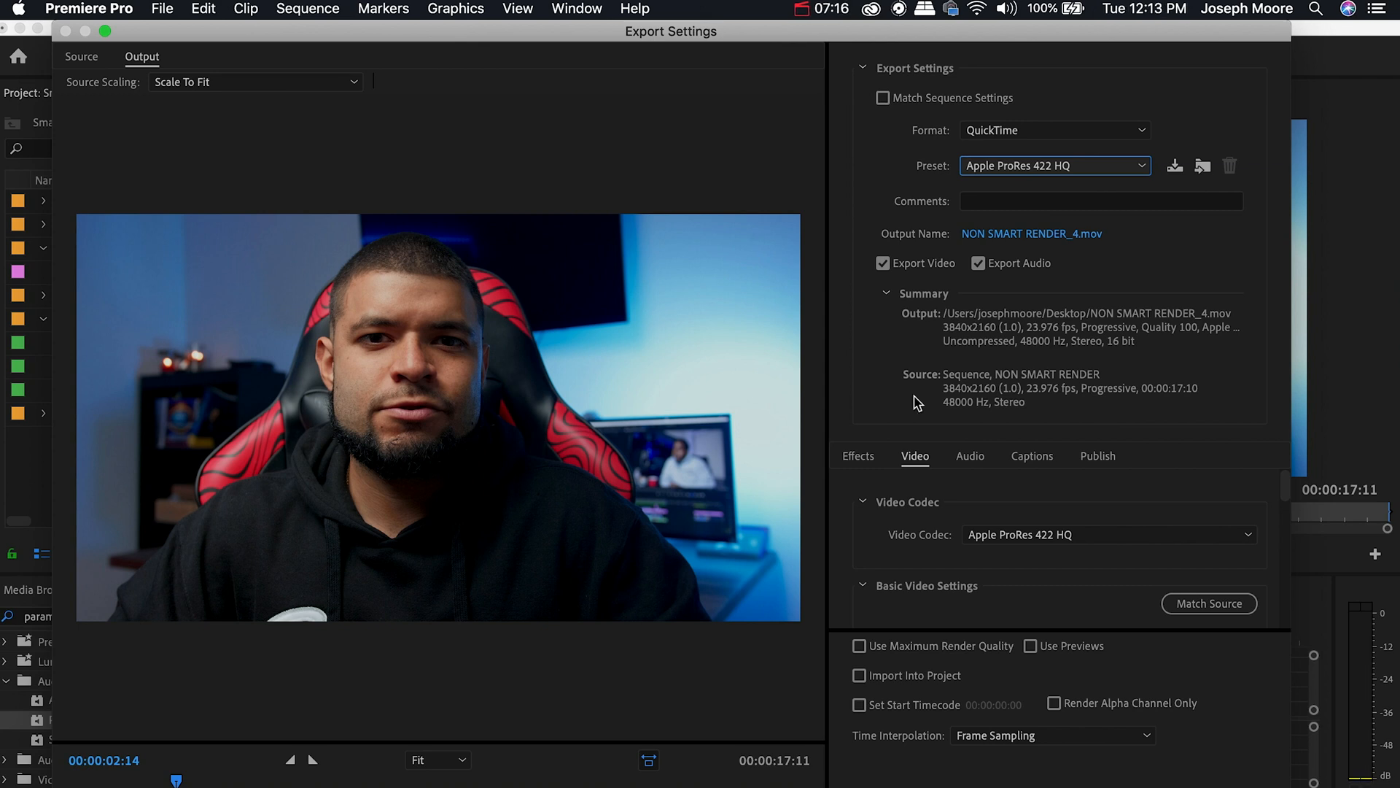
pyautogui.moveTo(1190, 523)
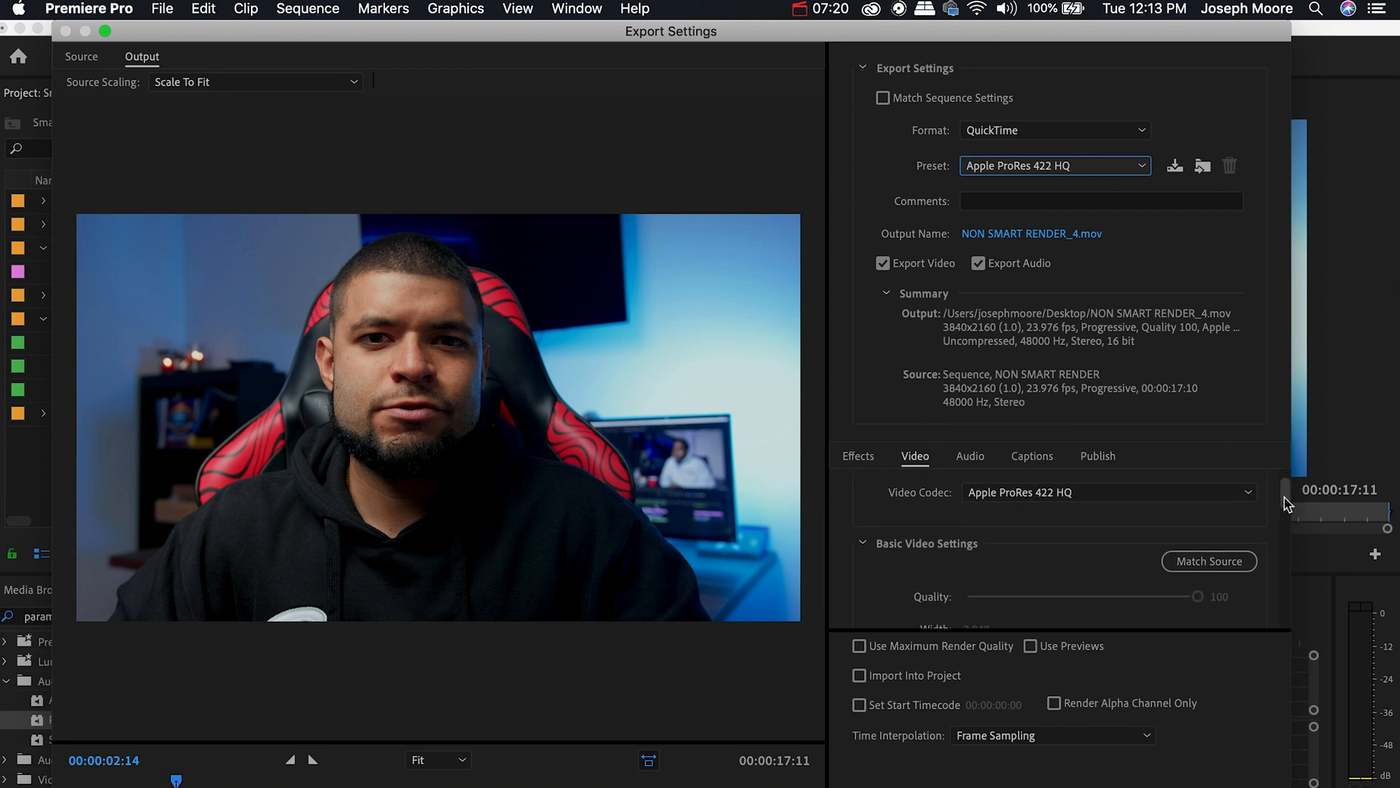
# Step: Tick Render at Maximum Depth in Basic Video Settings, turning the preset to Custom
pyautogui.scroll(-3)
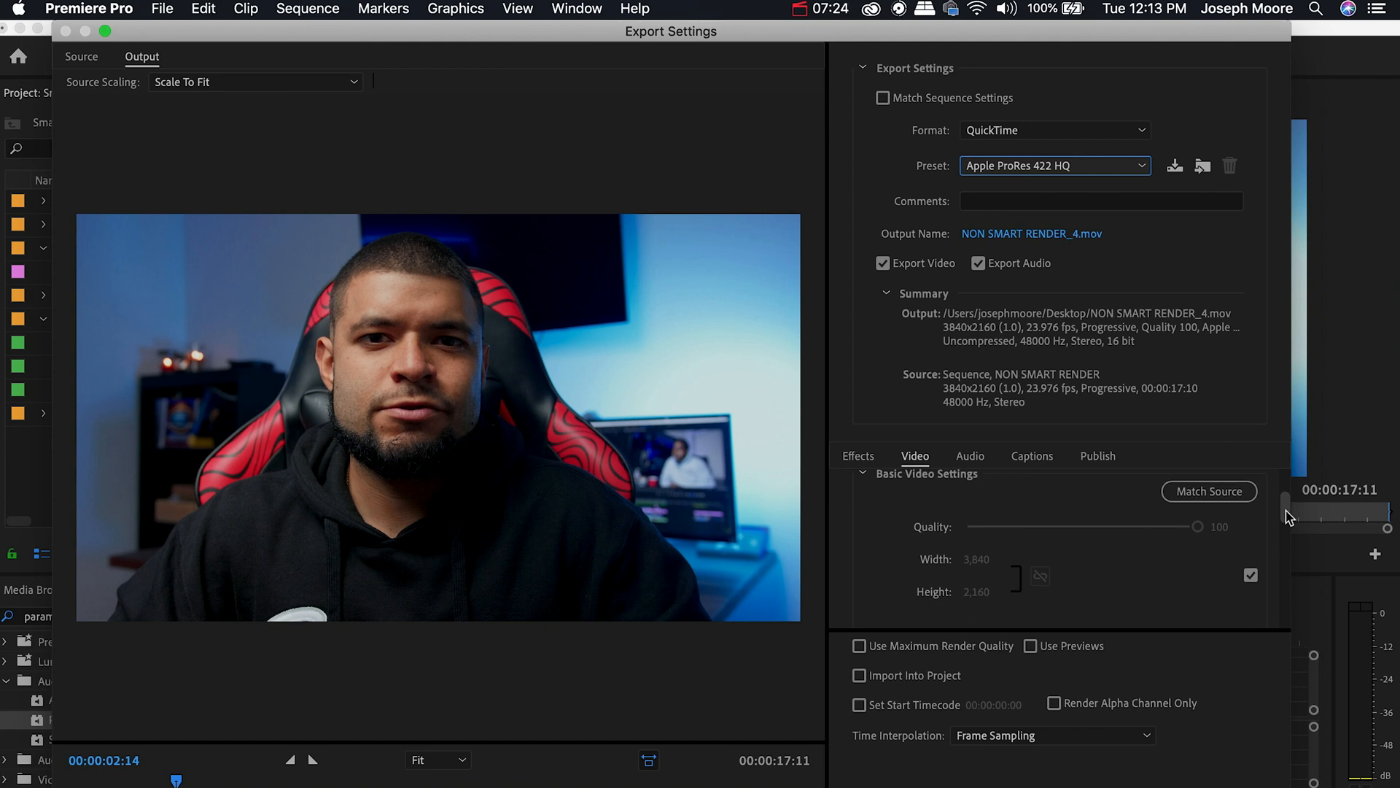
pyautogui.scroll(-3)
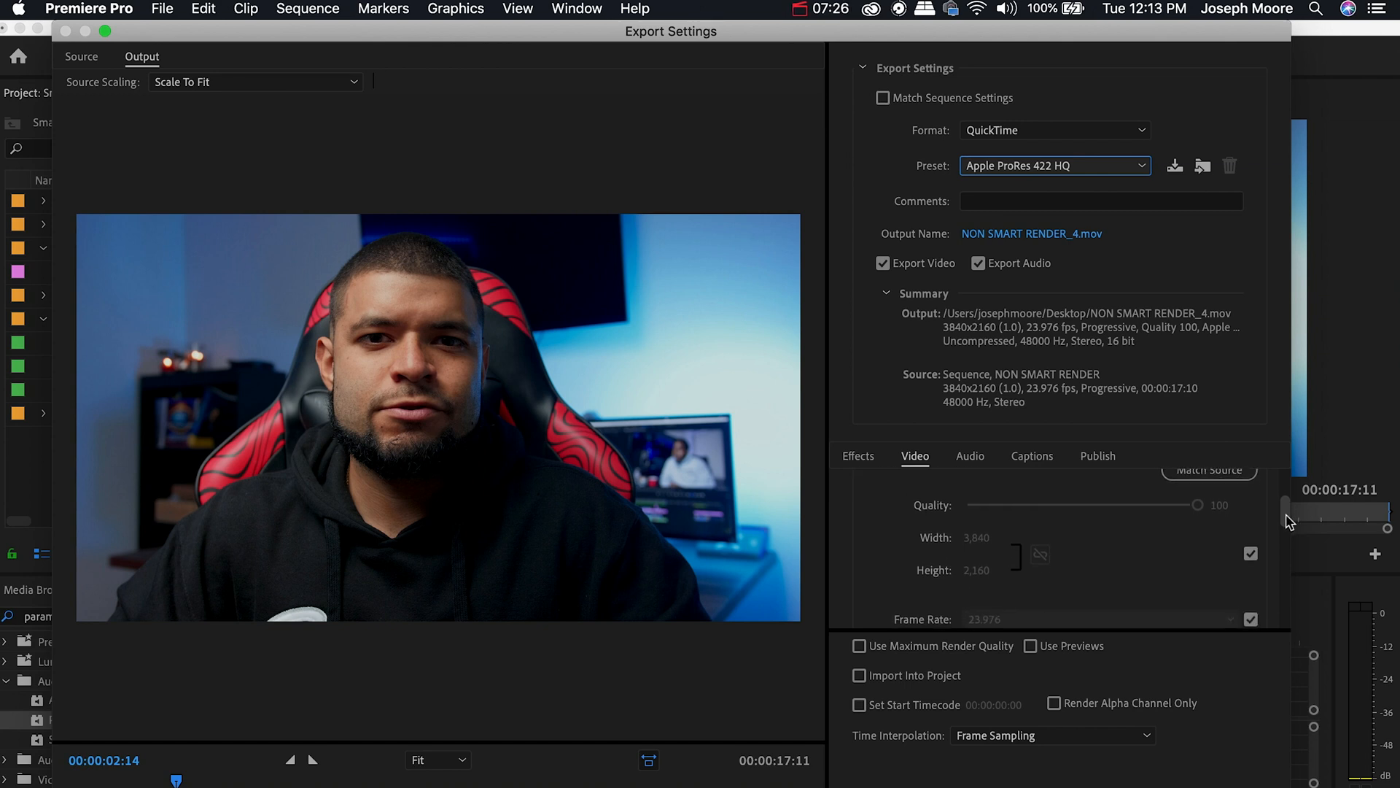
pyautogui.scroll(-3)
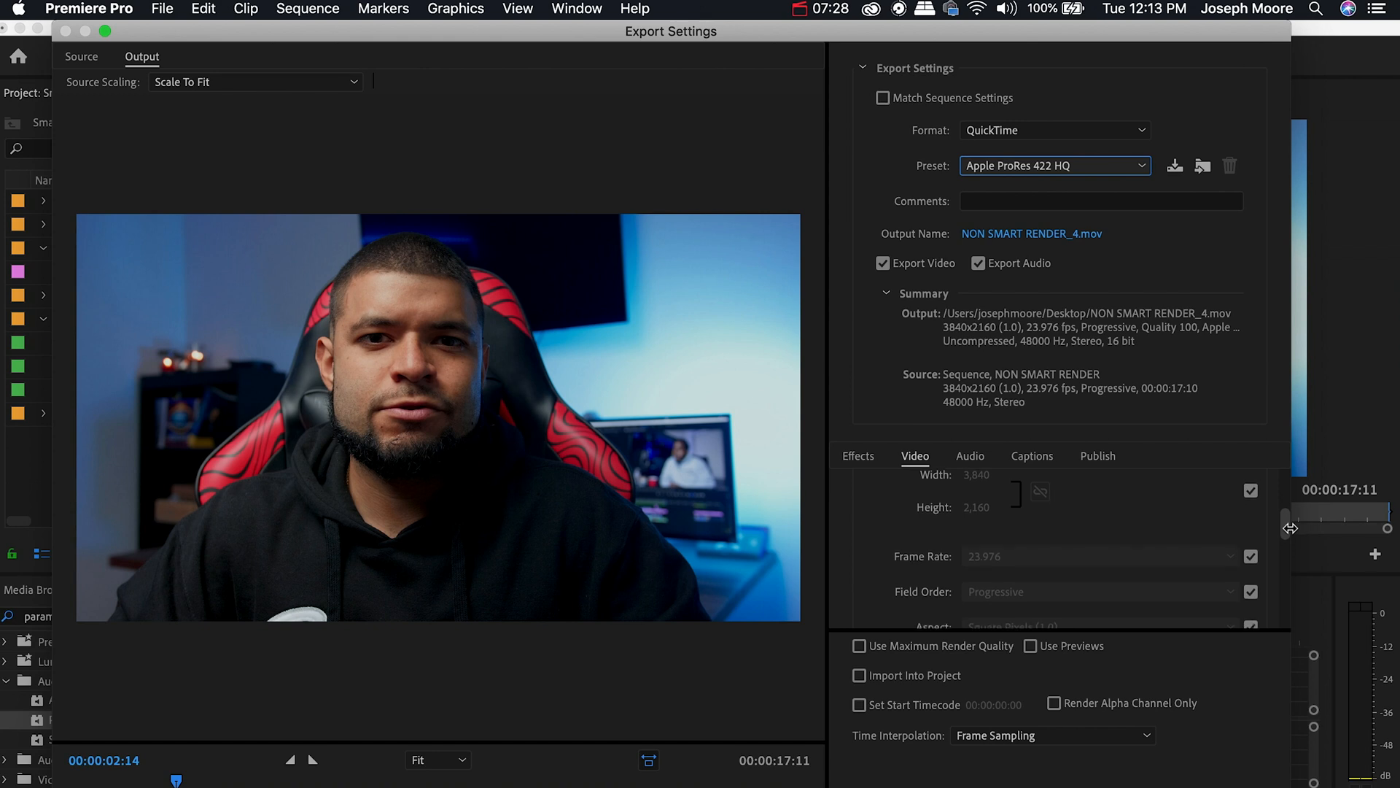
pyautogui.scroll(-3)
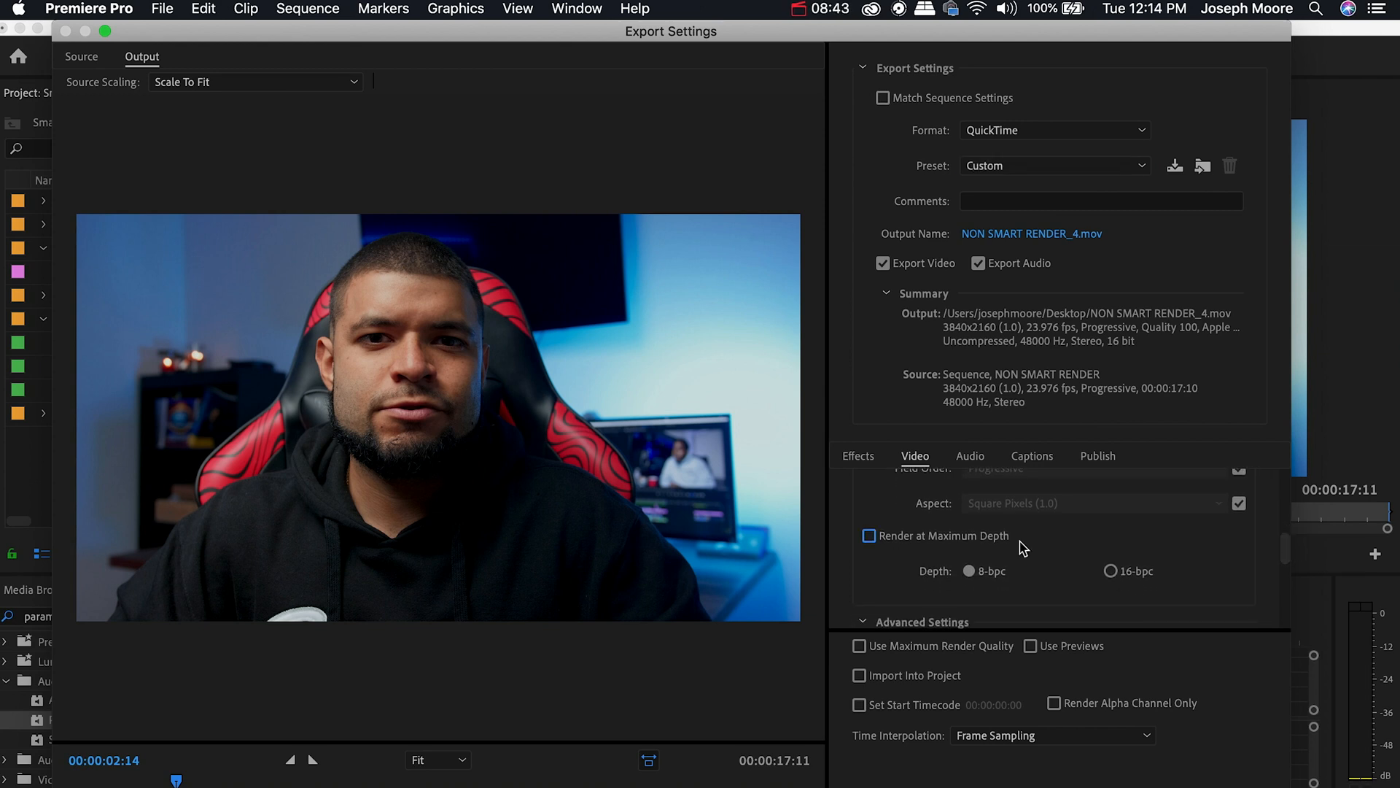
pyautogui.click(866, 535)
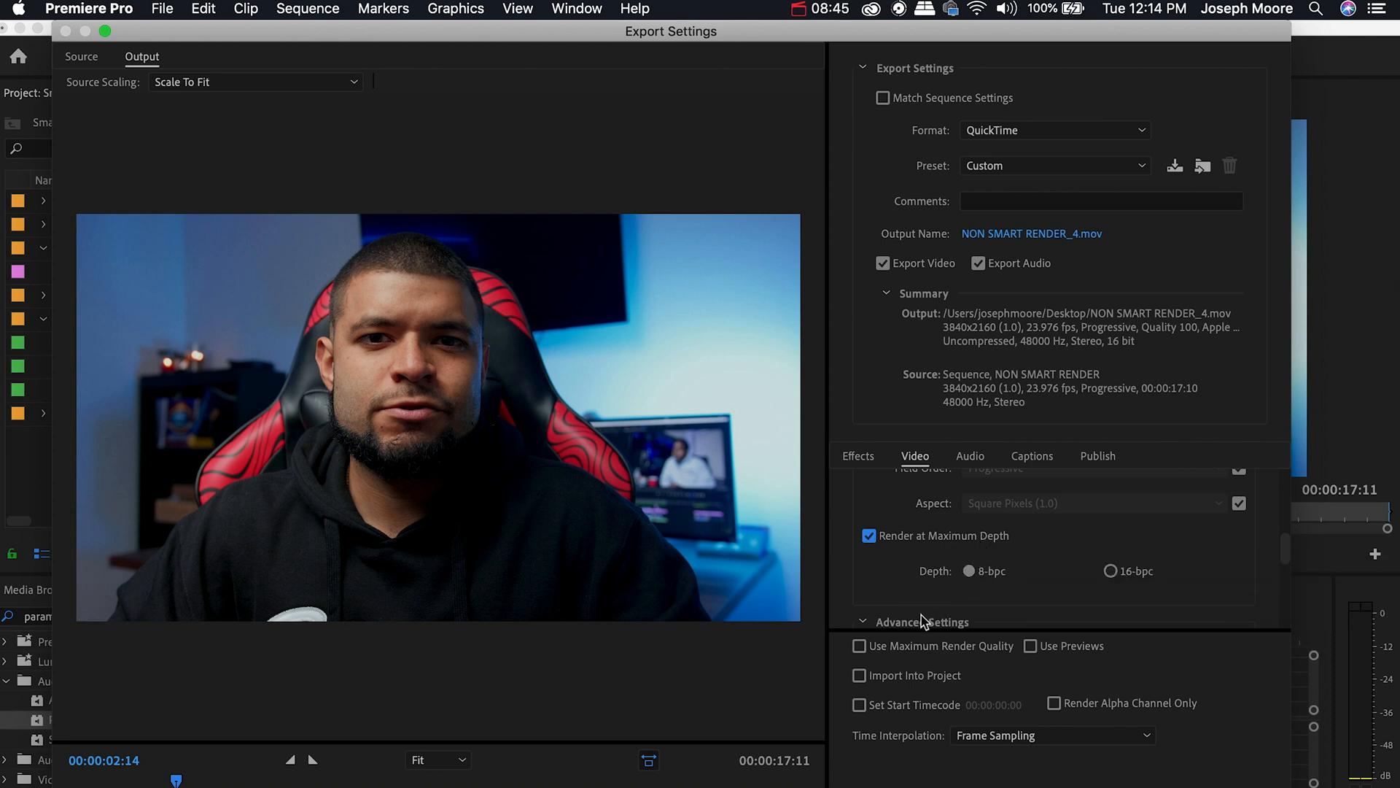
pyautogui.moveTo(1017, 550)
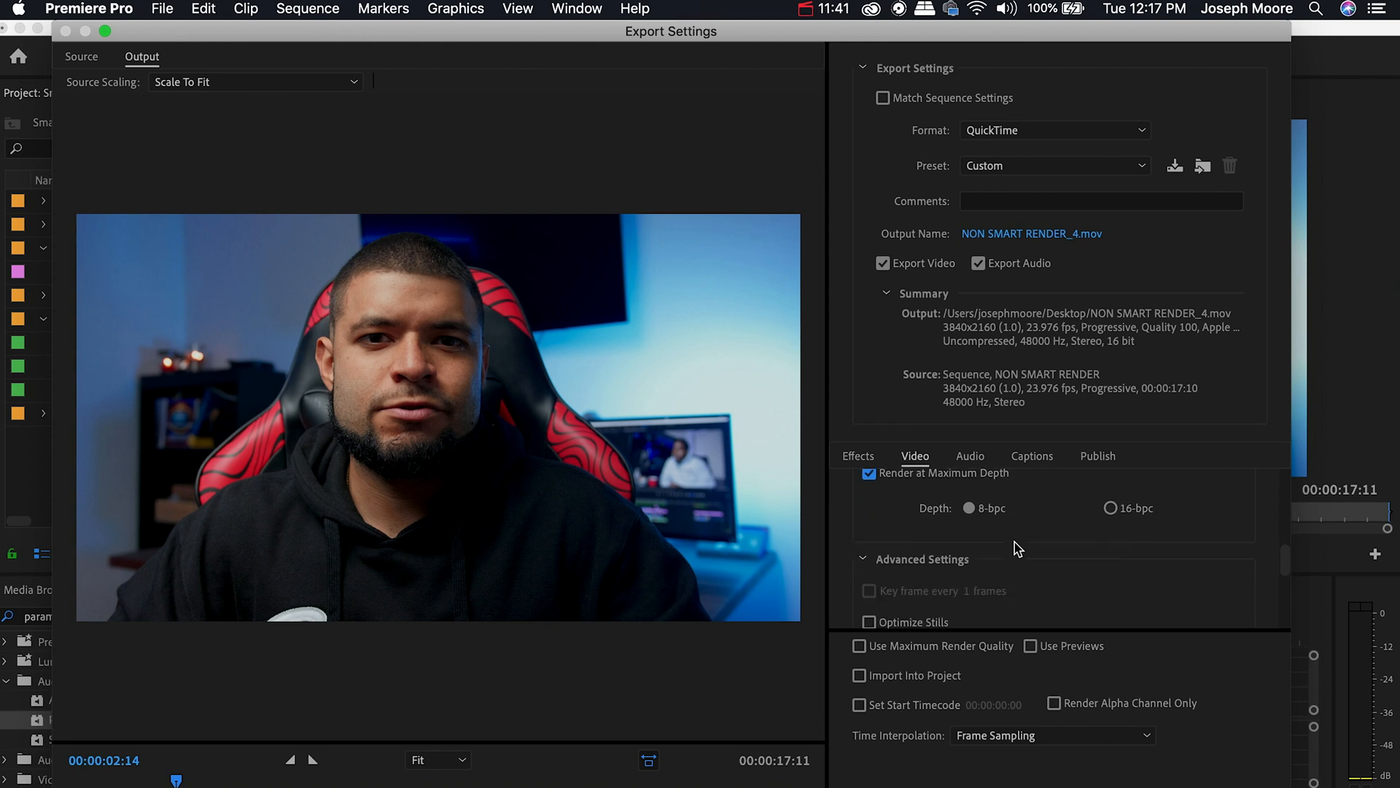
pyautogui.scroll(-3)
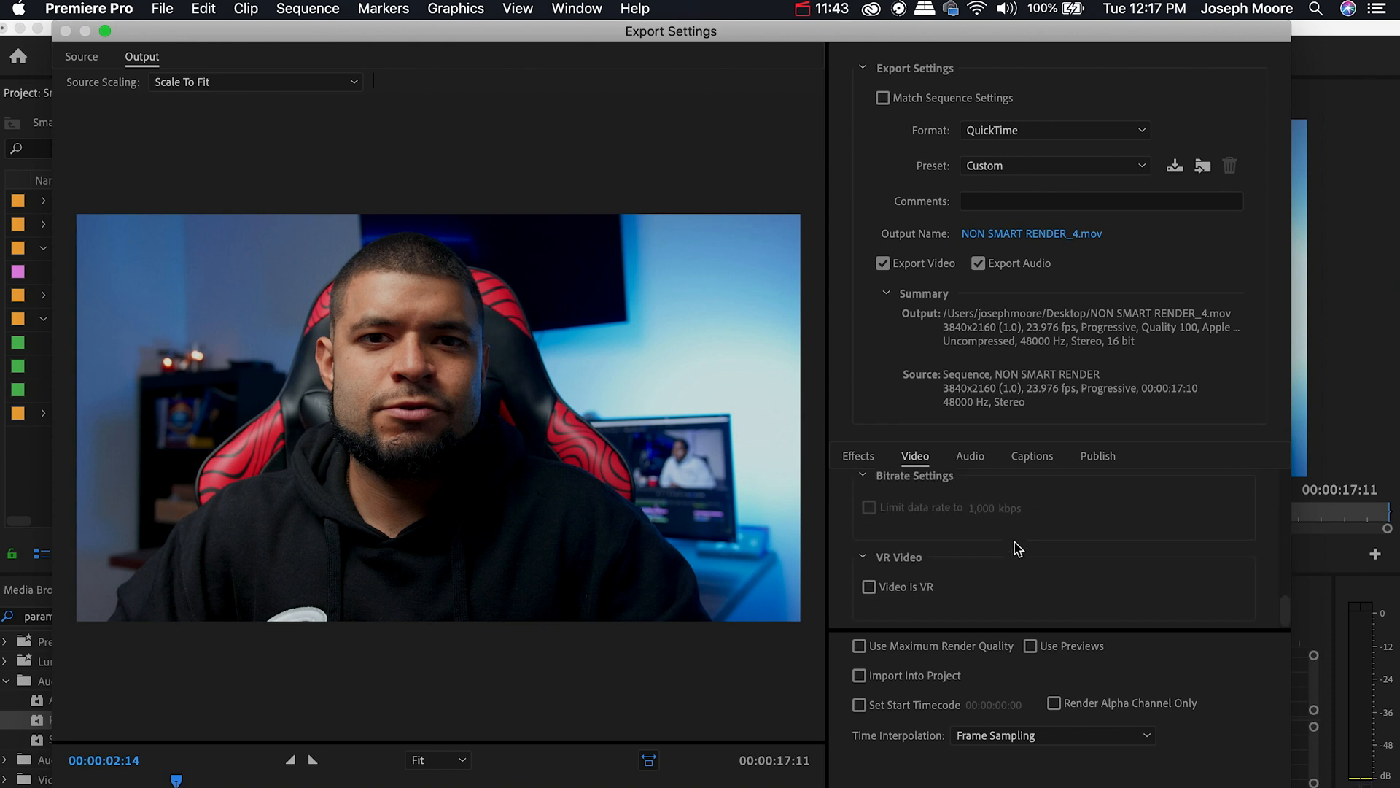
# Step: Set the audio export sample rate to 48000 Hz
pyautogui.click(968, 455)
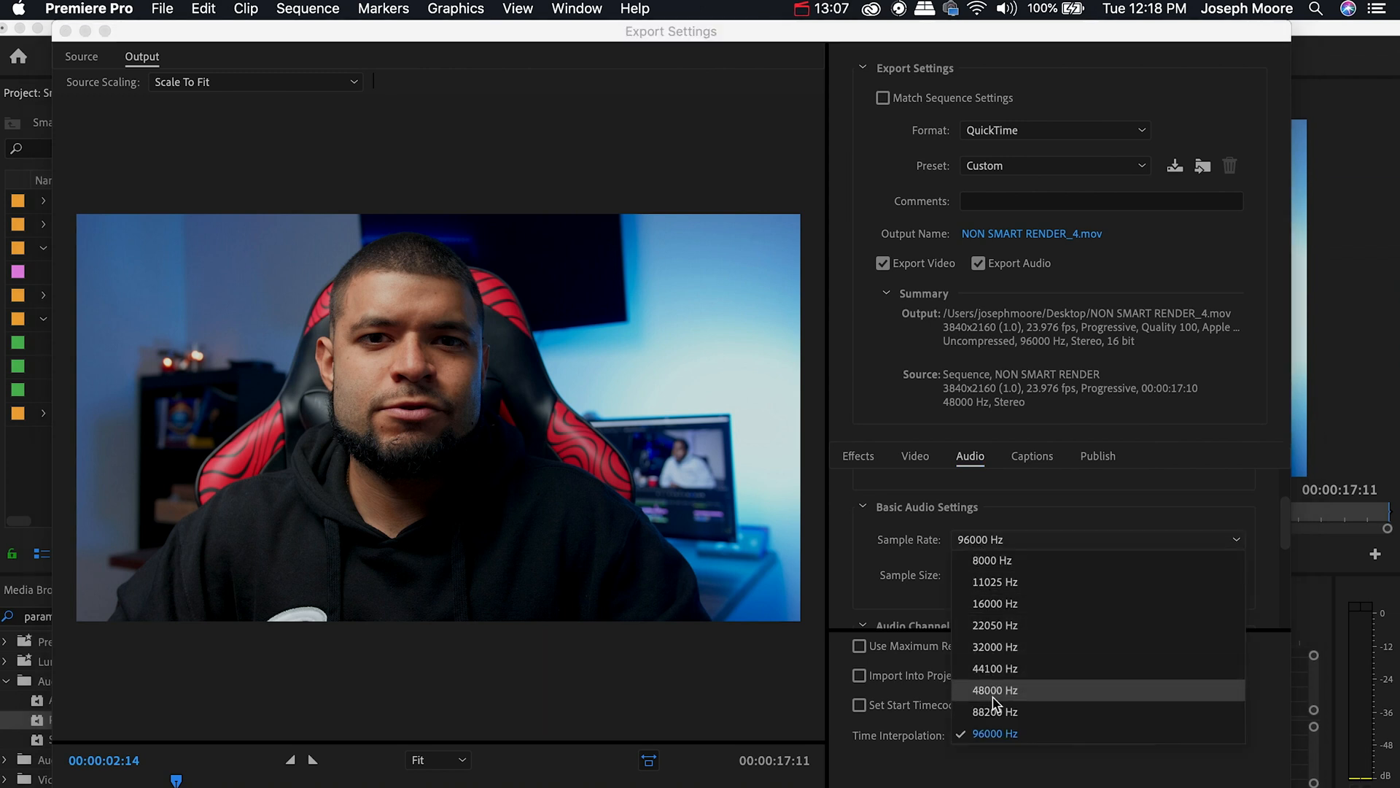
pyautogui.click(995, 690)
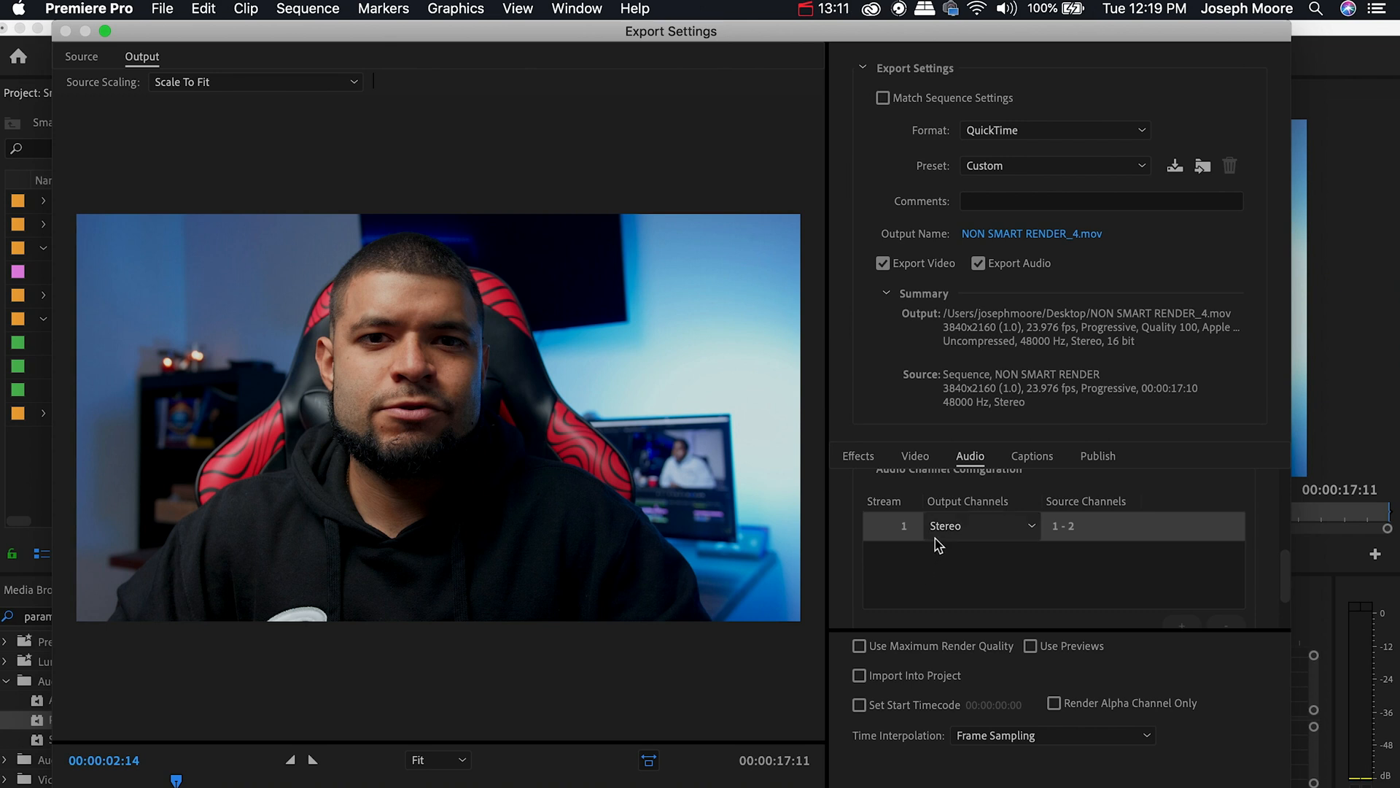
# Step: Tick Use Previews in the video export settings, leaving Match Sequence Settings unchecked
pyautogui.click(914, 455)
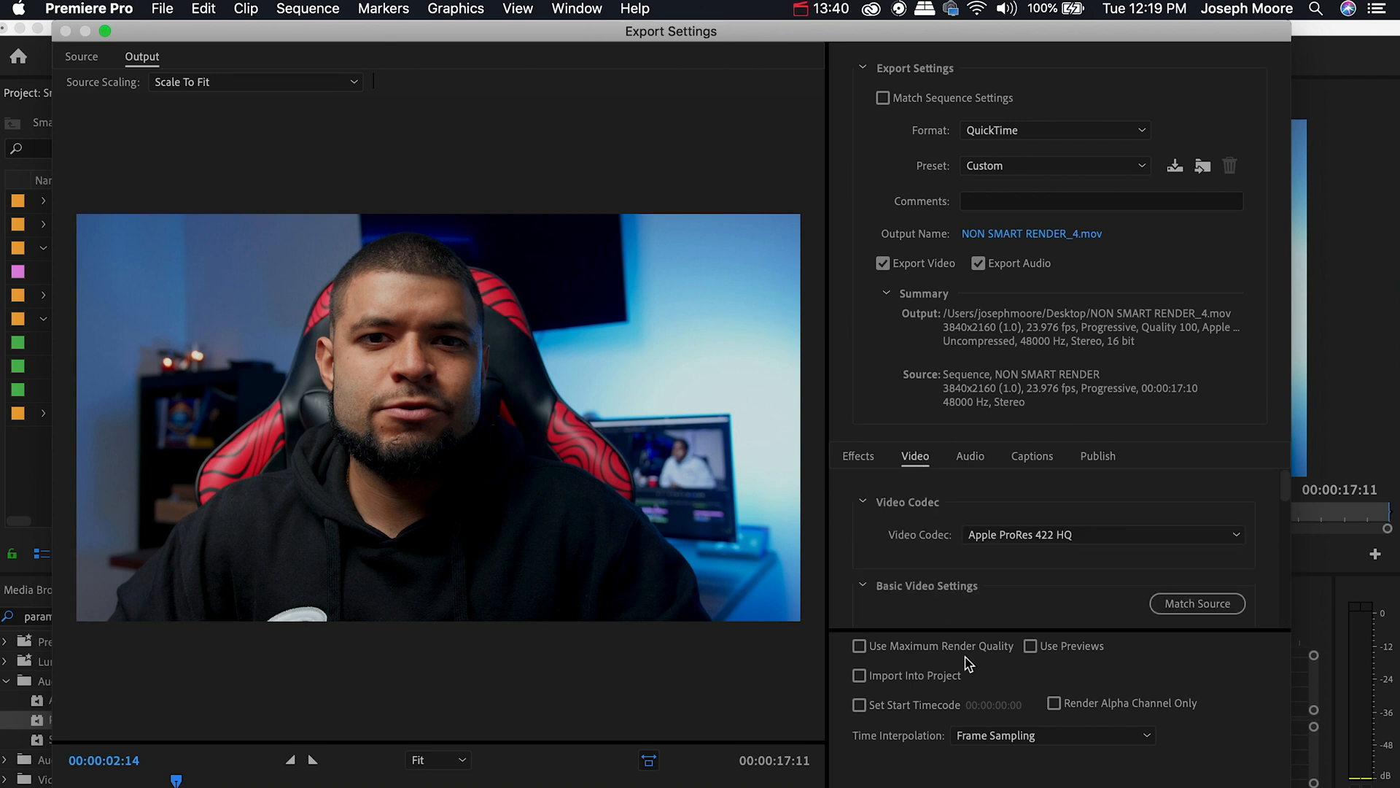
pyautogui.moveTo(982, 671)
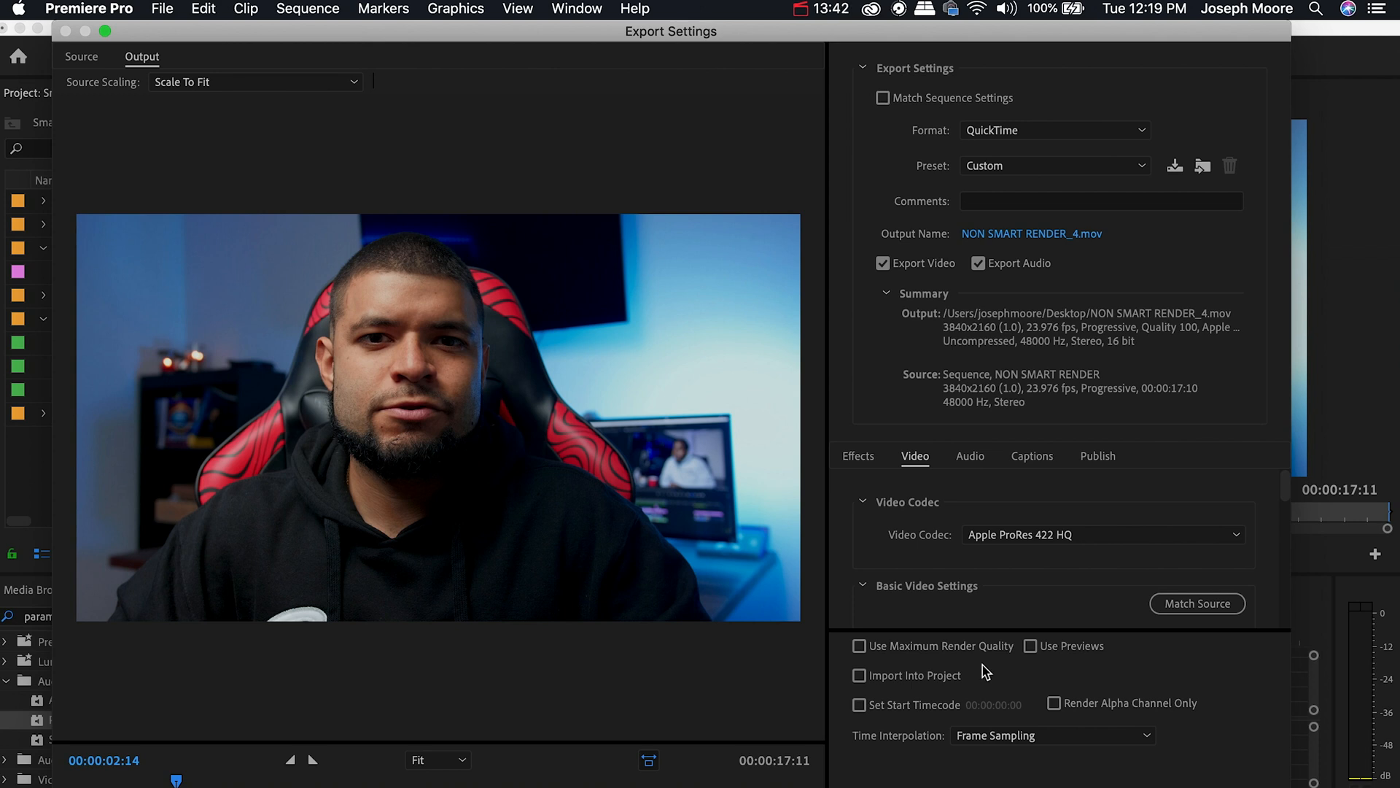
pyautogui.click(1031, 646)
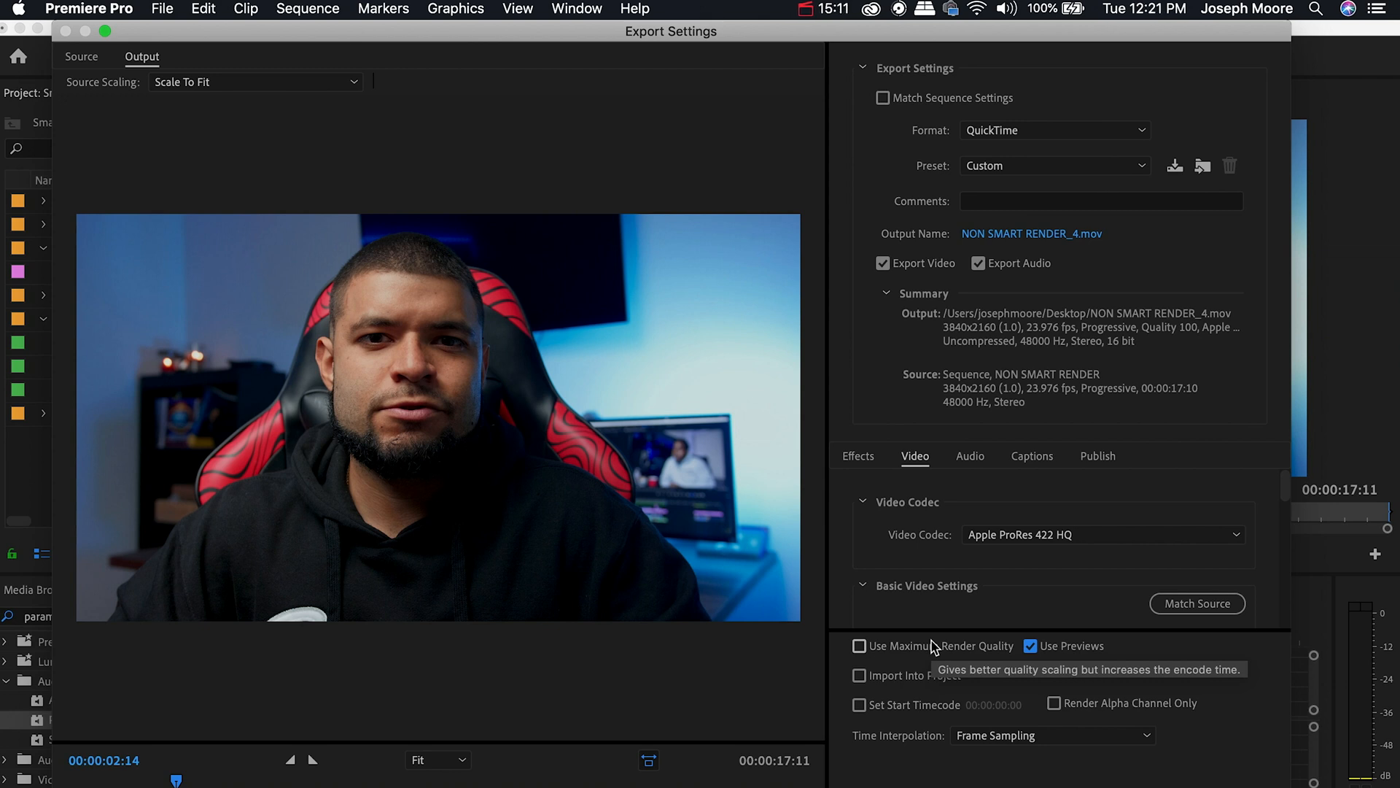
pyautogui.moveTo(961, 397)
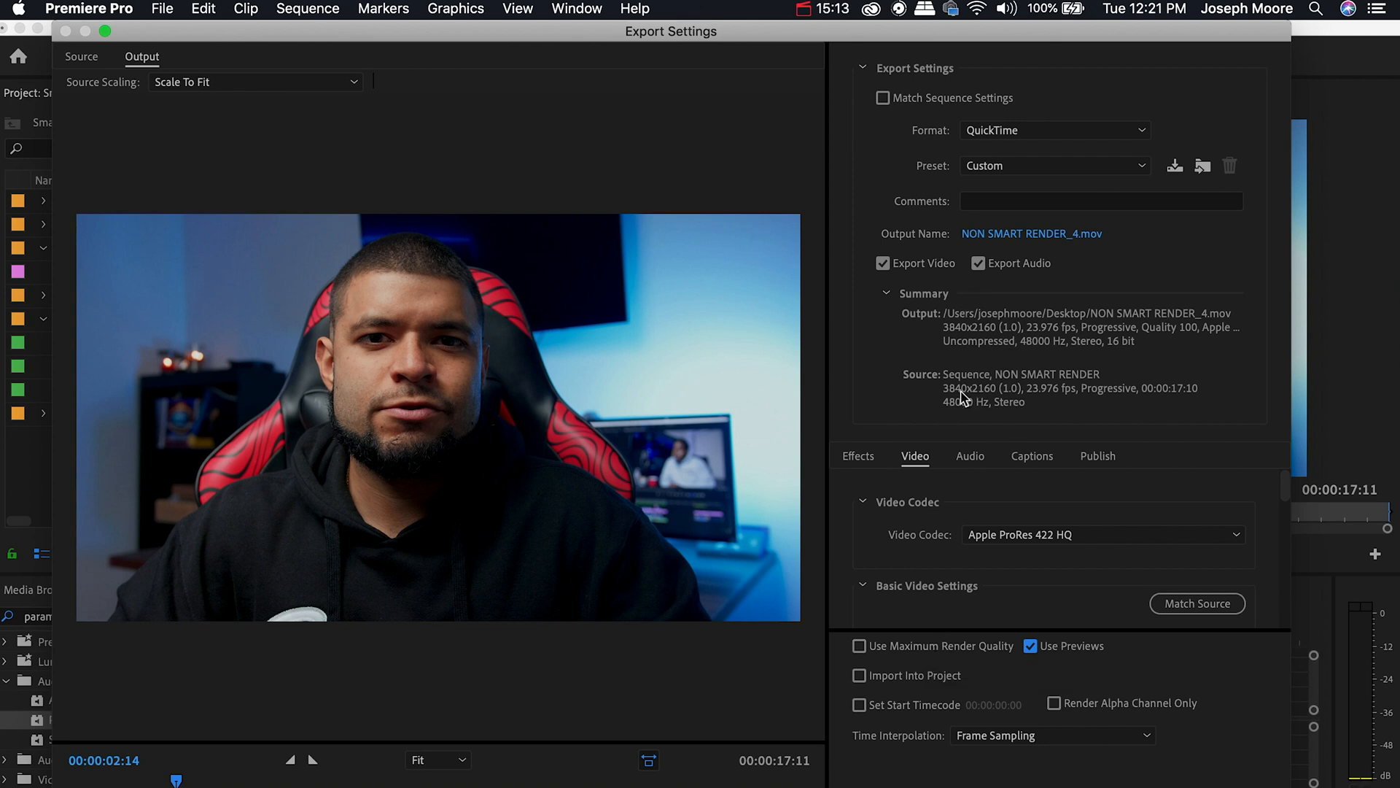
pyautogui.moveTo(1002, 366)
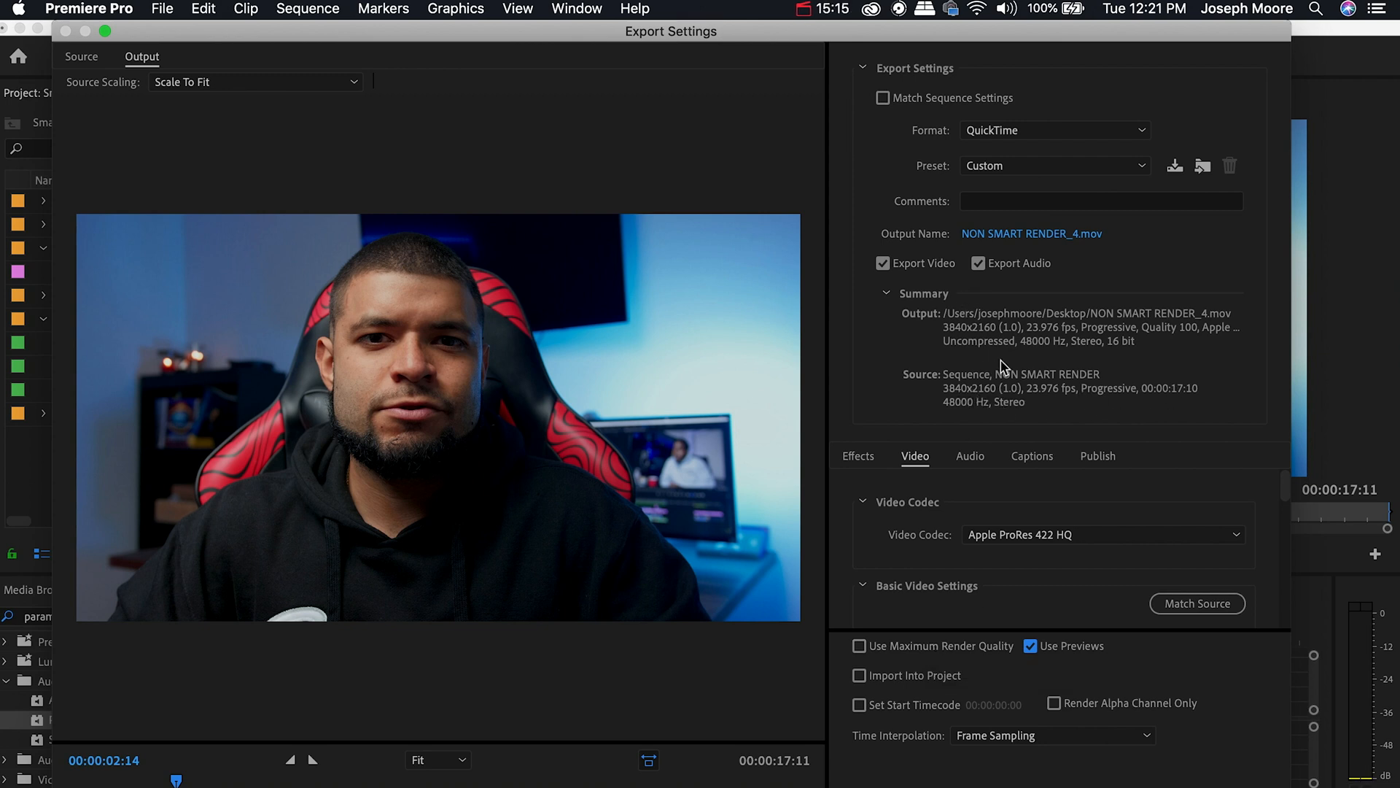
pyautogui.moveTo(959, 407)
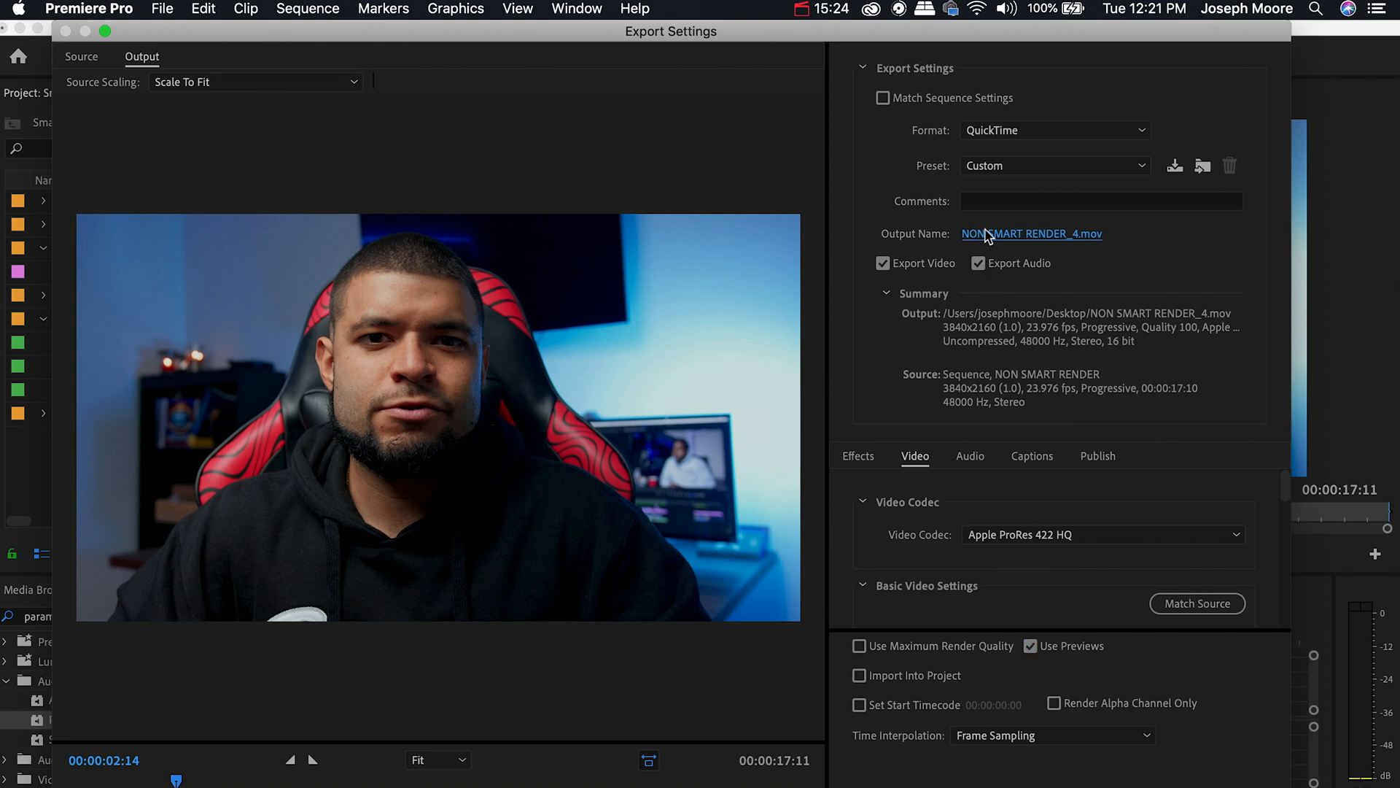
# Step: Save the output as NONSMARTRENDER.mov on the Desktop, replacing the existing file
pyautogui.click(1031, 233)
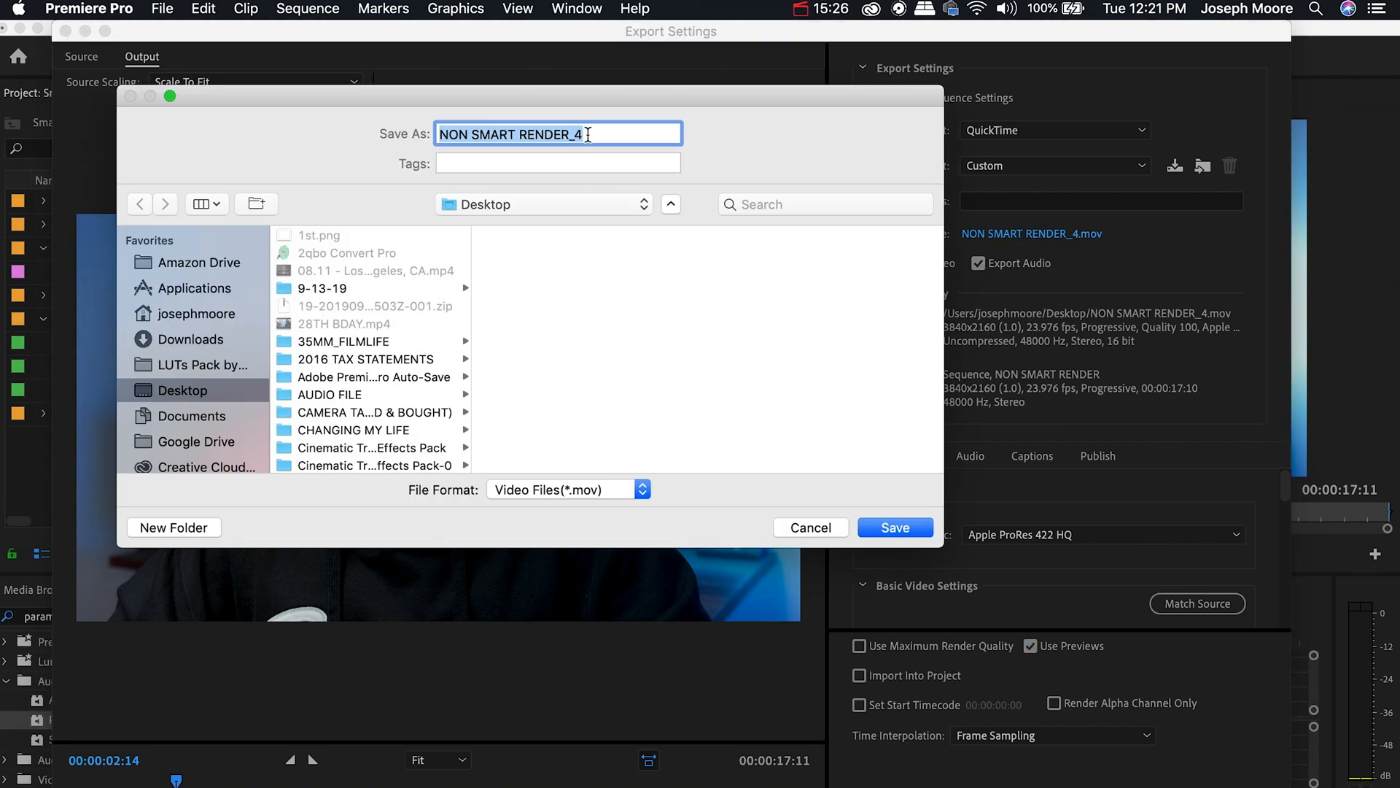
pyautogui.press('Backspace')
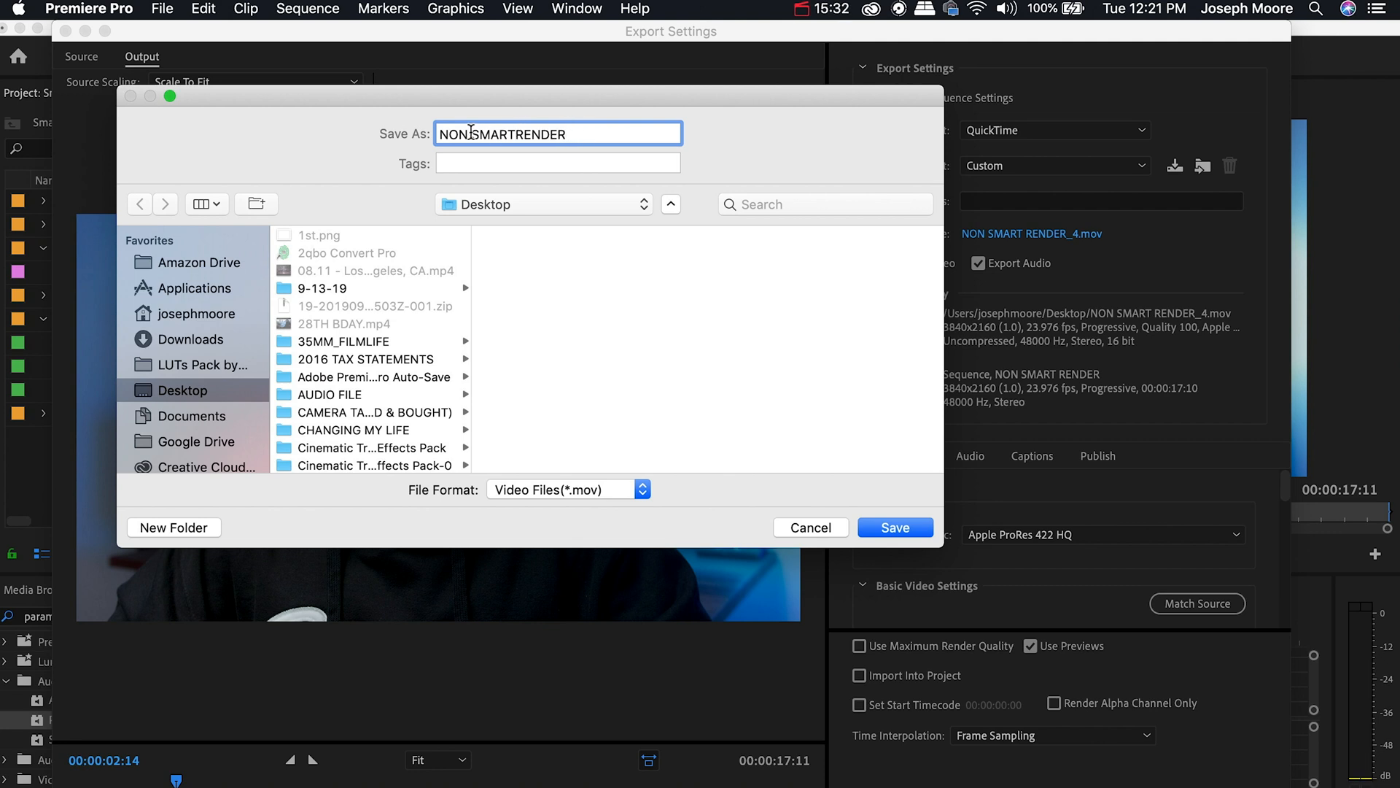
pyautogui.click(894, 526)
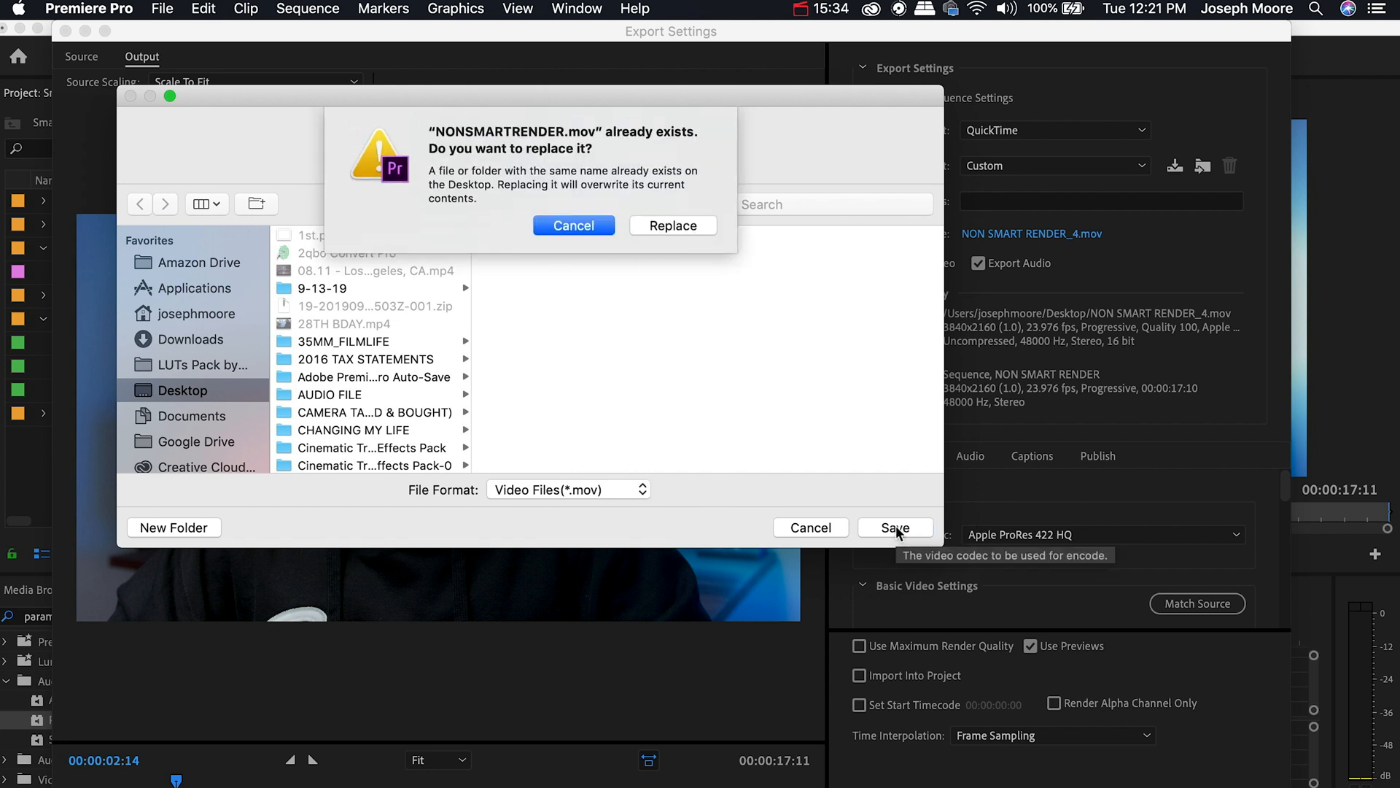
pyautogui.click(671, 225)
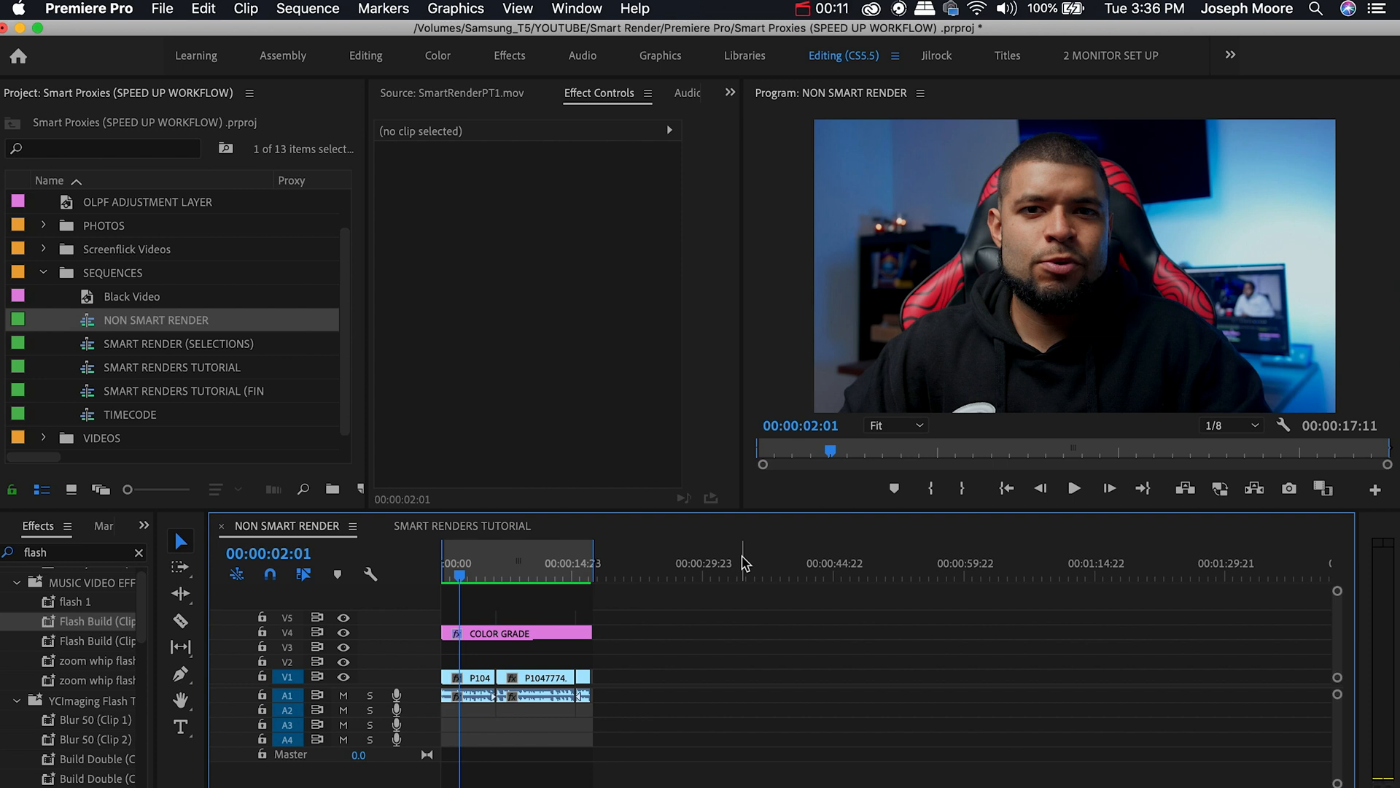
pyautogui.moveTo(92, 318)
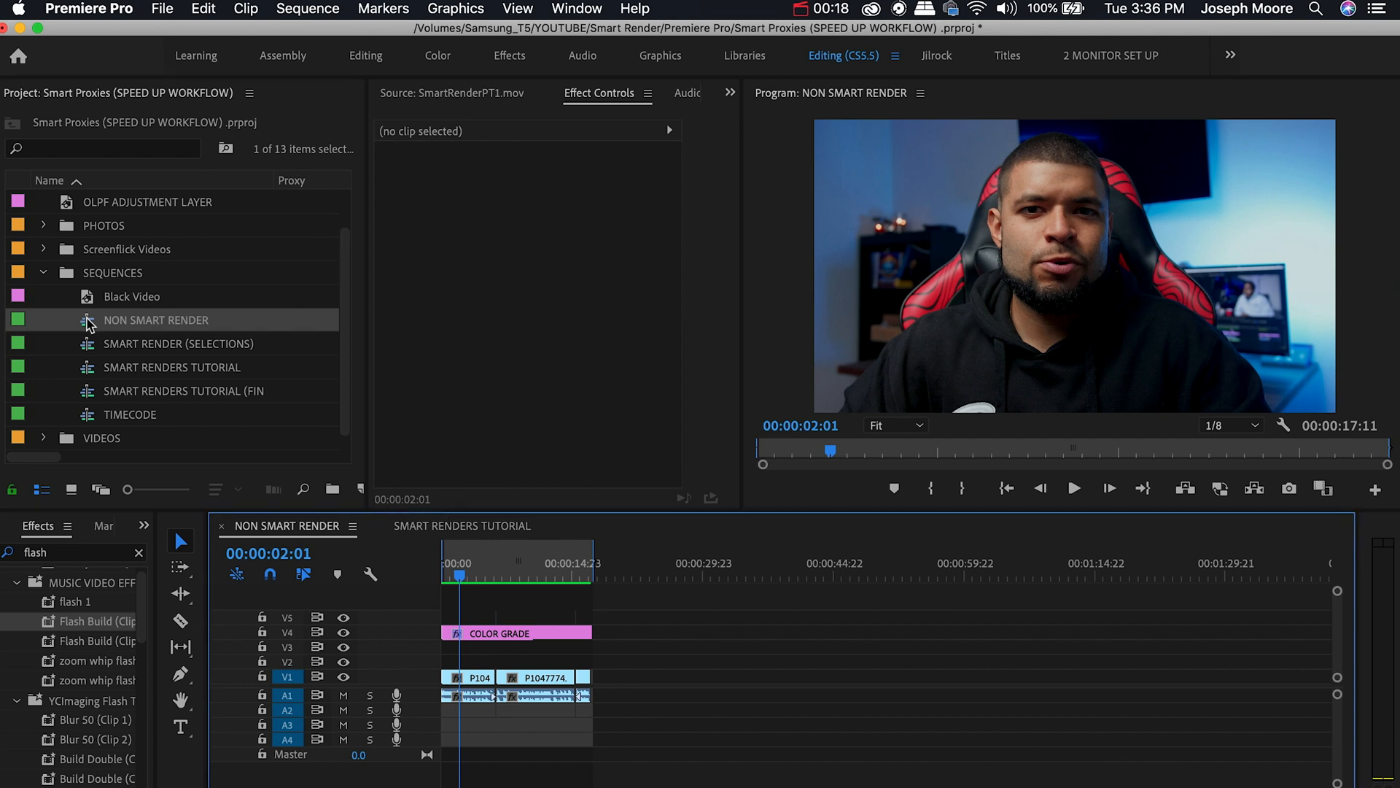
pyautogui.moveTo(281, 534)
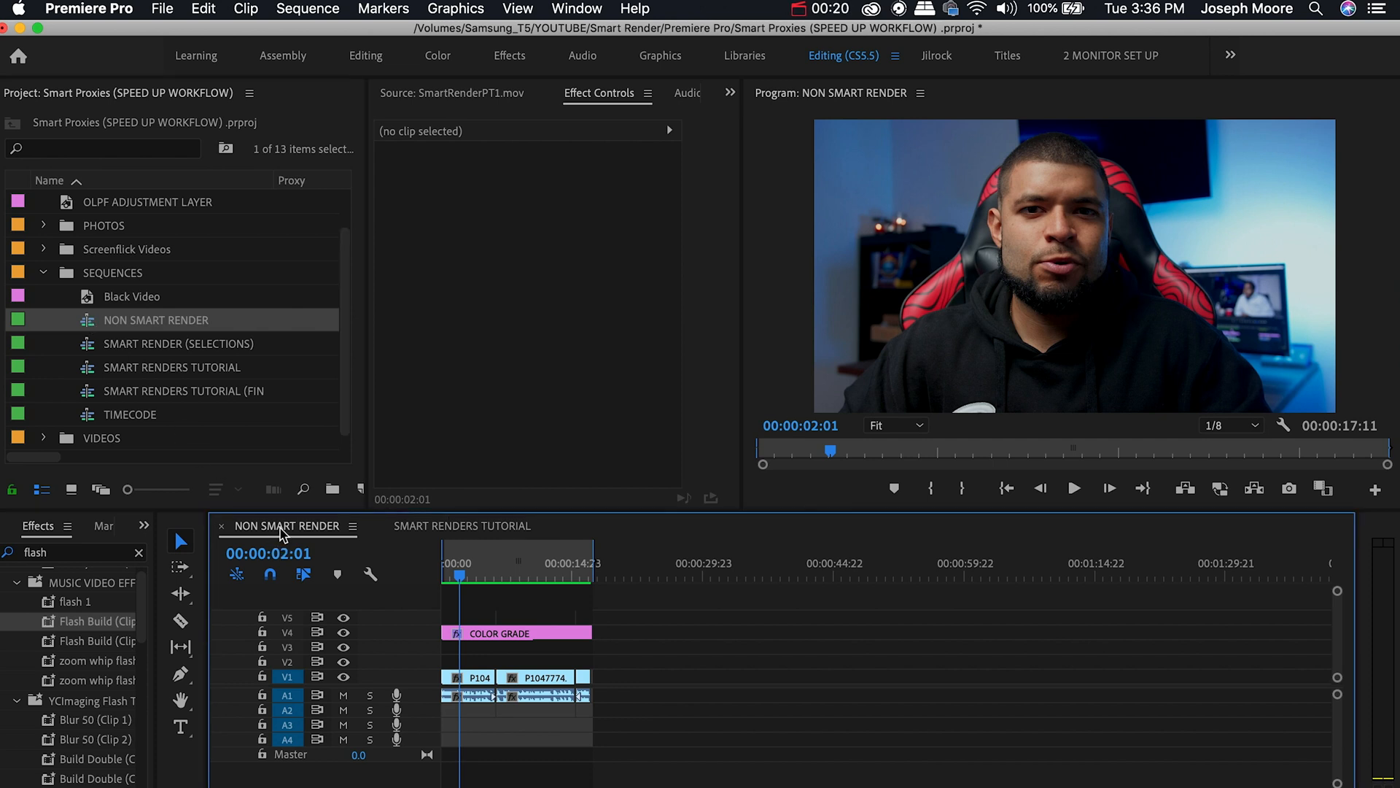
# Step: Bring up Sequence Settings for NON SMART RENDER from the Sequence menu
pyautogui.click(308, 9)
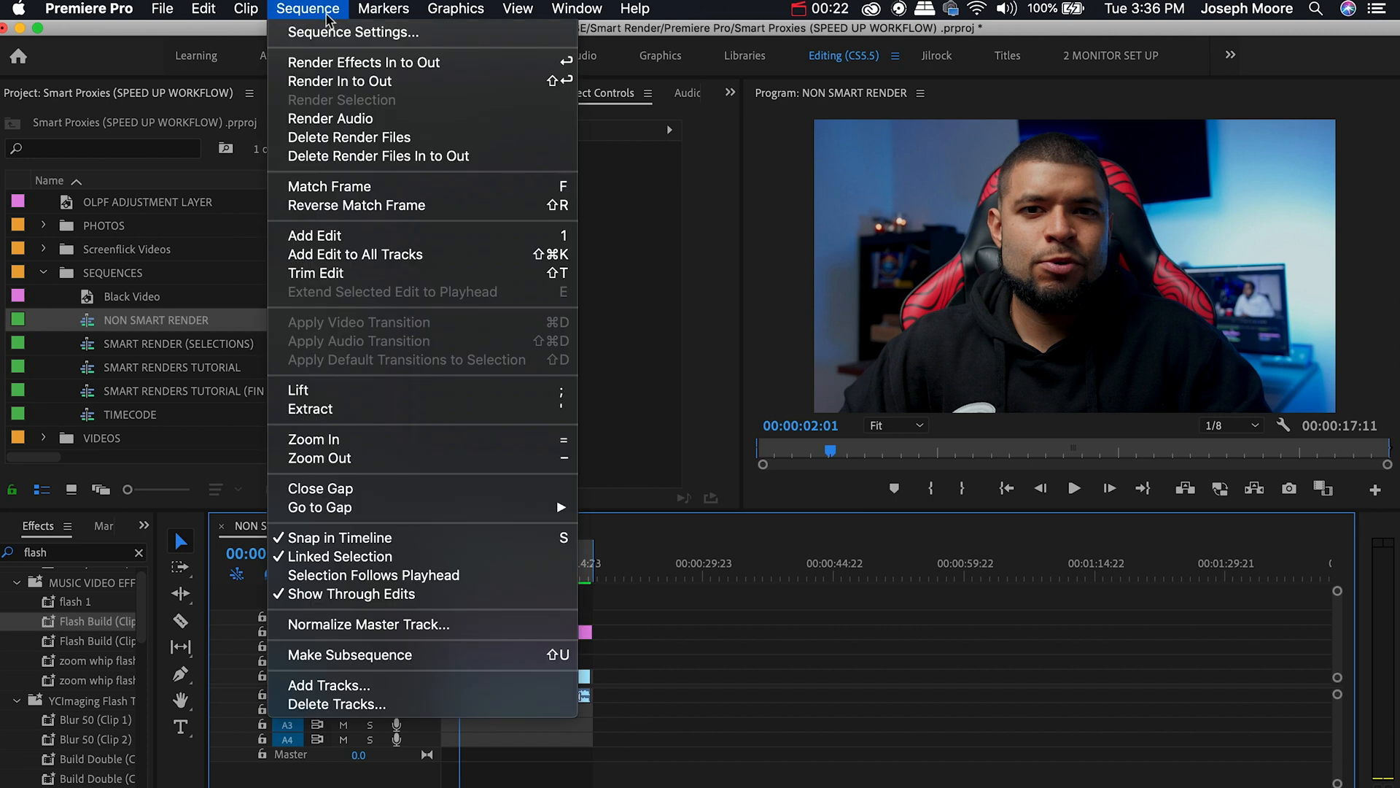
pyautogui.click(352, 30)
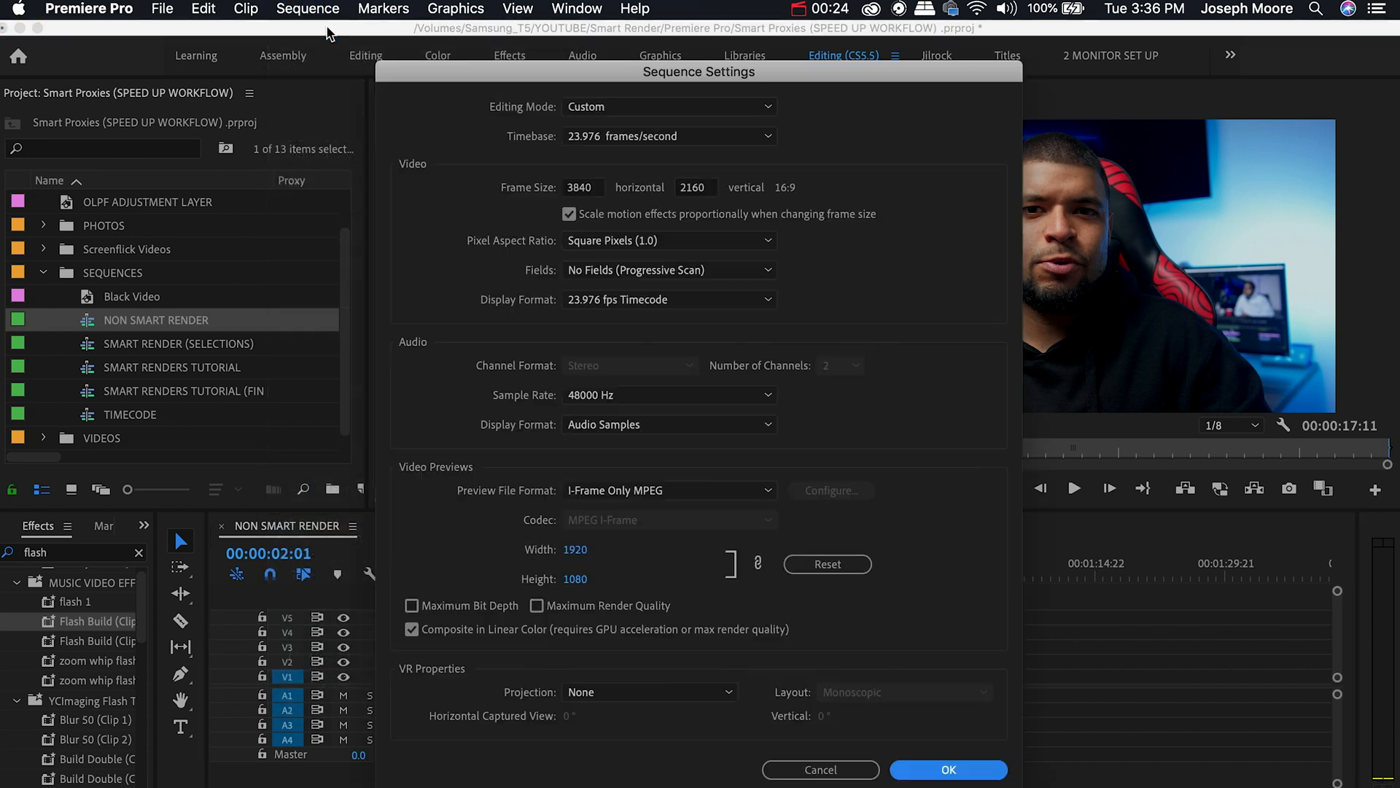
pyautogui.moveTo(593, 114)
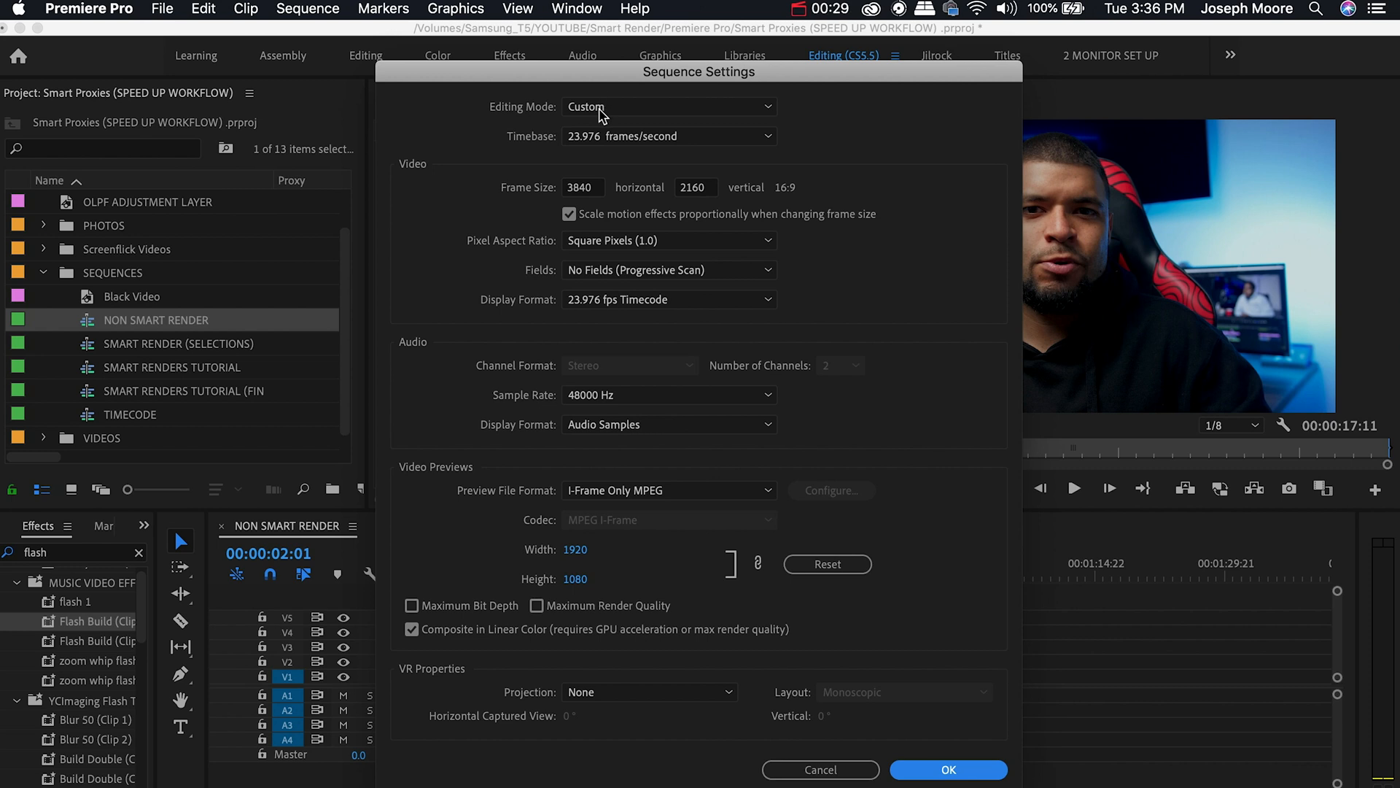
pyautogui.moveTo(598, 144)
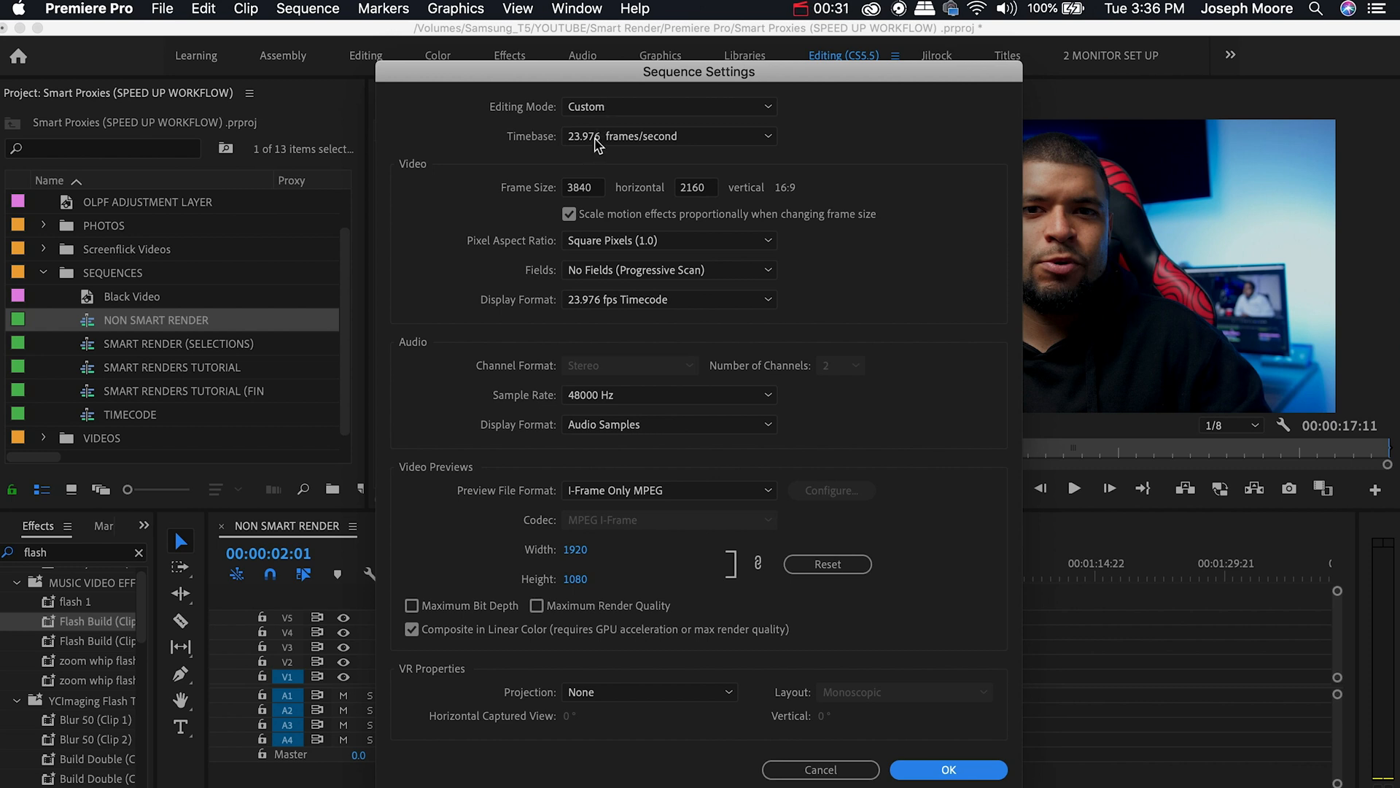
pyautogui.moveTo(439, 236)
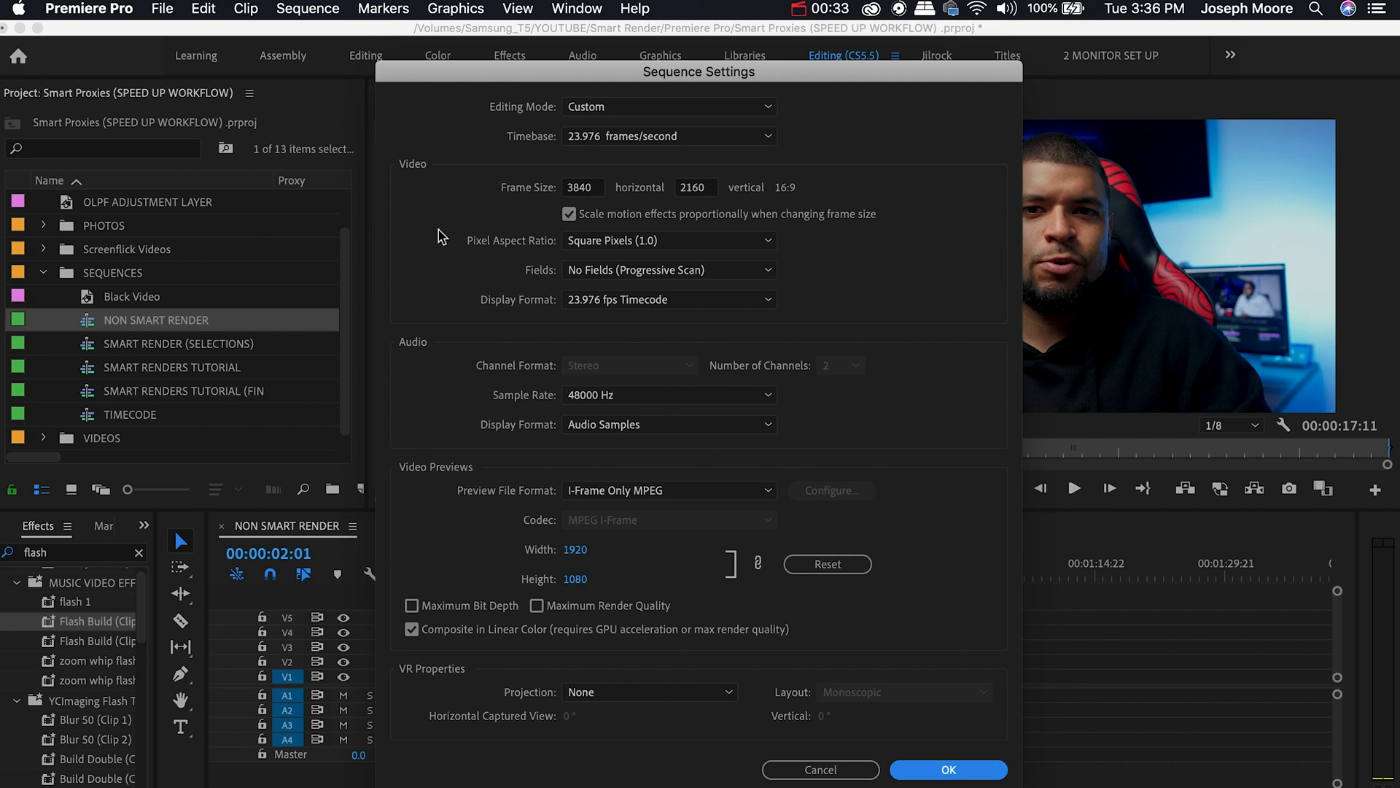
pyautogui.moveTo(562, 192)
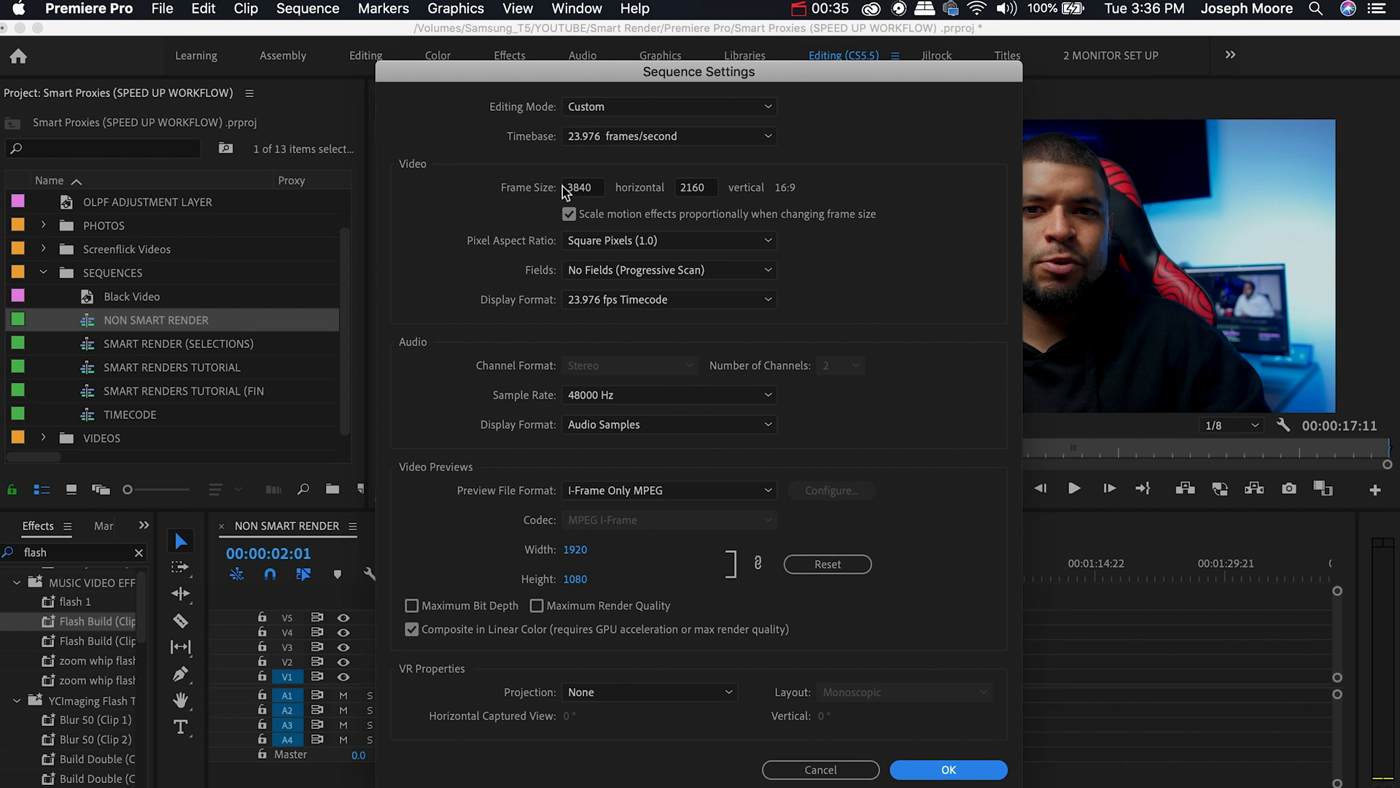
pyautogui.moveTo(437, 271)
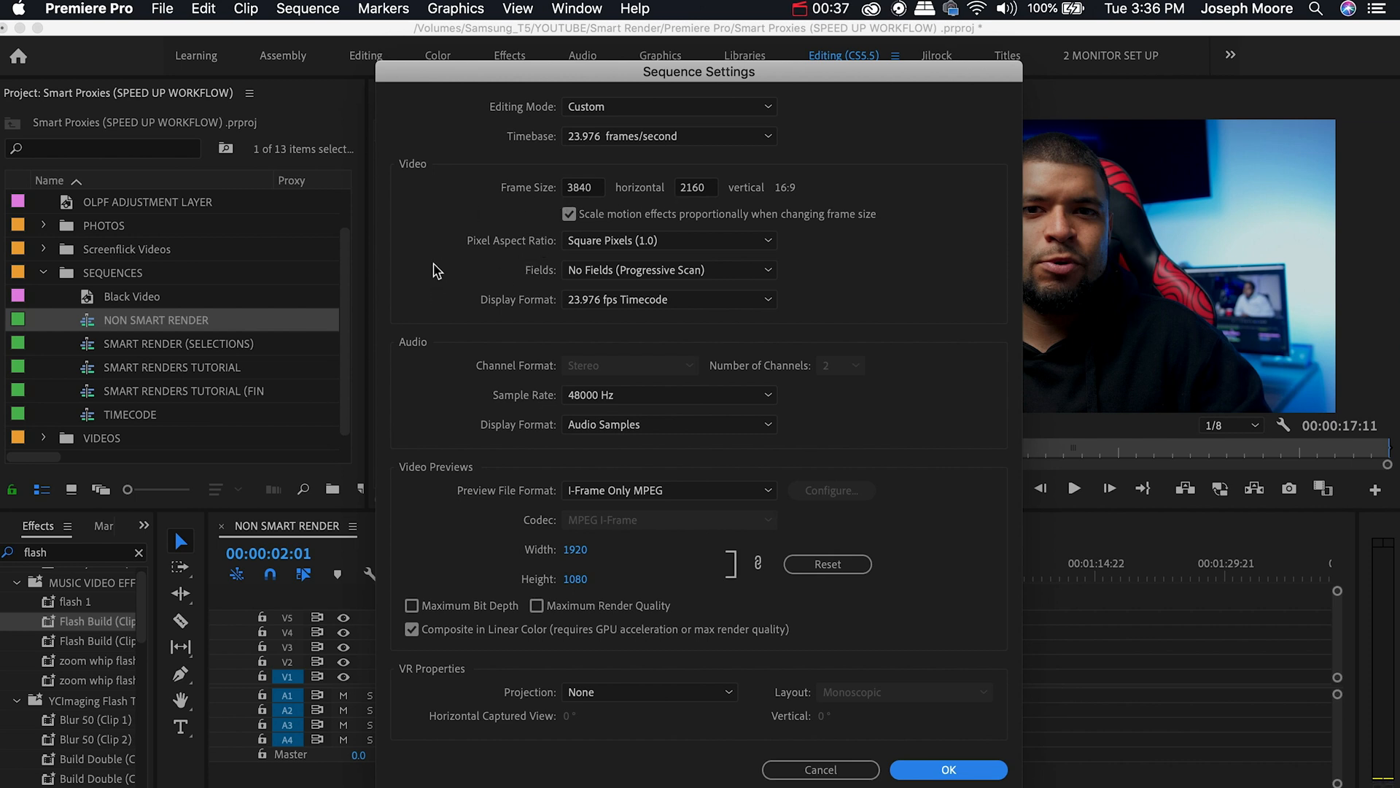
pyautogui.moveTo(578, 256)
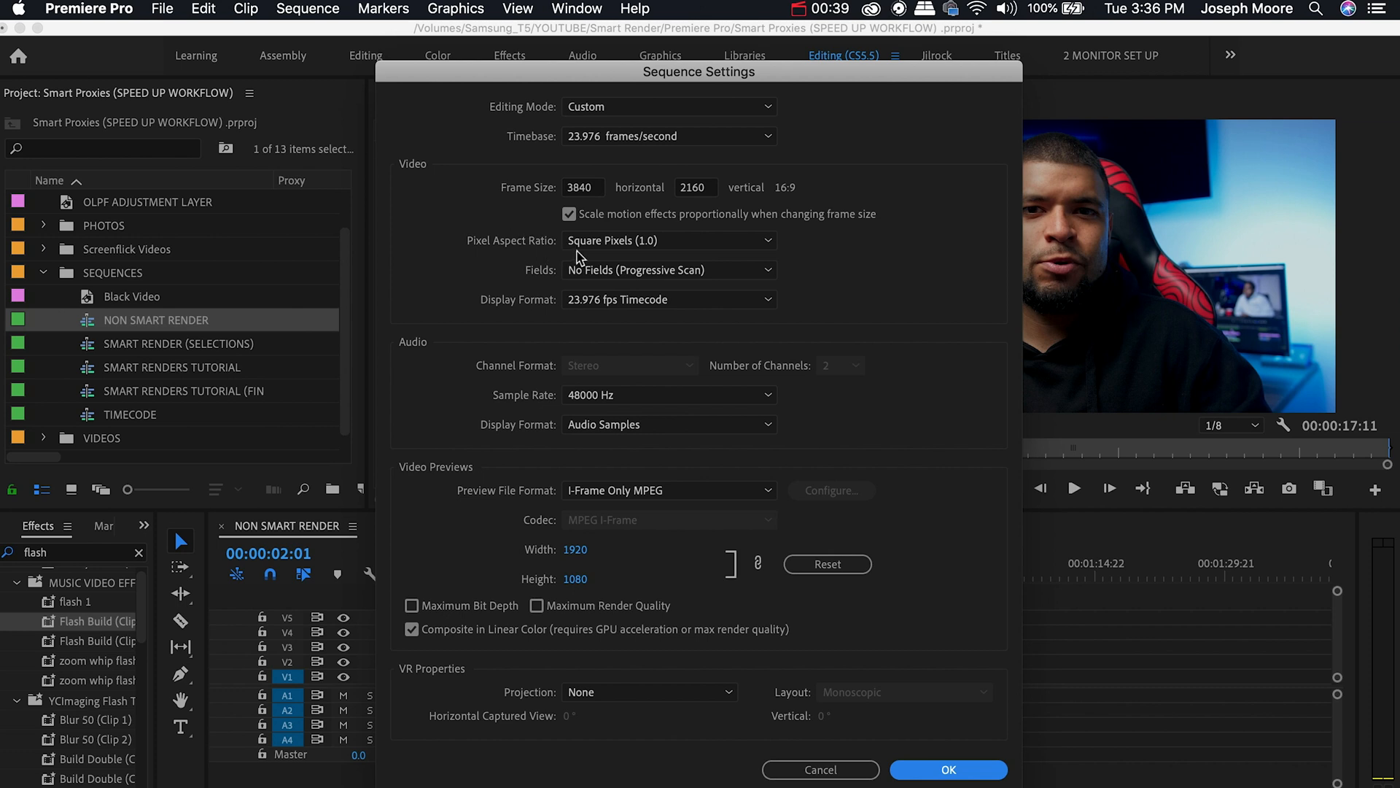
pyautogui.moveTo(550, 277)
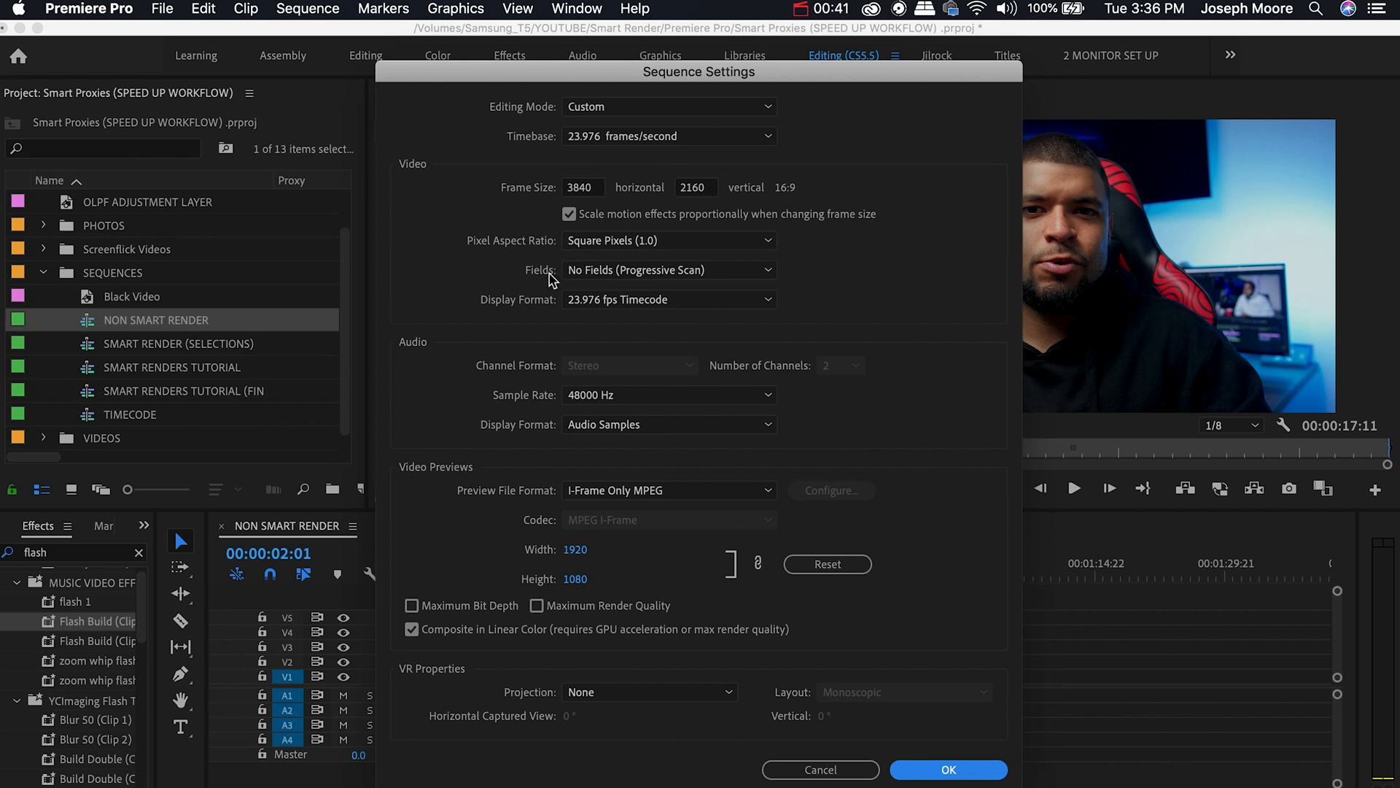
pyautogui.moveTo(438, 366)
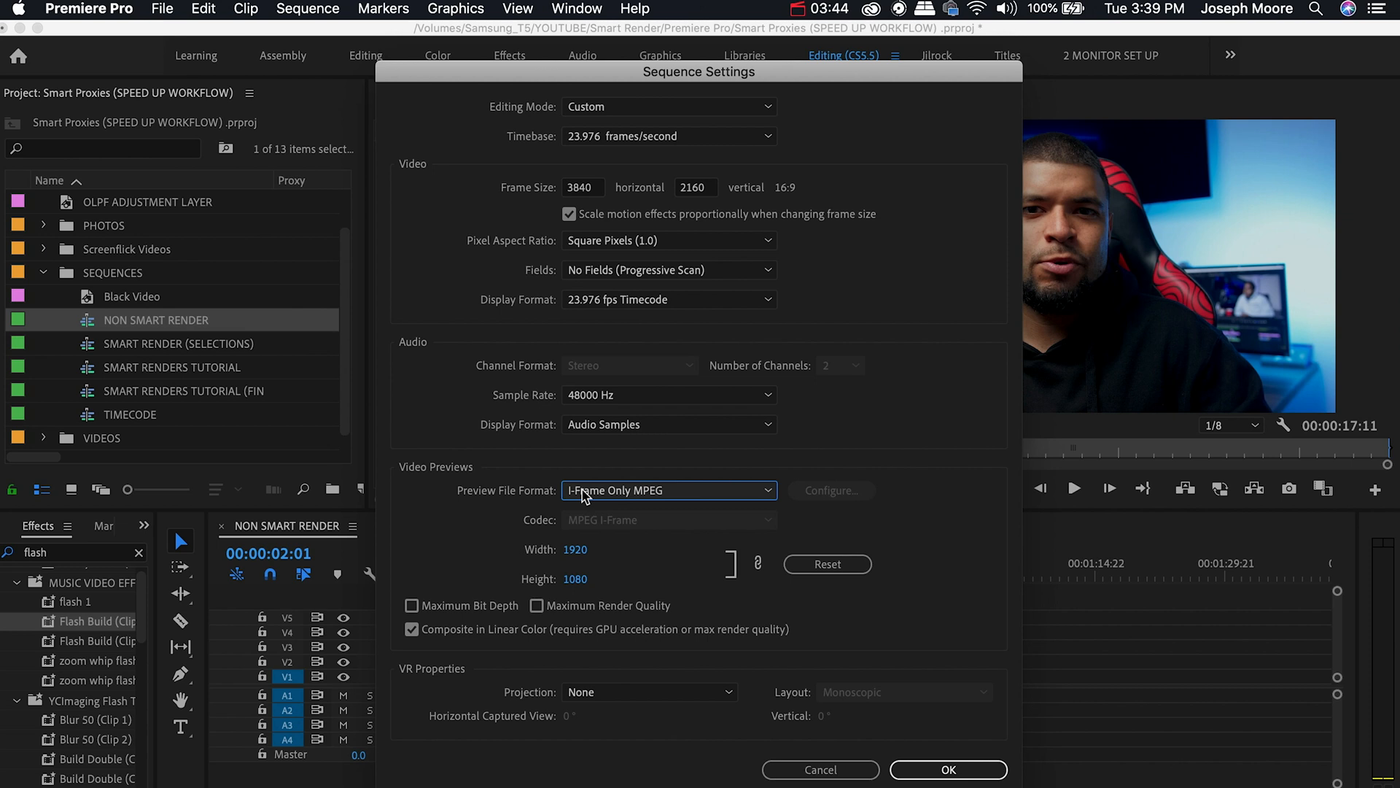
pyautogui.moveTo(597, 499)
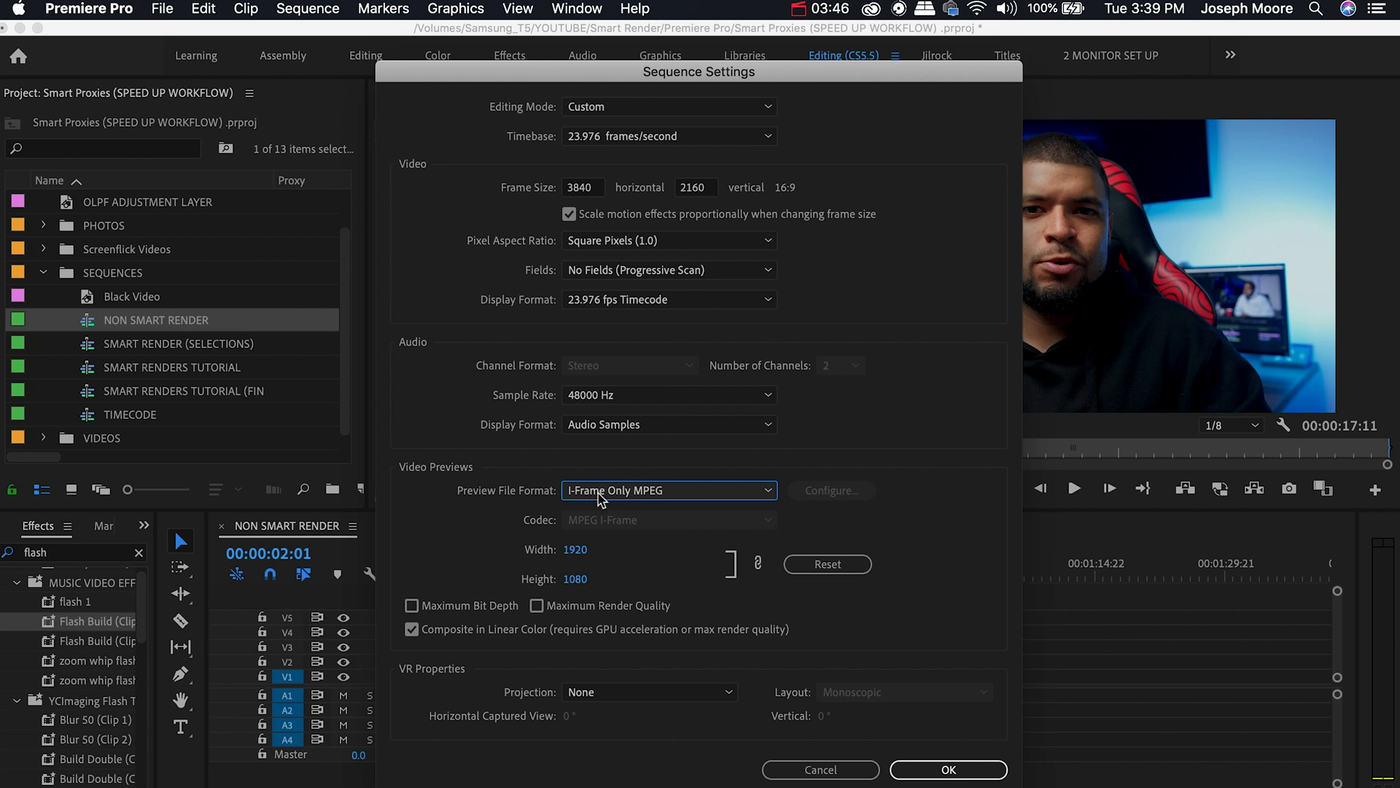
# Step: Set Preview File Format QuickTime, codec Apple ProRes 422 HQ at 3840×2160, and confirm with OK
pyautogui.click(666, 490)
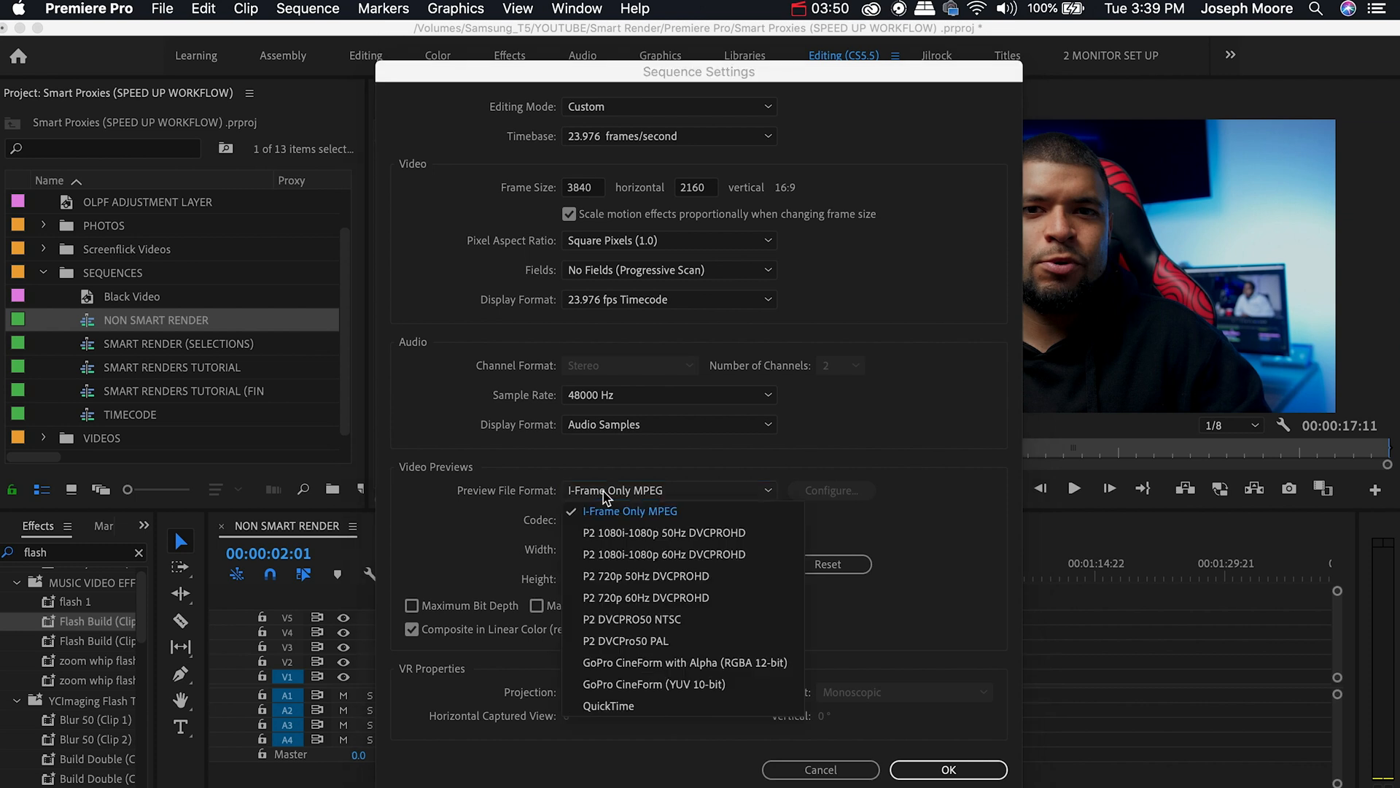
pyautogui.click(608, 706)
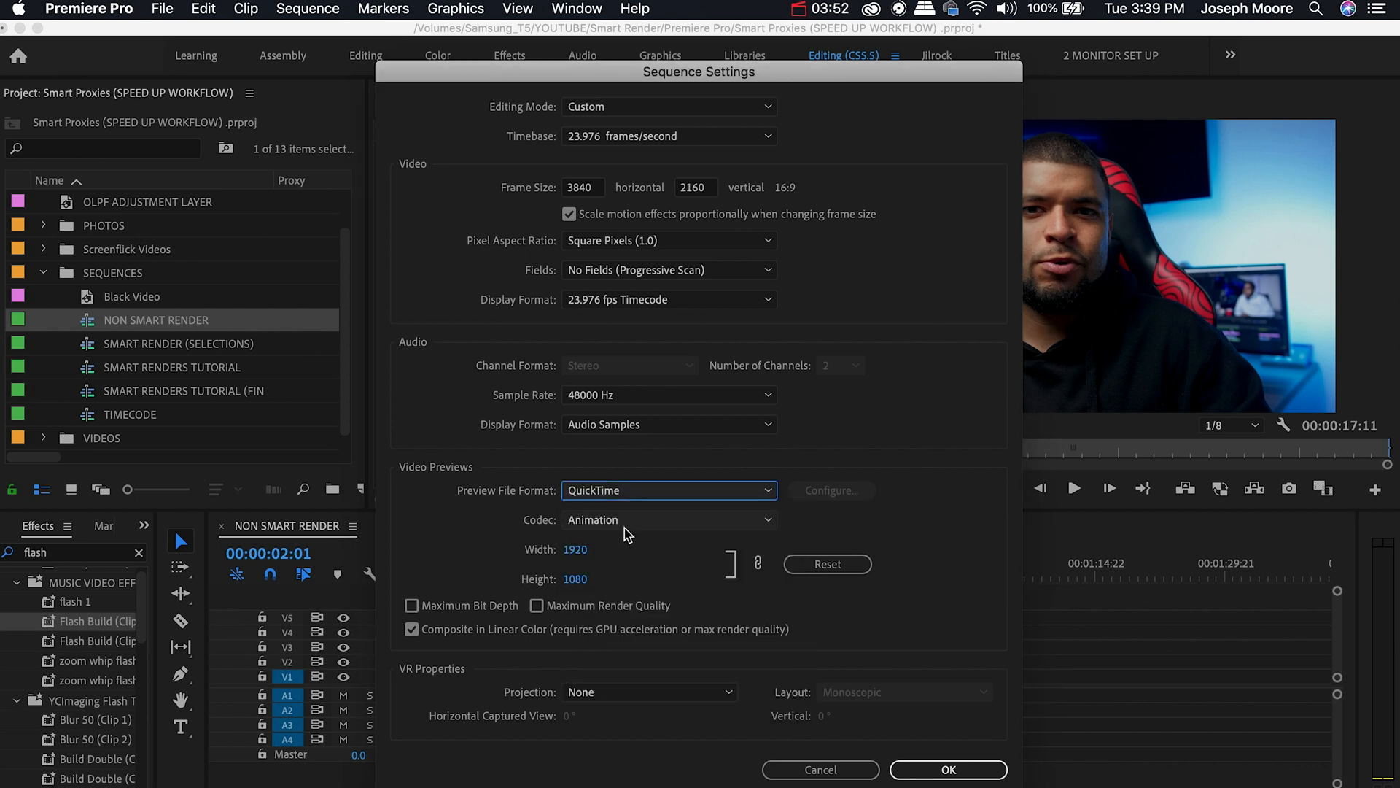
pyautogui.click(668, 520)
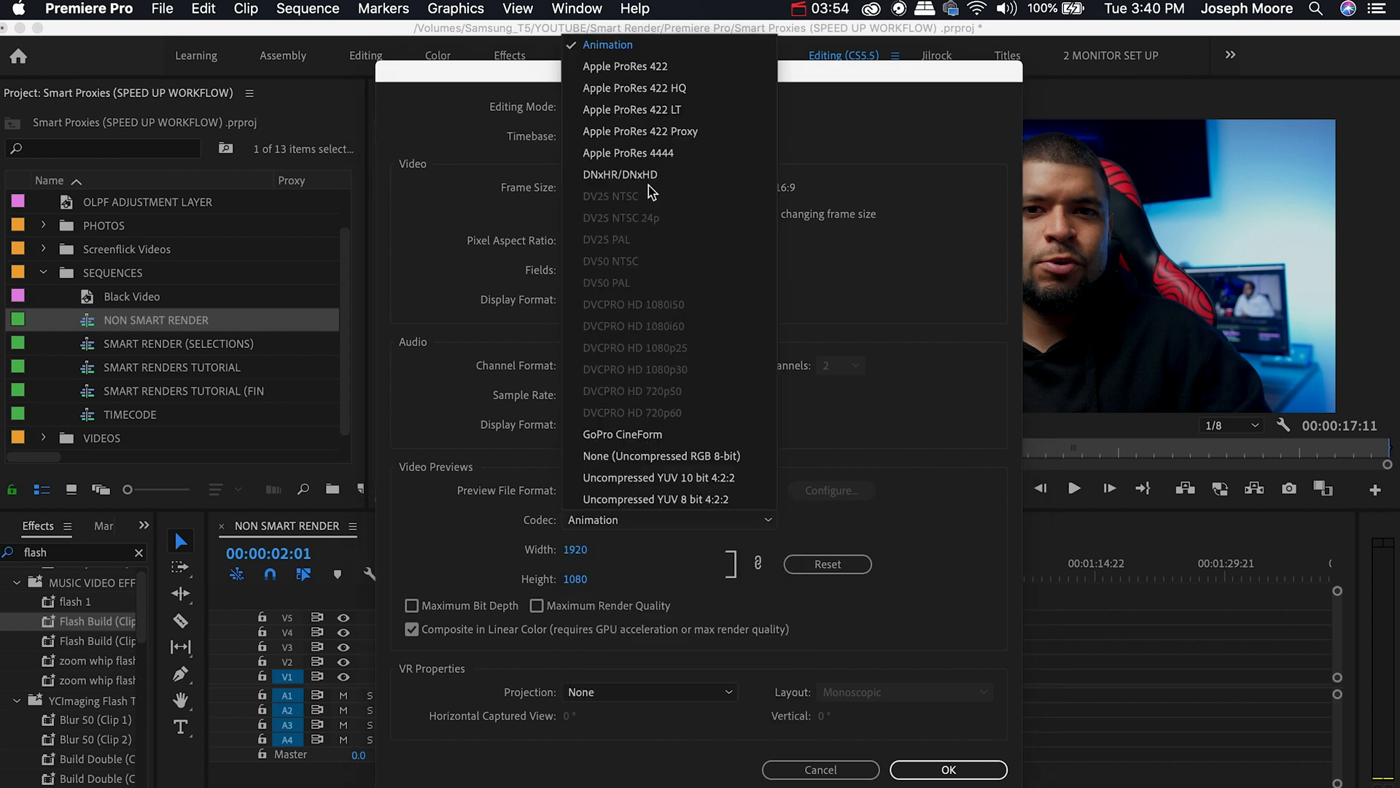
pyautogui.click(634, 88)
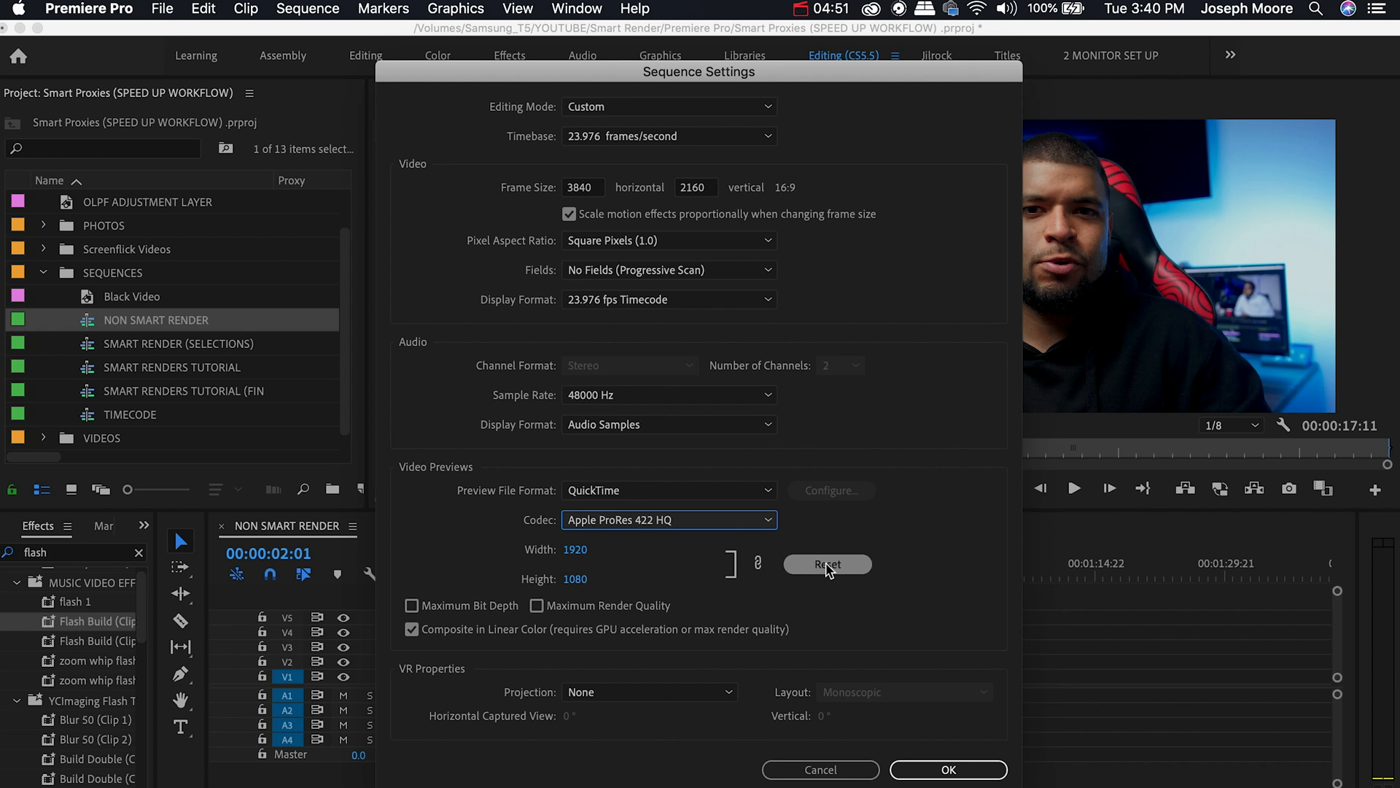
pyautogui.click(825, 563)
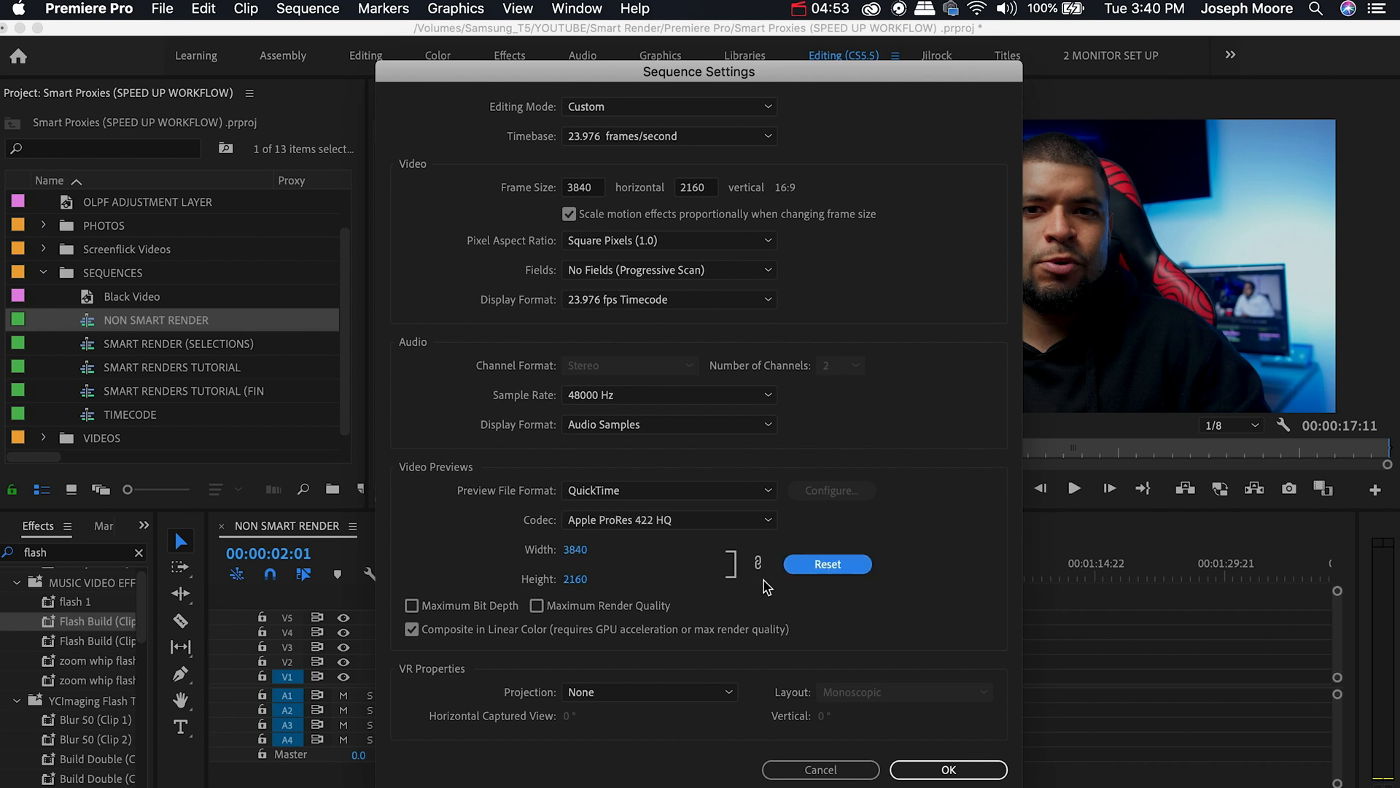
pyautogui.moveTo(728, 644)
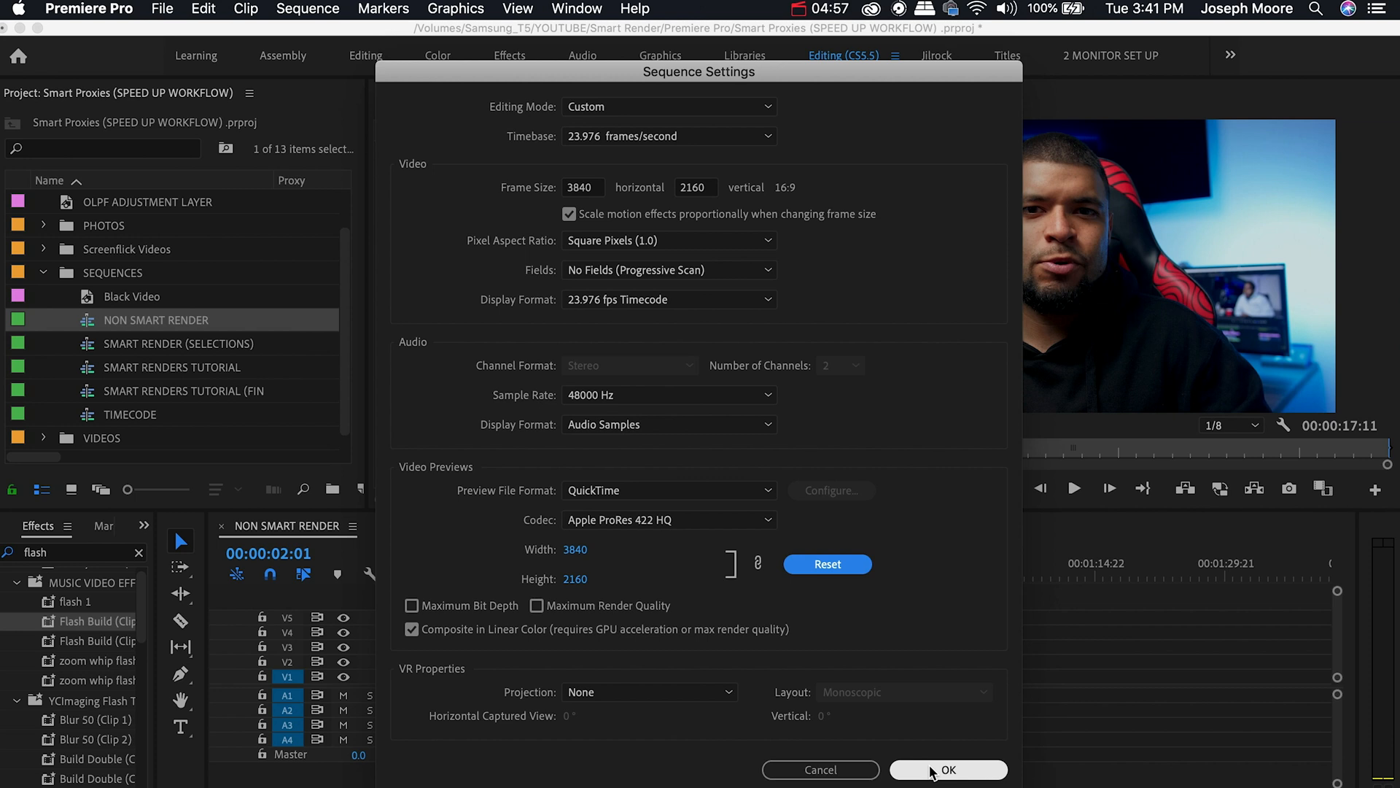
pyautogui.click(948, 769)
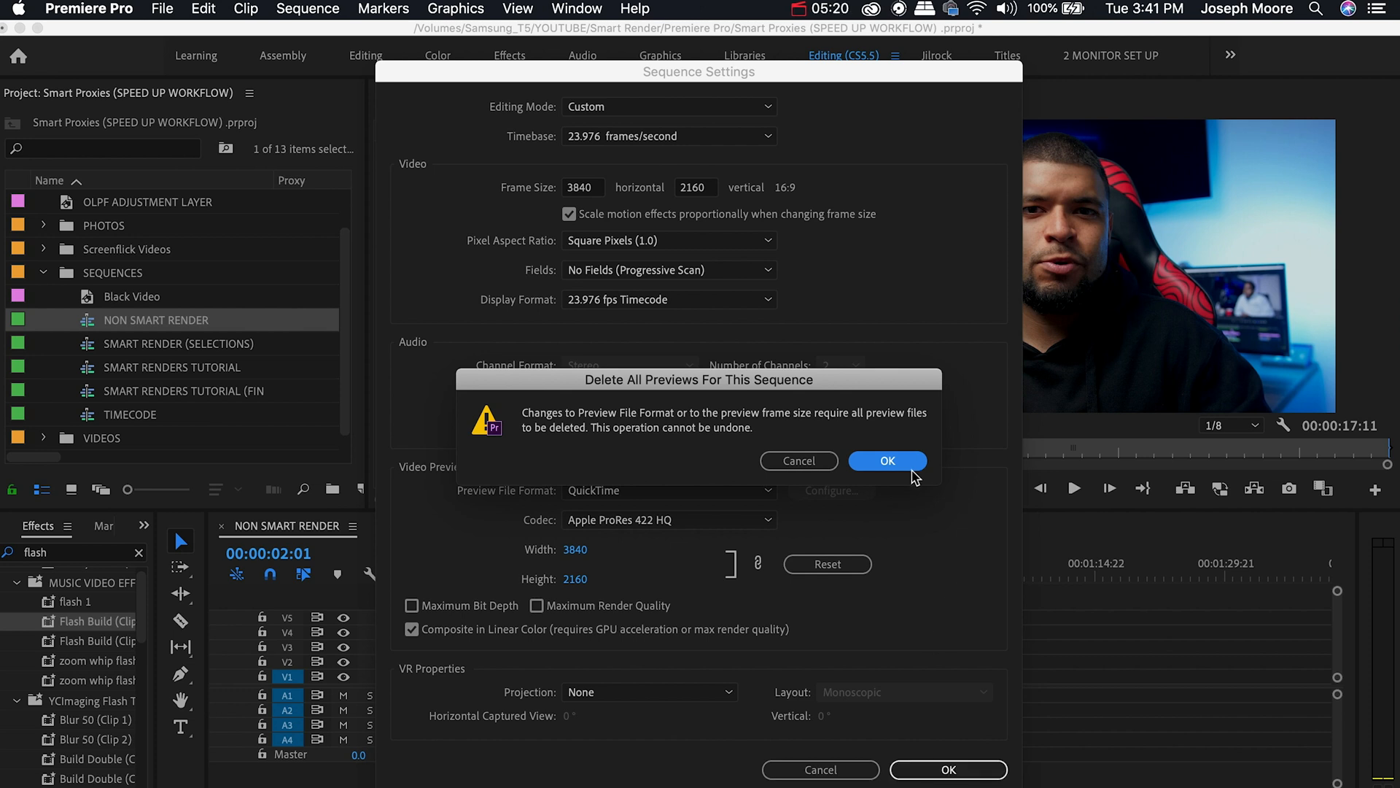
# Step: Accept deleting the sequence's existing preview files to apply the new format
pyautogui.click(885, 459)
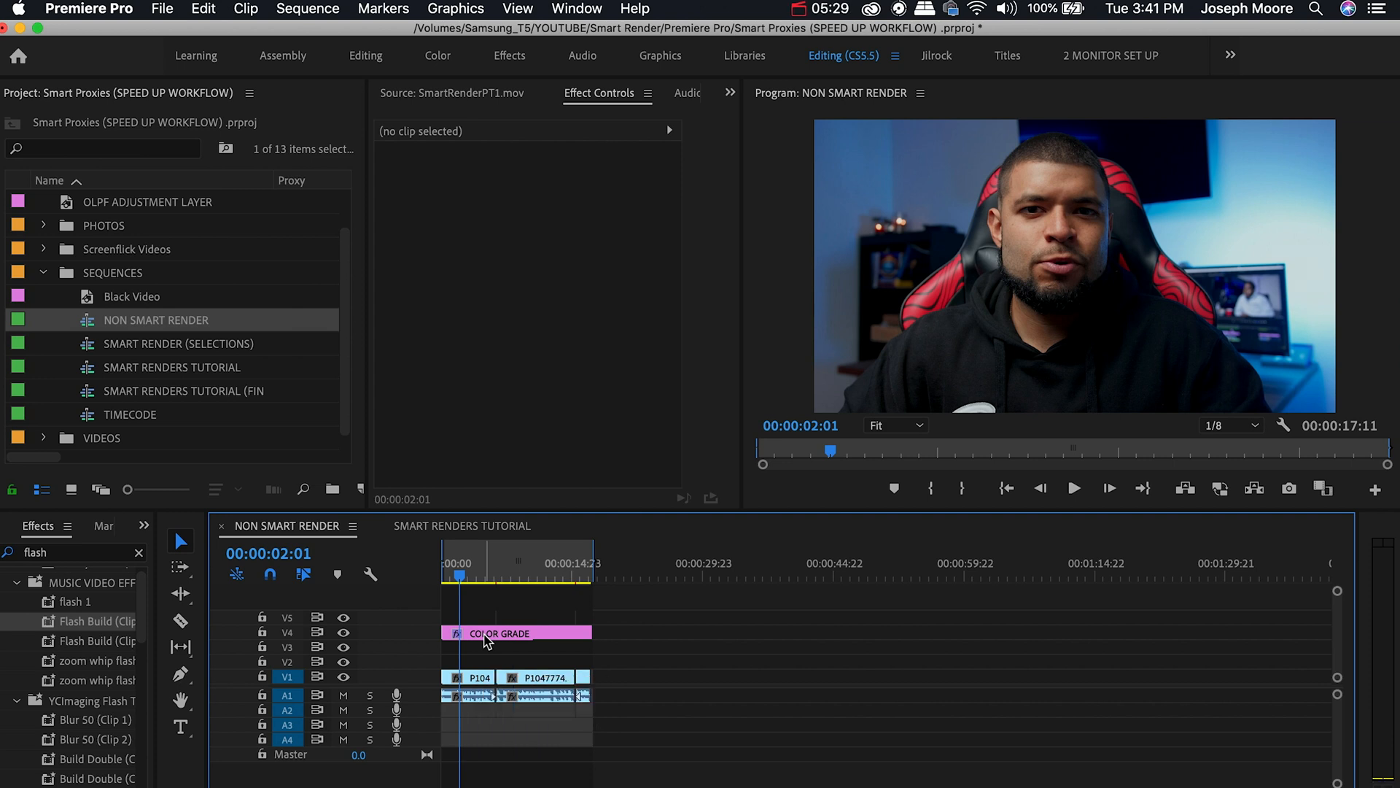
pyautogui.moveTo(499, 611)
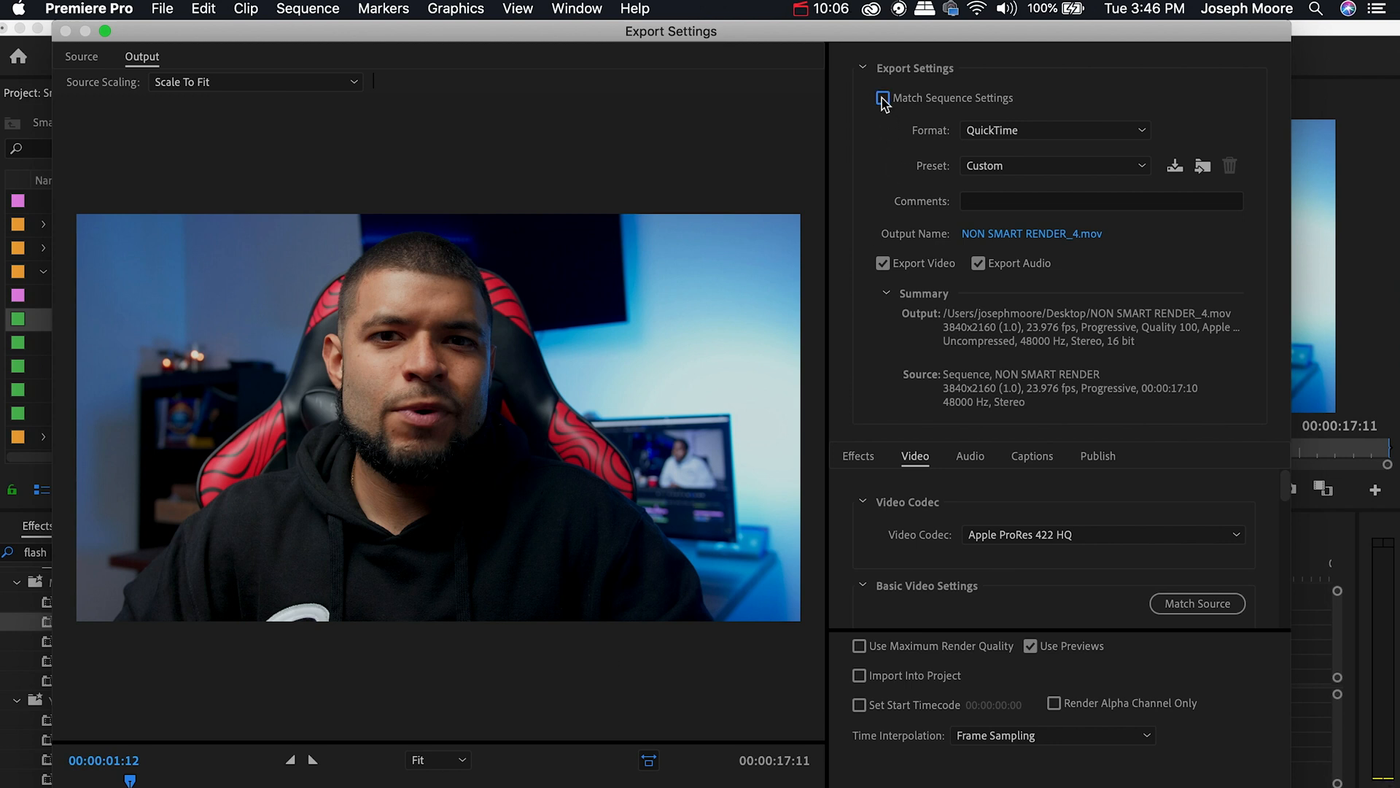
# Step: Tick Match Sequence Settings for NON SMART RENDER_4.mov and review the Video options
pyautogui.click(884, 97)
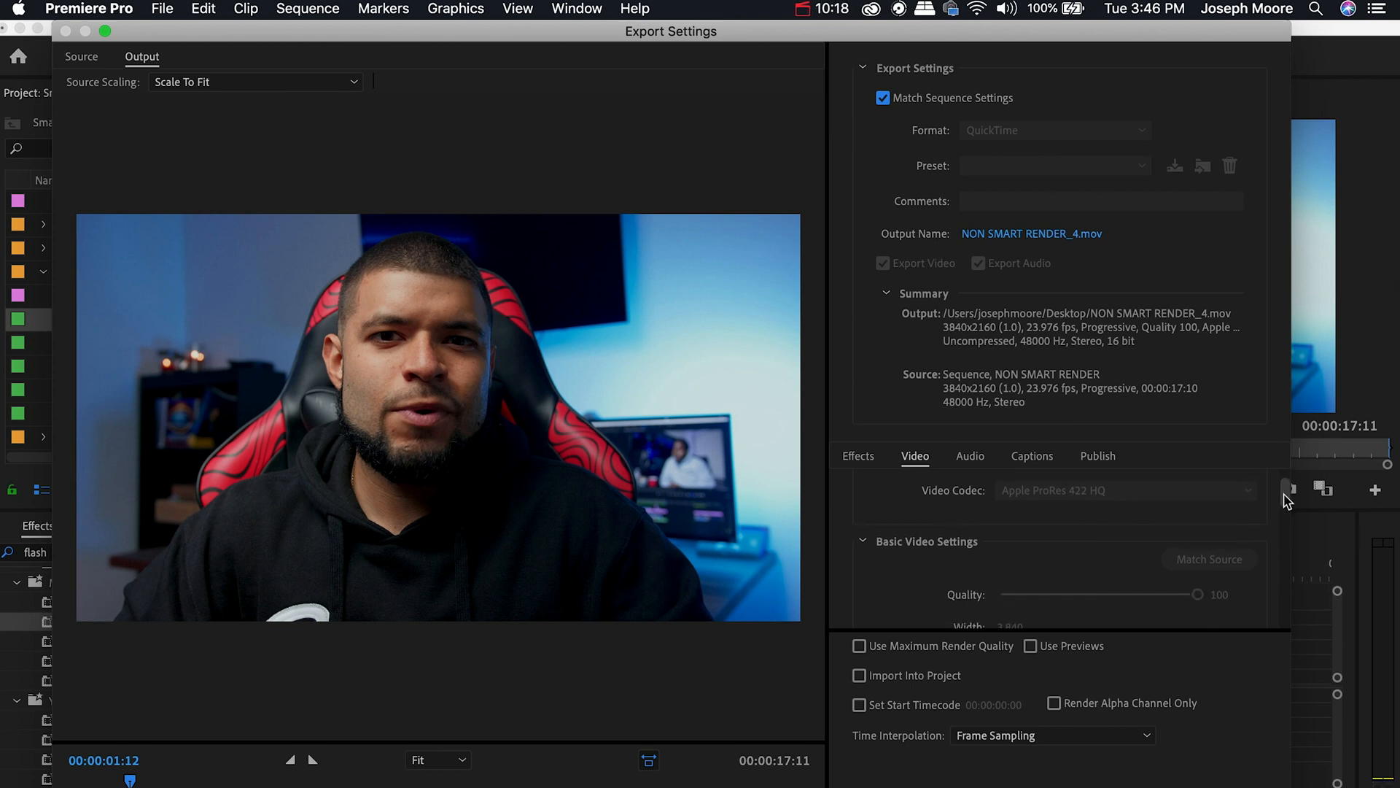
pyautogui.scroll(-3)
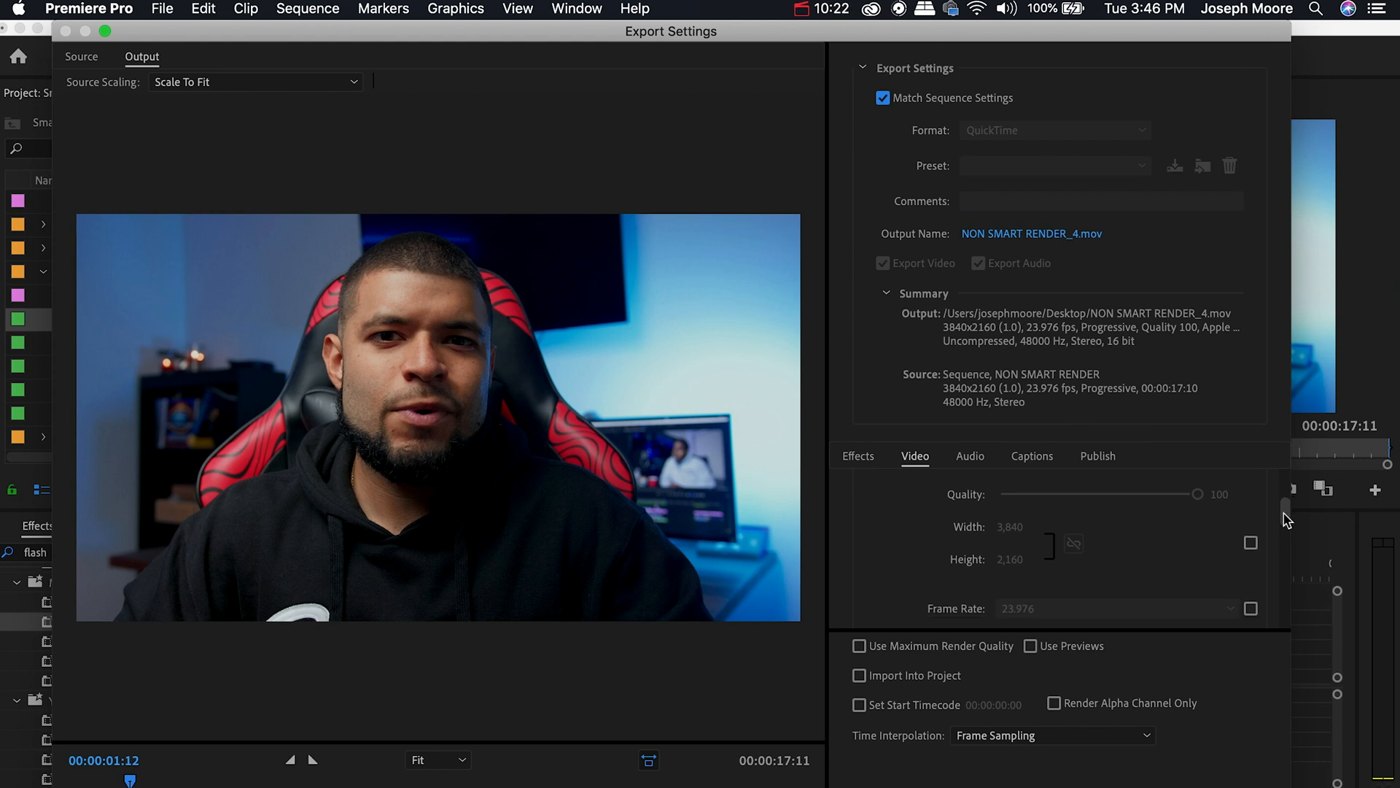
pyautogui.scroll(-3)
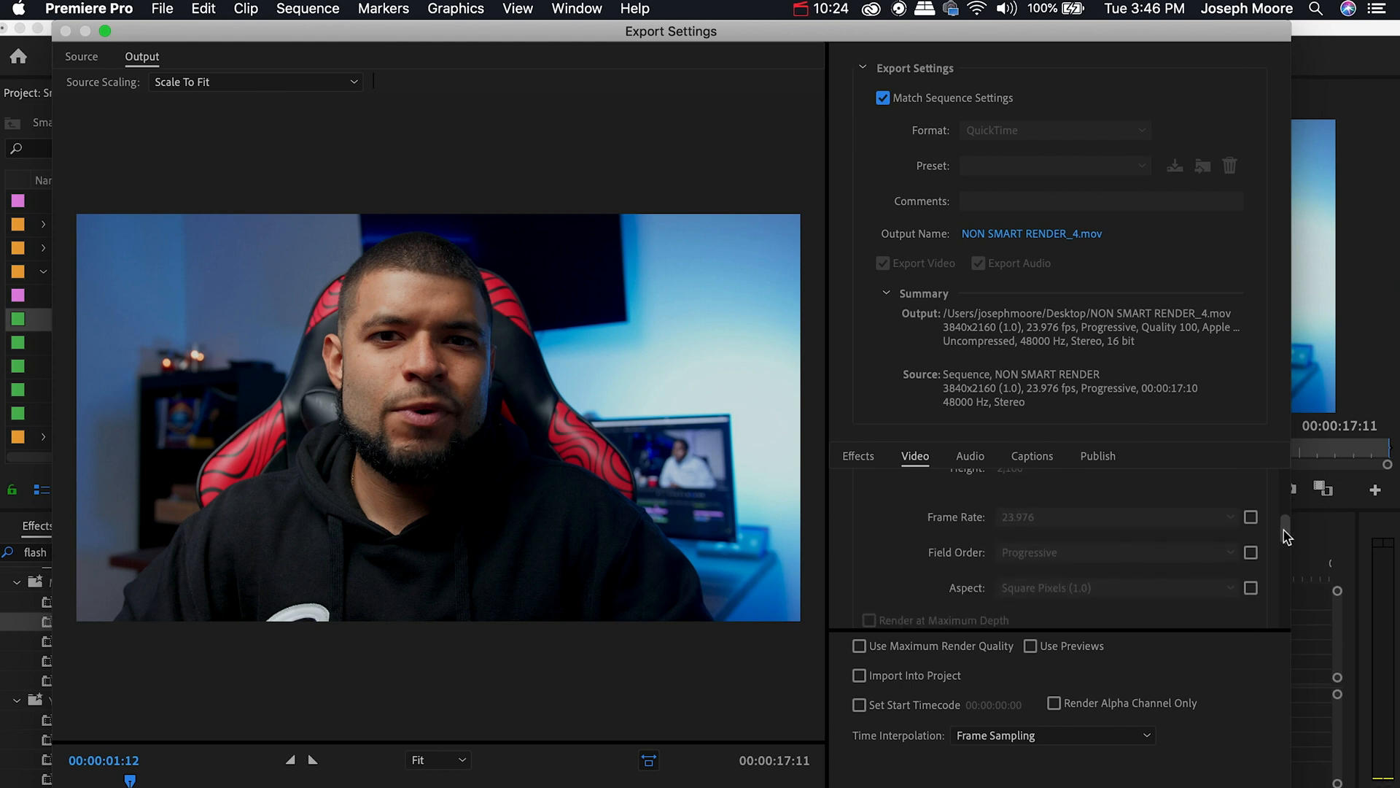
pyautogui.scroll(-3)
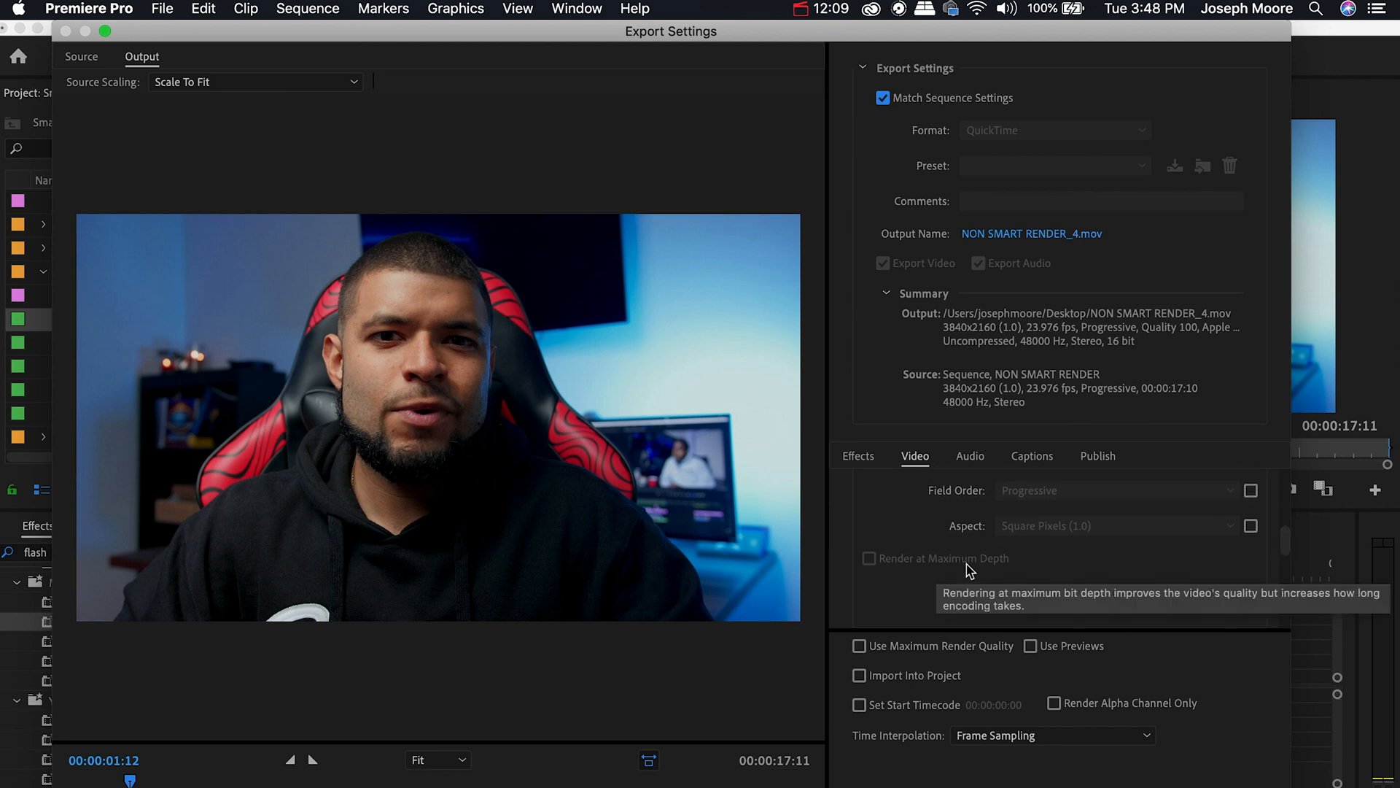
pyautogui.moveTo(904, 592)
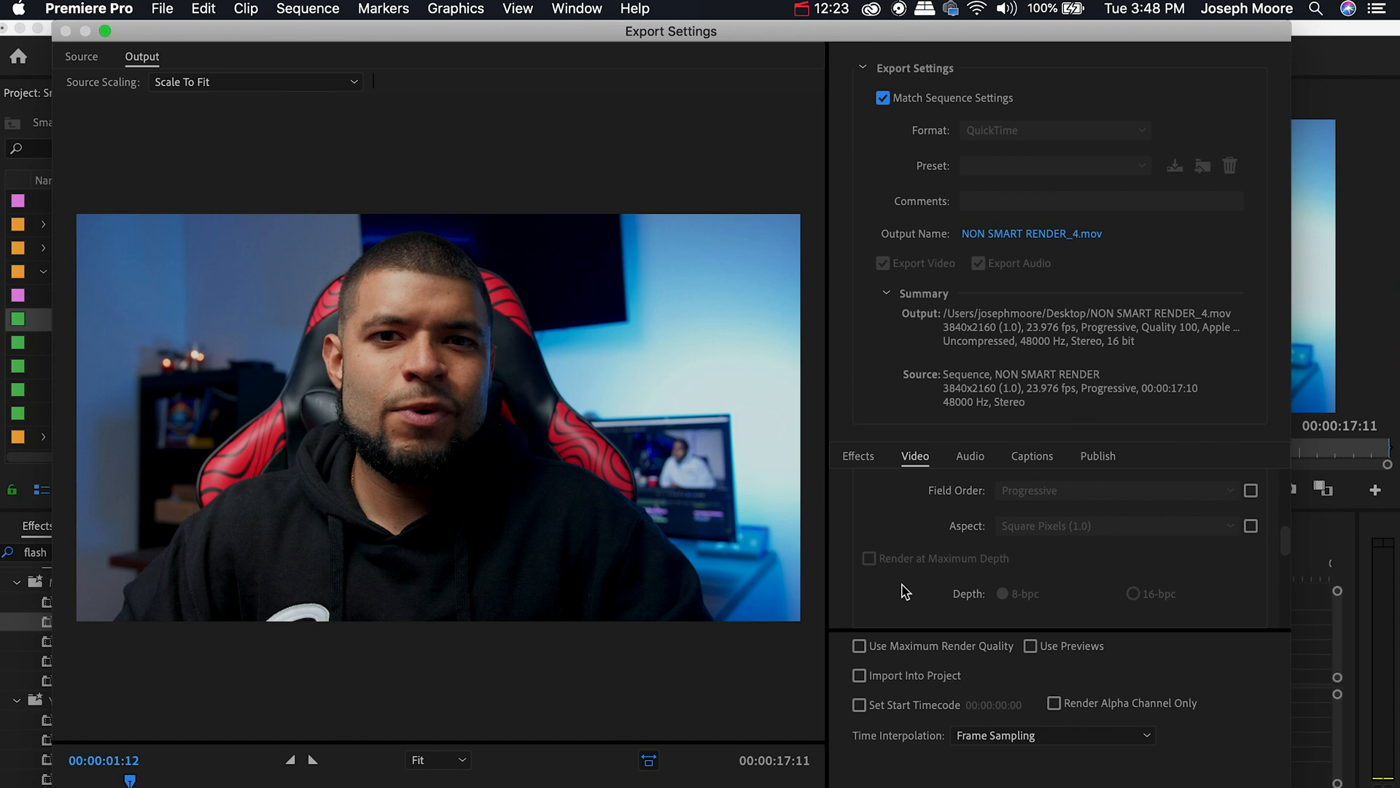
pyautogui.moveTo(895, 569)
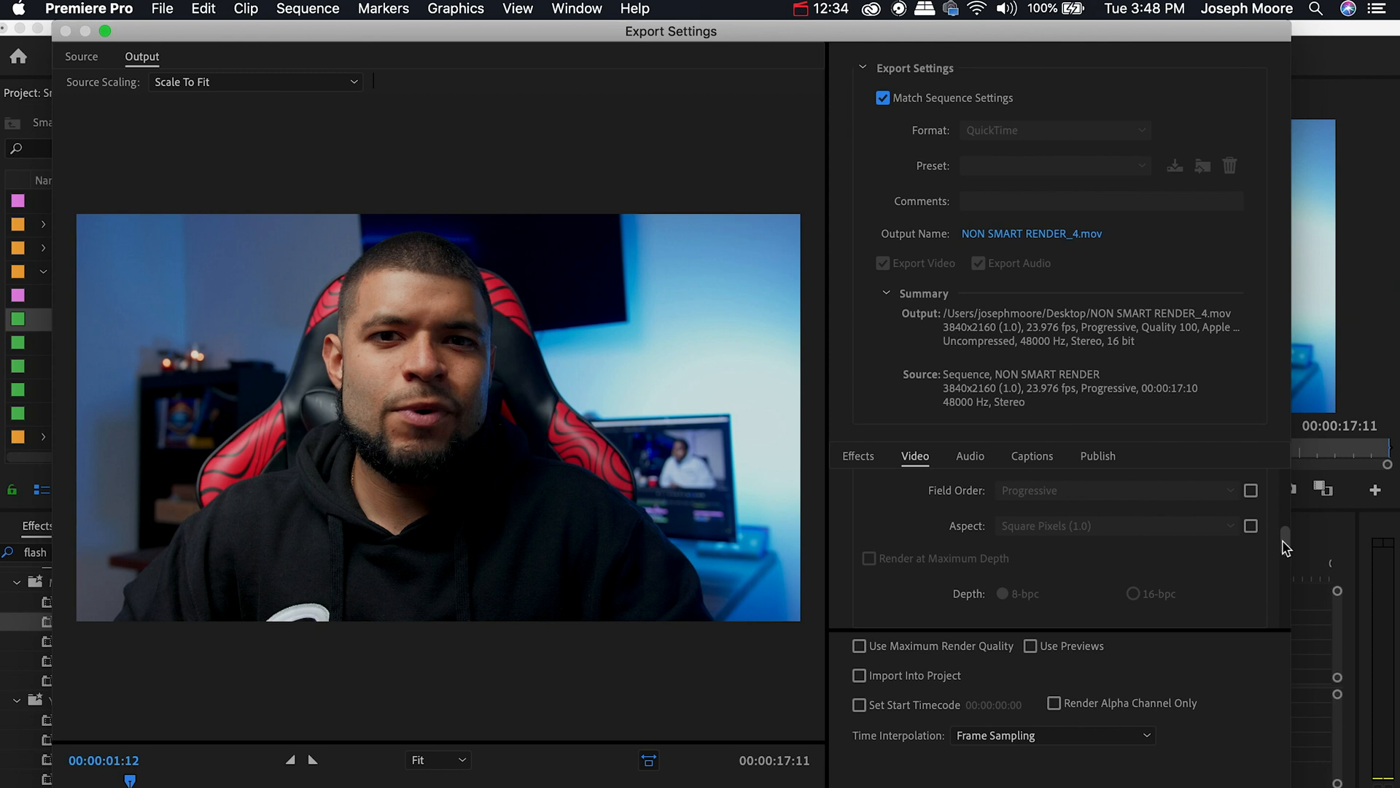
pyautogui.scroll(-3)
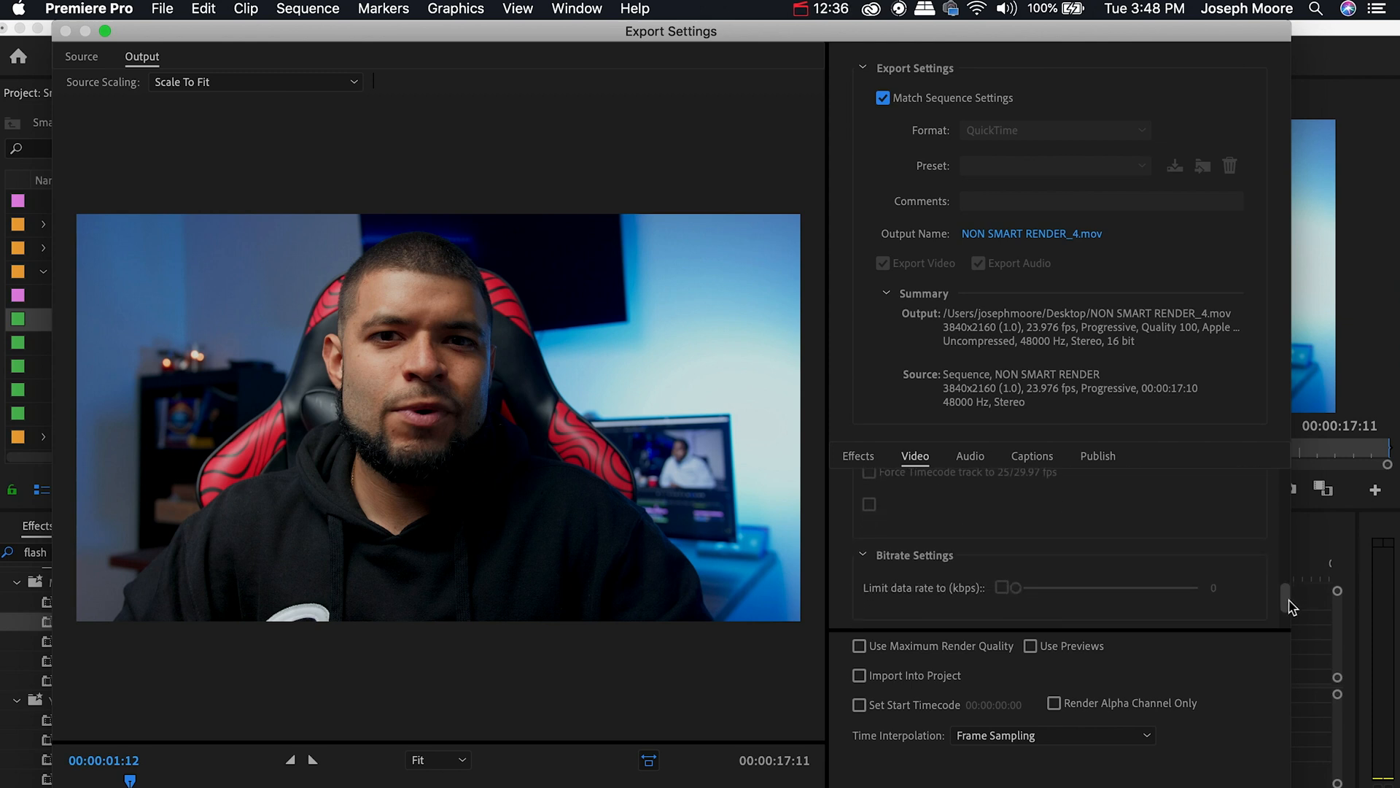
# Step: Review the Audio settings, then tick Use Previews for the NON SMART RENDER_5.mov export
pyautogui.click(970, 456)
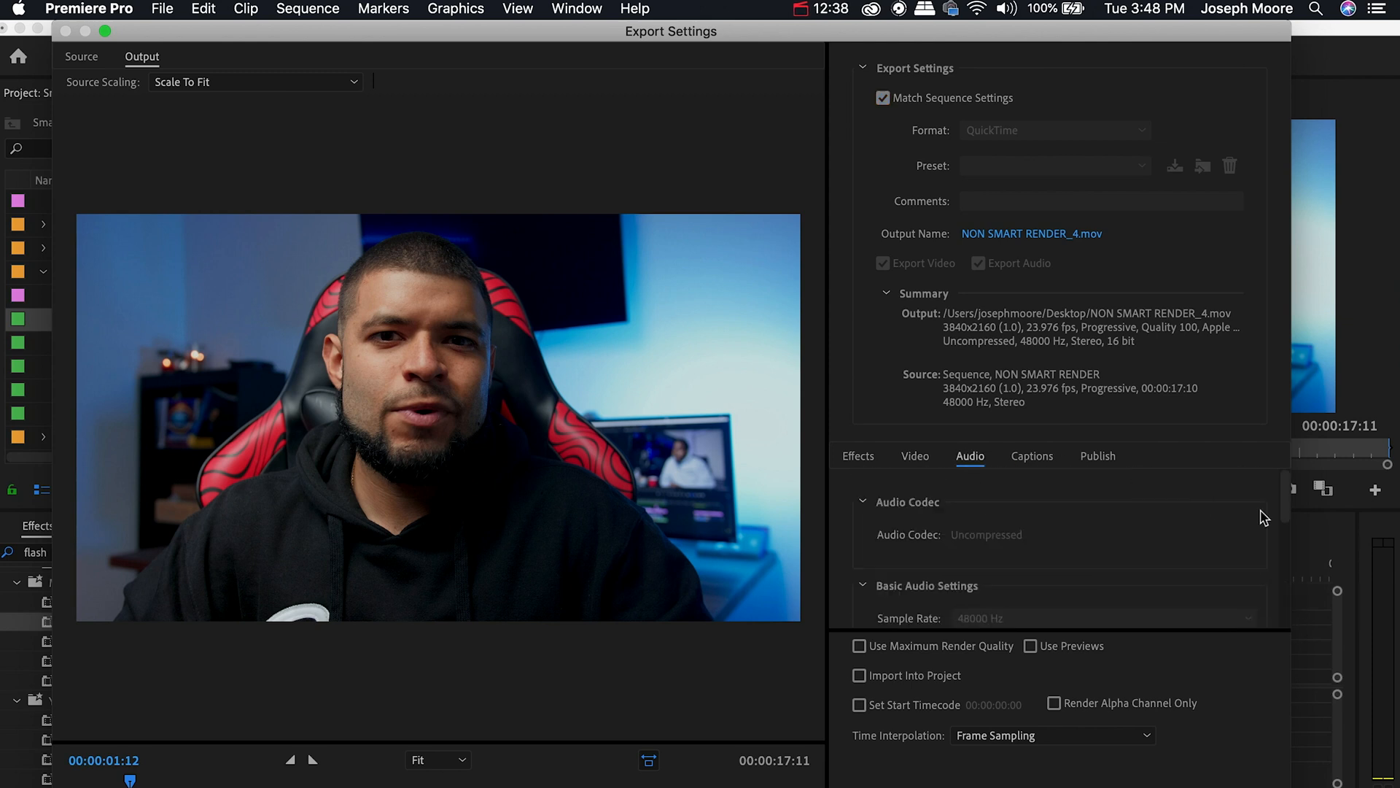
pyautogui.scroll(-3)
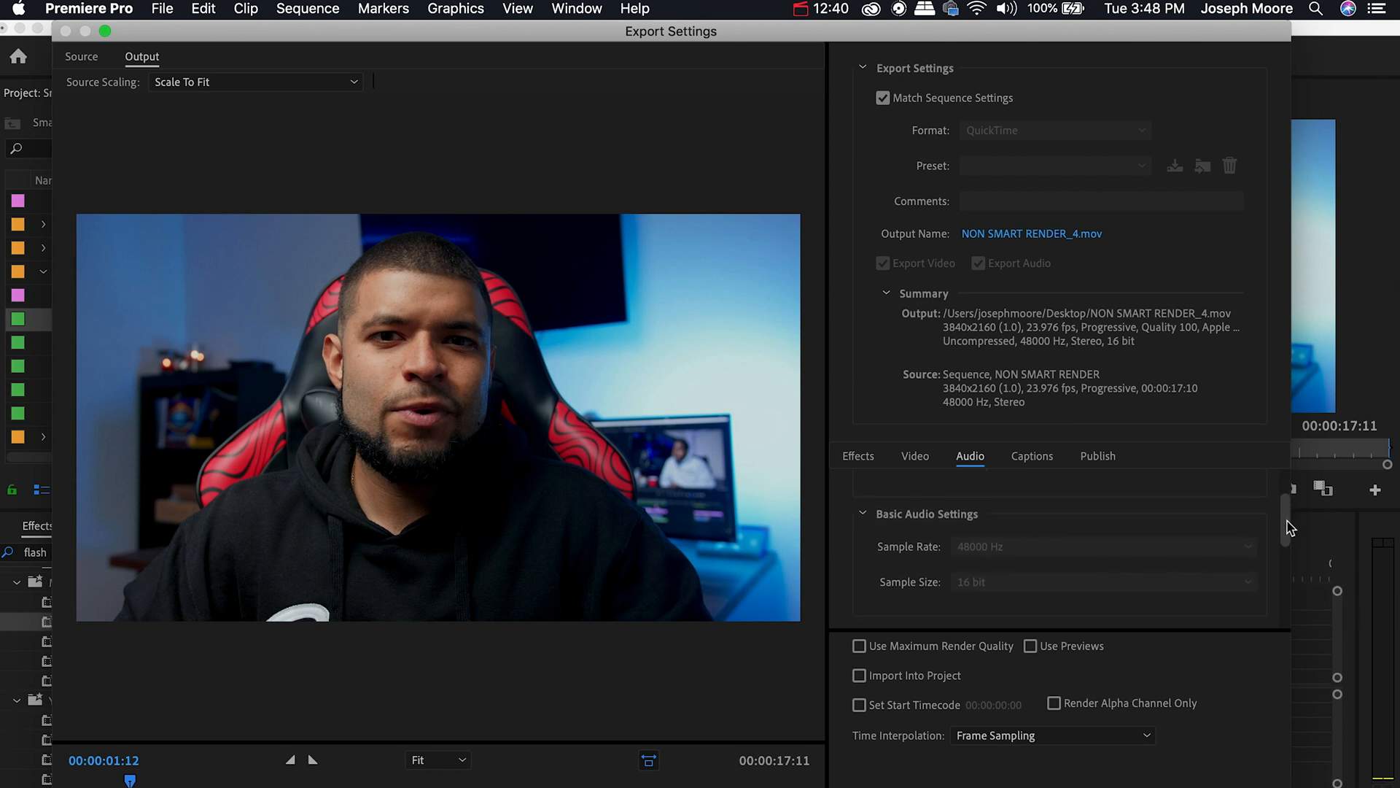
pyautogui.scroll(-3)
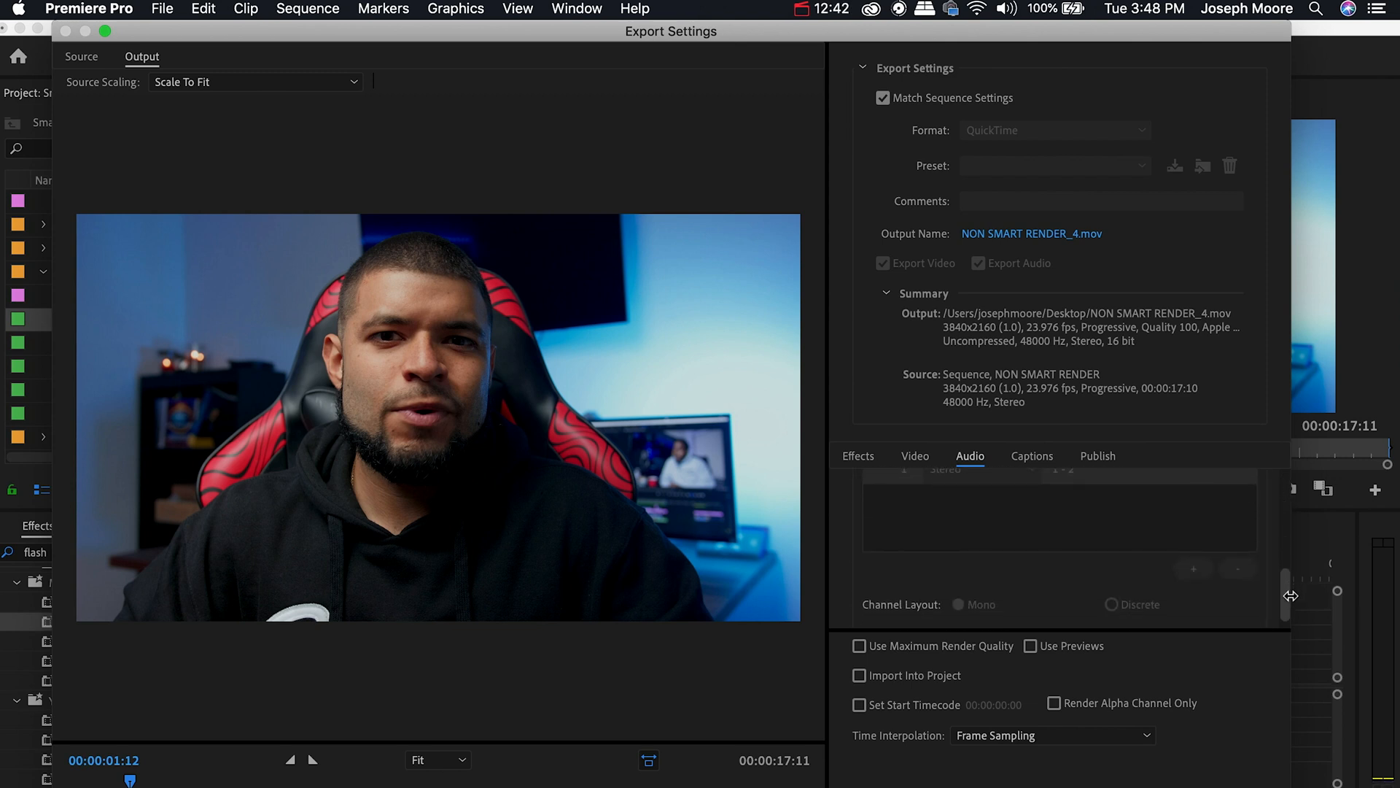
pyautogui.click(913, 455)
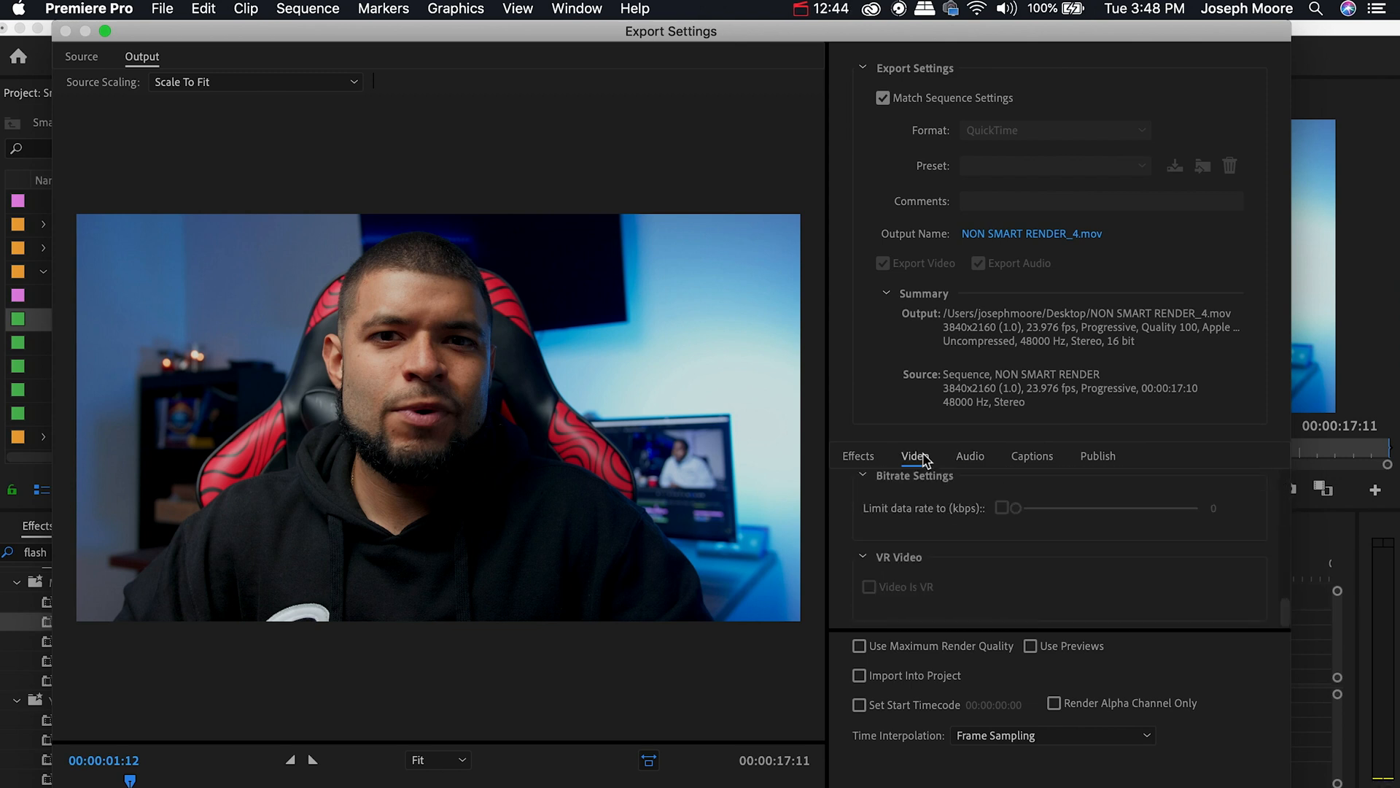
pyautogui.moveTo(1026, 643)
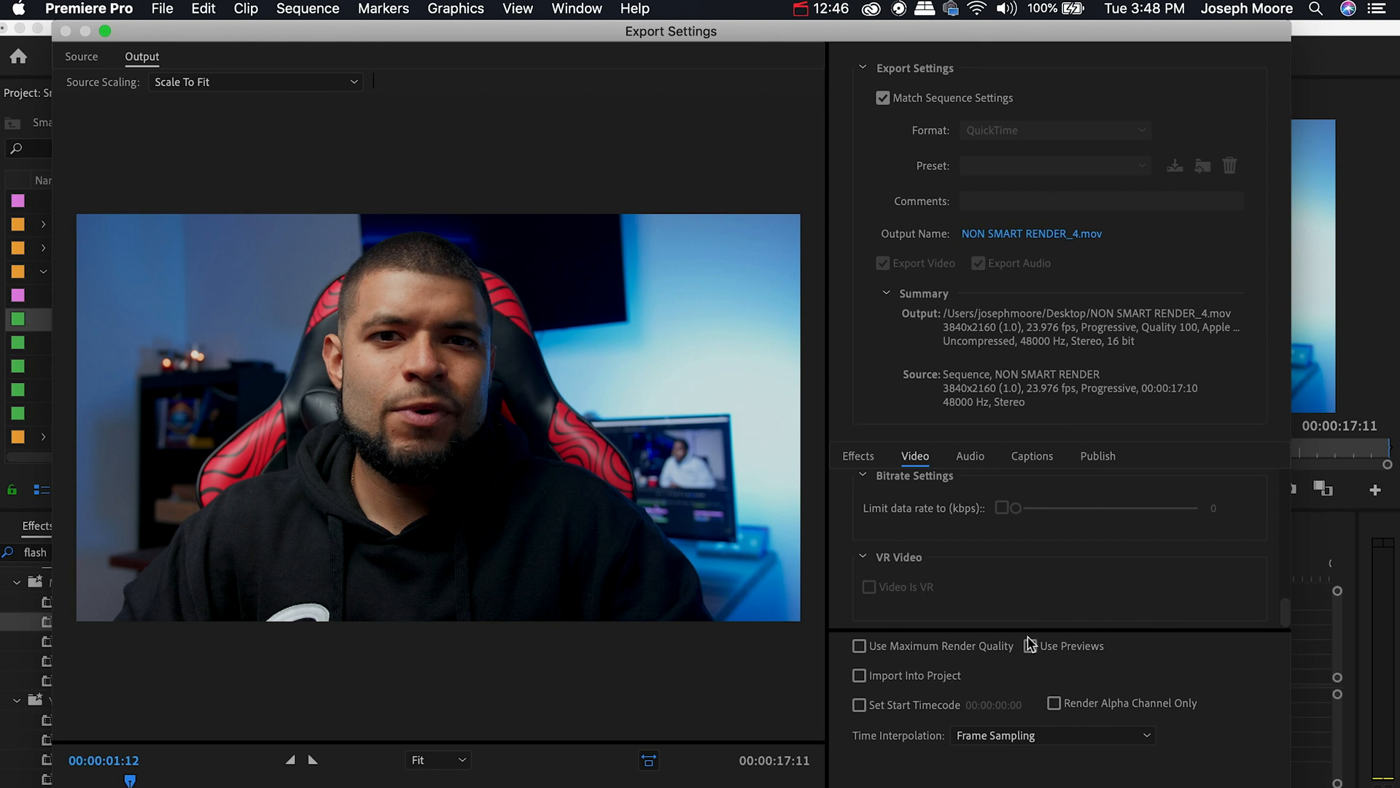
pyautogui.click(1030, 646)
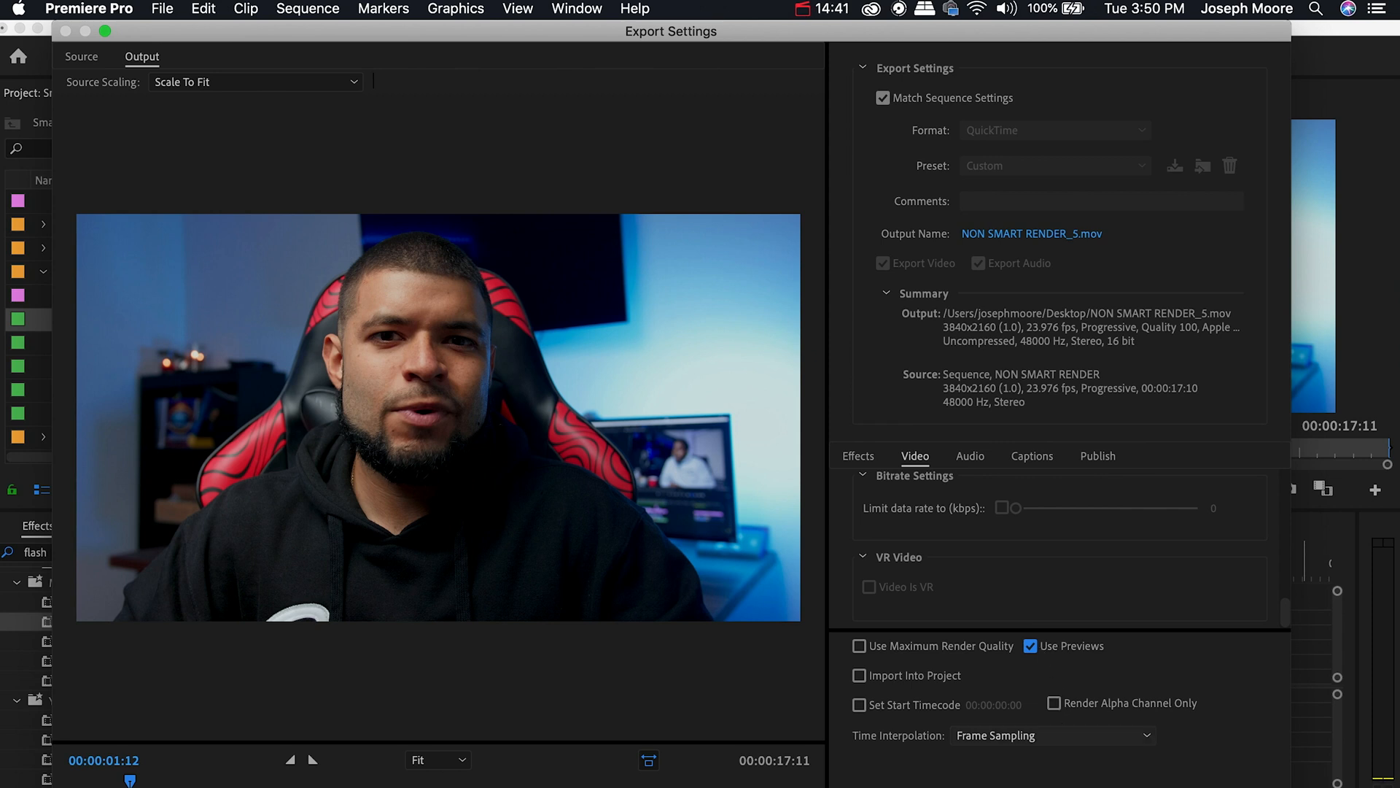
pyautogui.moveTo(998, 249)
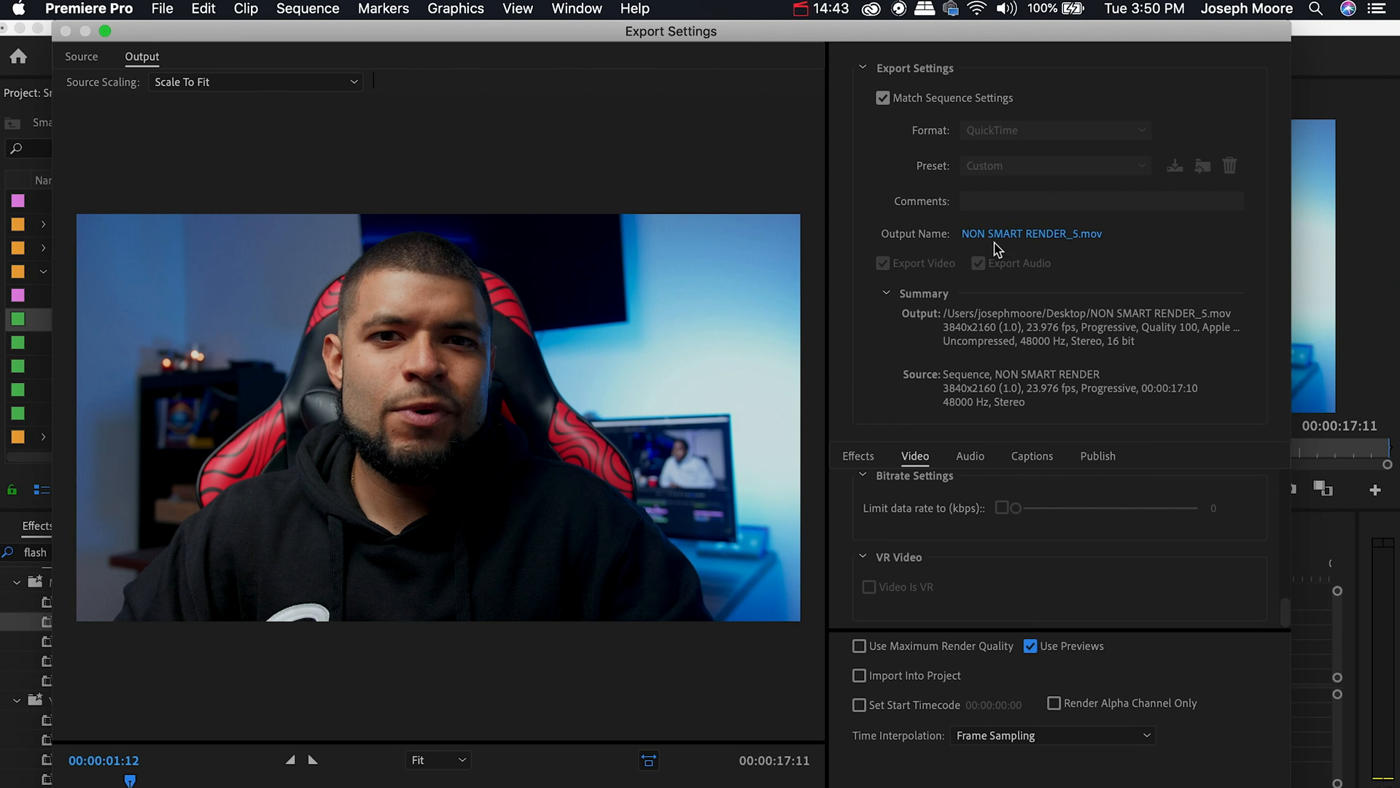
# Step: Name the export NON SMART RENDER on the Desktop, removing the _5 suffix
pyautogui.click(1031, 233)
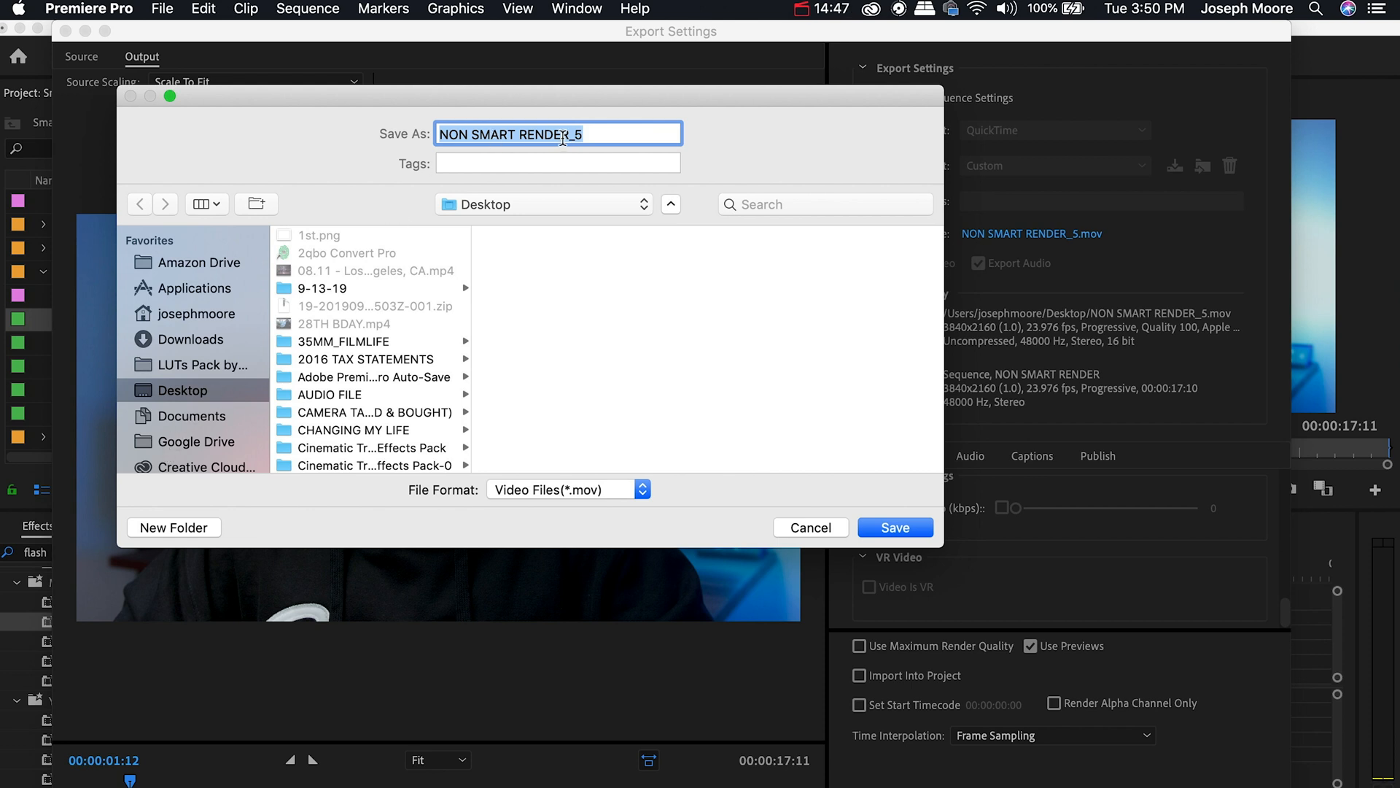
pyautogui.press('Backspace')
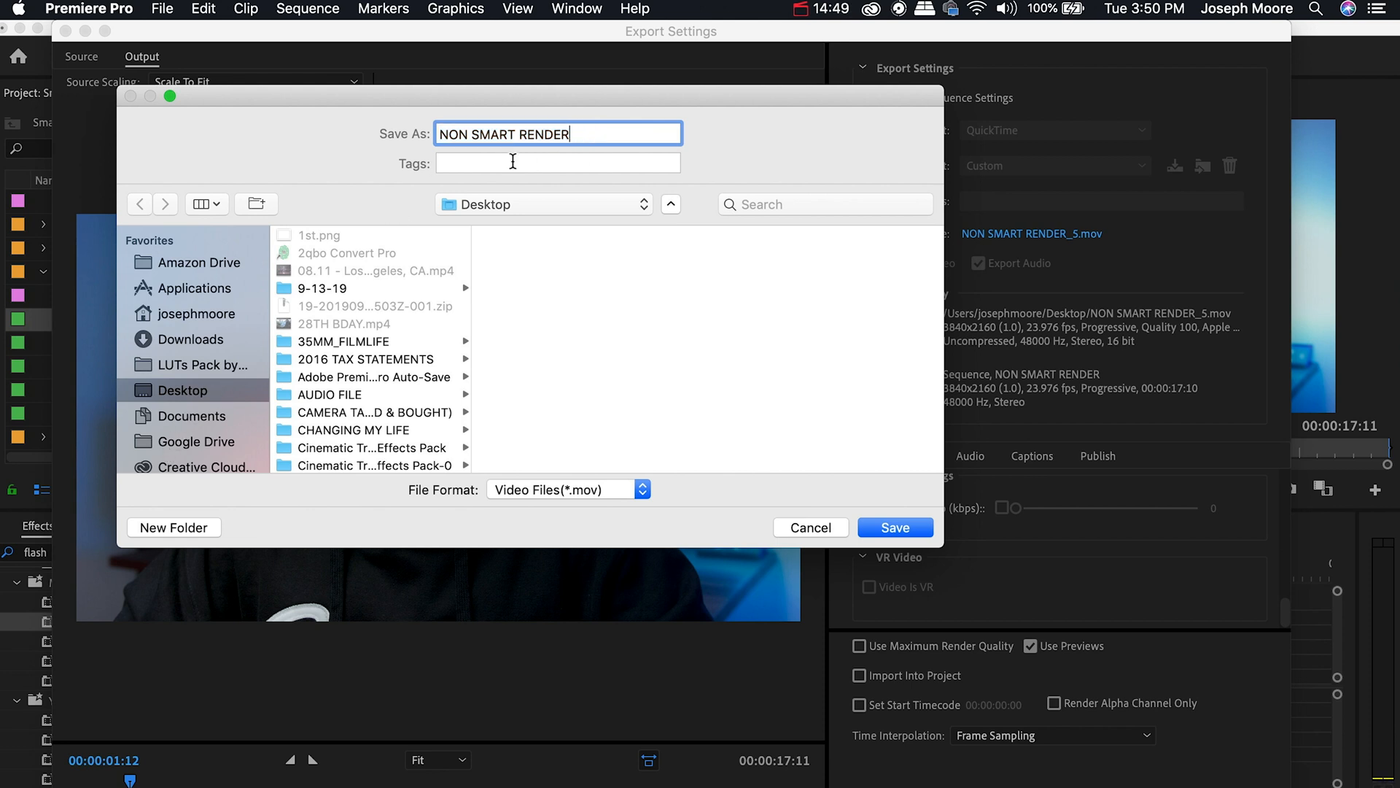
pyautogui.click(894, 527)
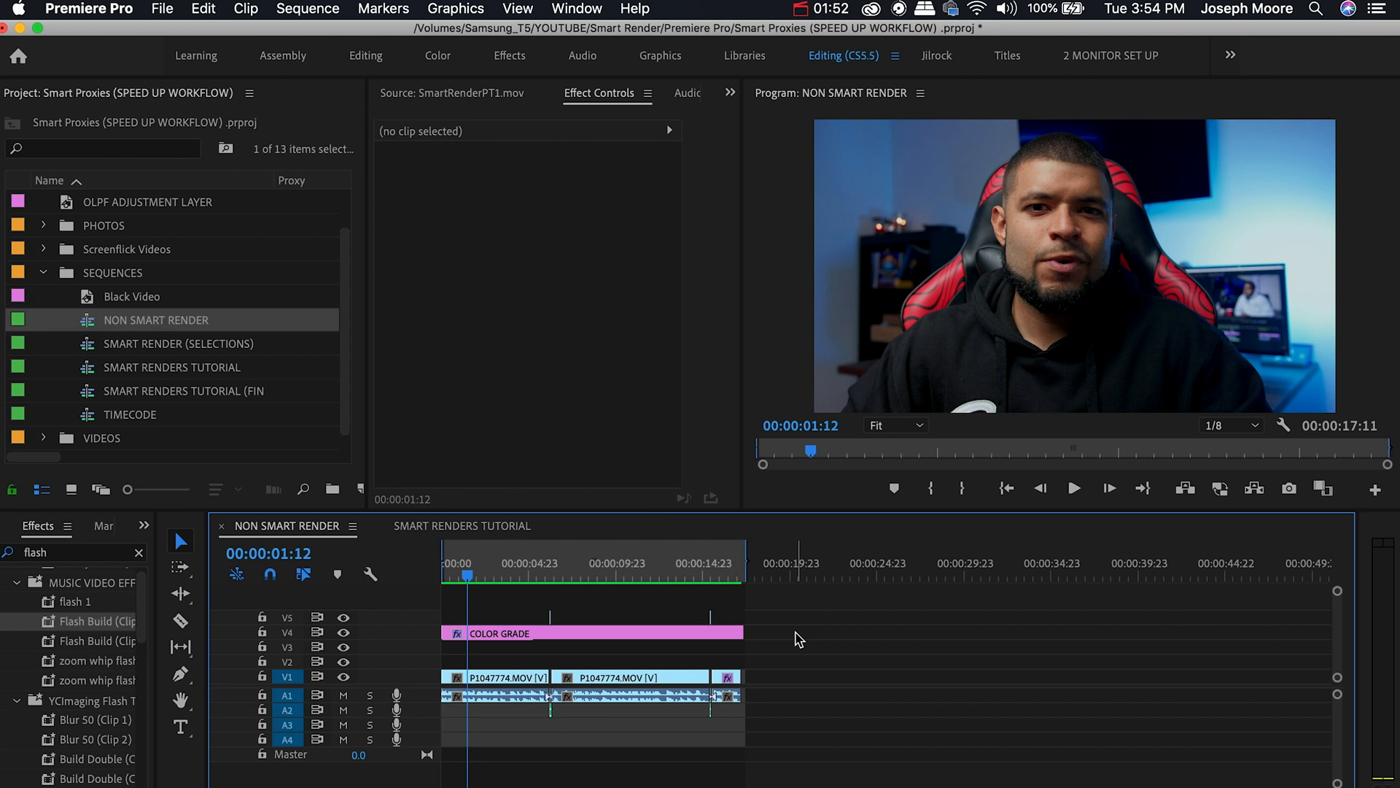
# Step: Set the first P1047774.MOV clip's Motion Scale to 110
pyautogui.click(500, 675)
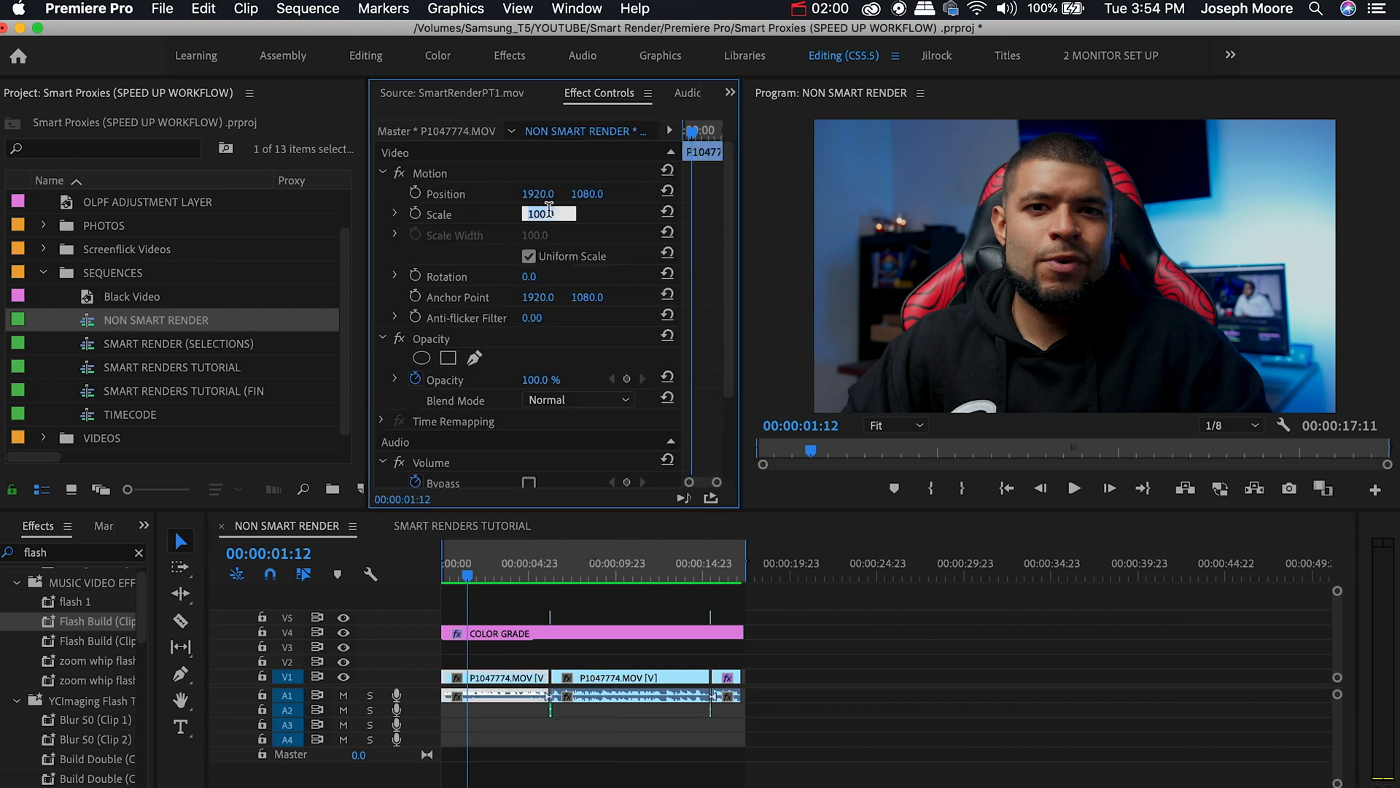
pyautogui.write('110')
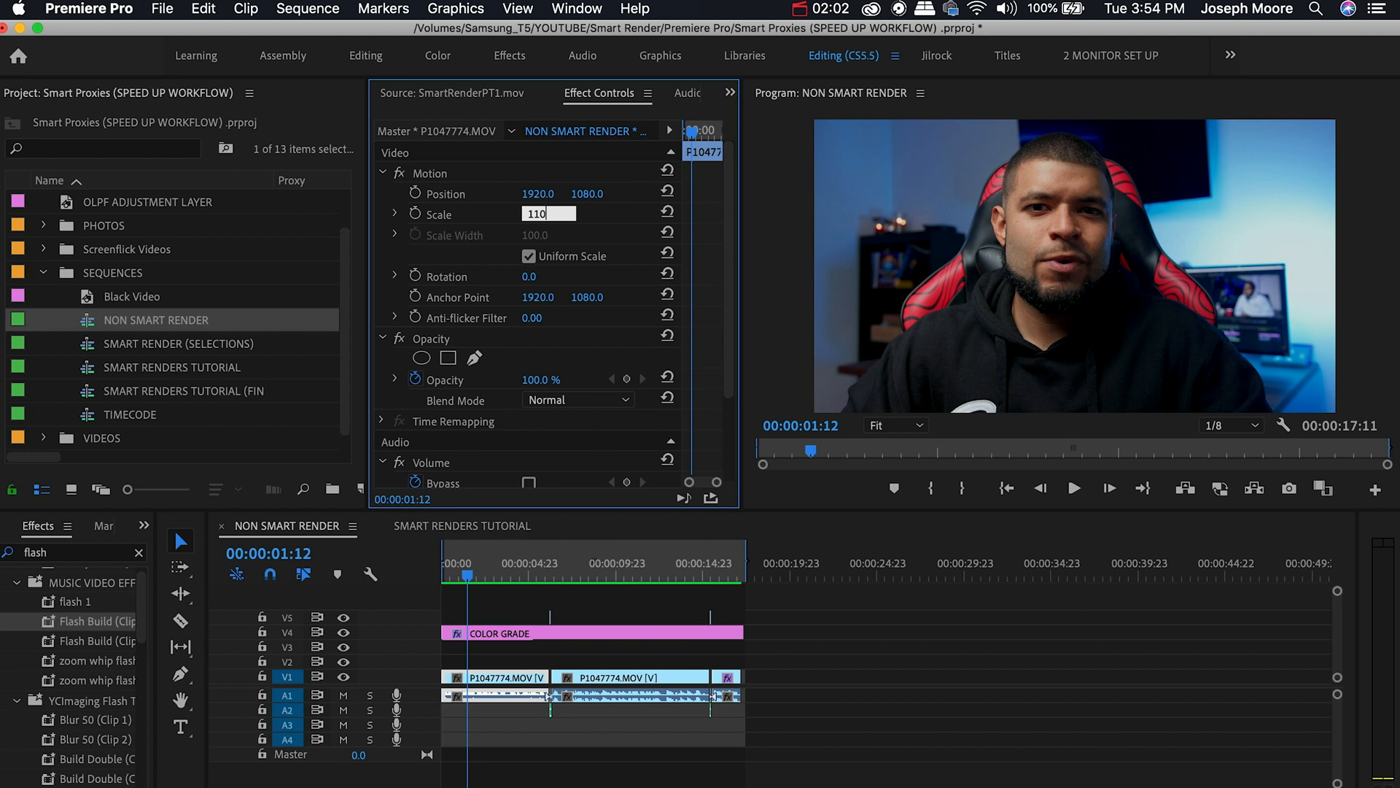
pyautogui.press('Return')
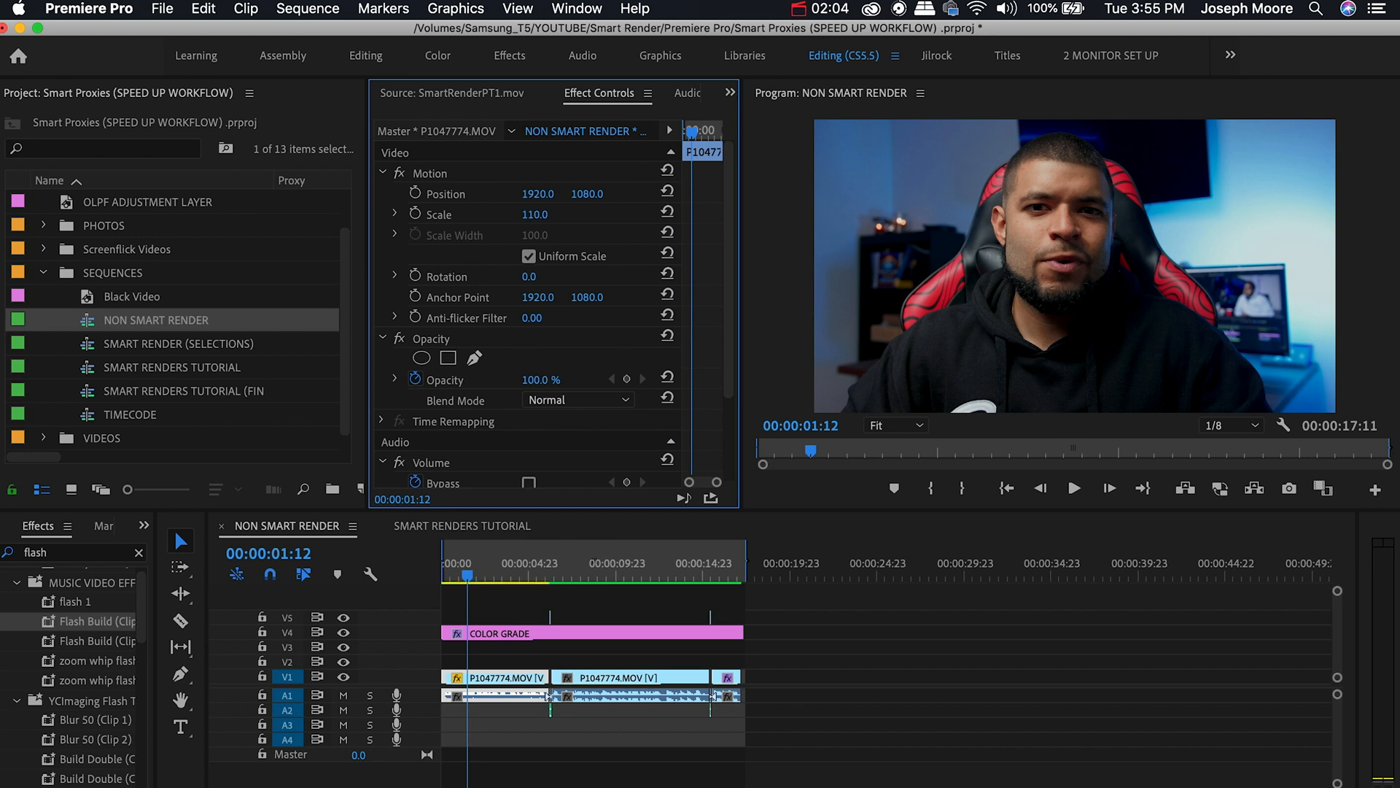